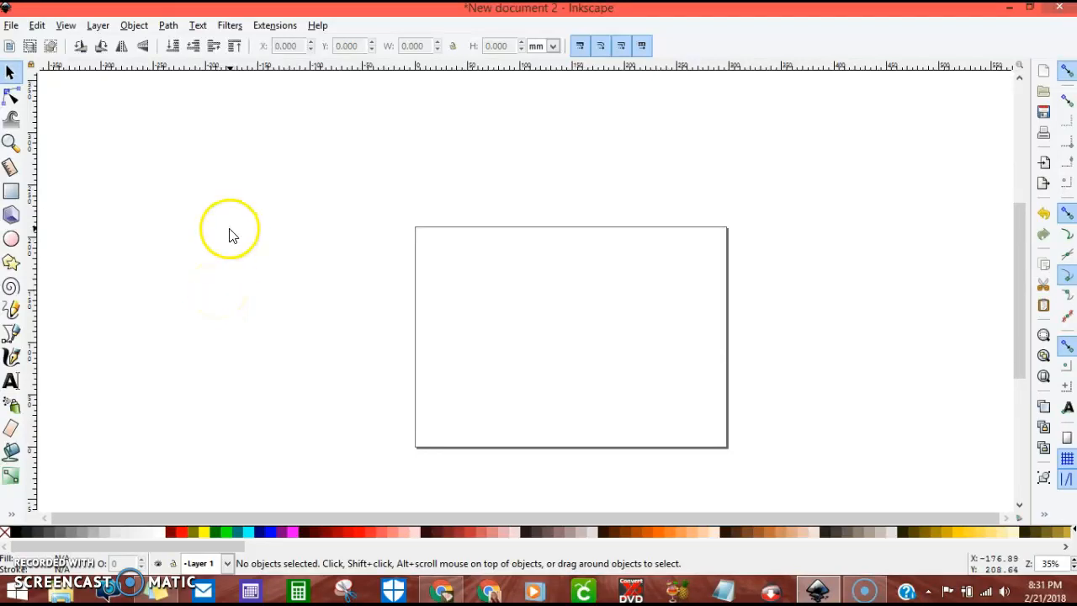
mouse_move(189, 202)
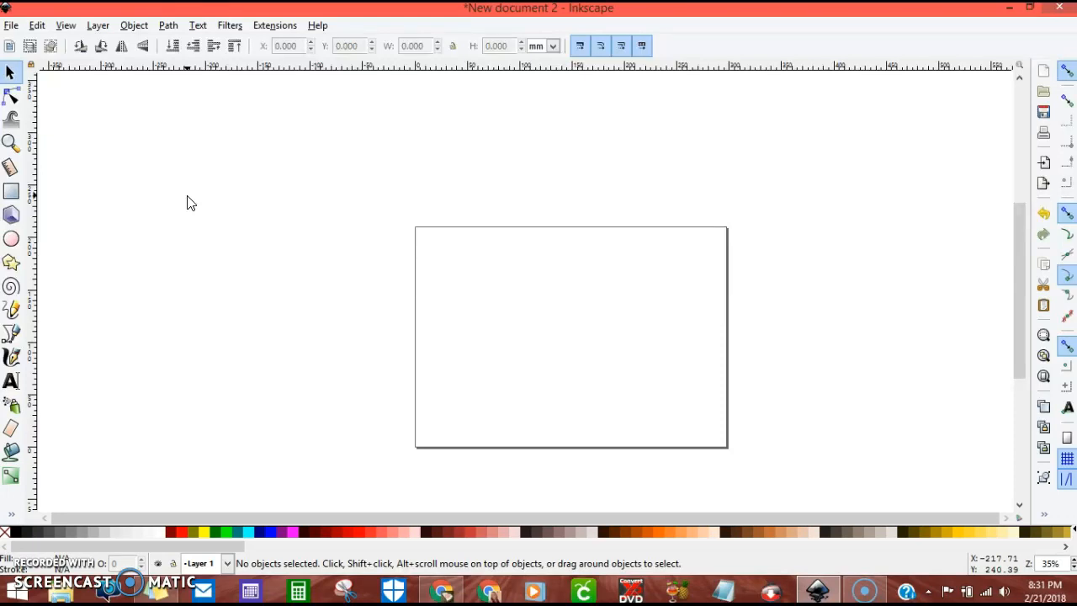
mouse_move(198, 181)
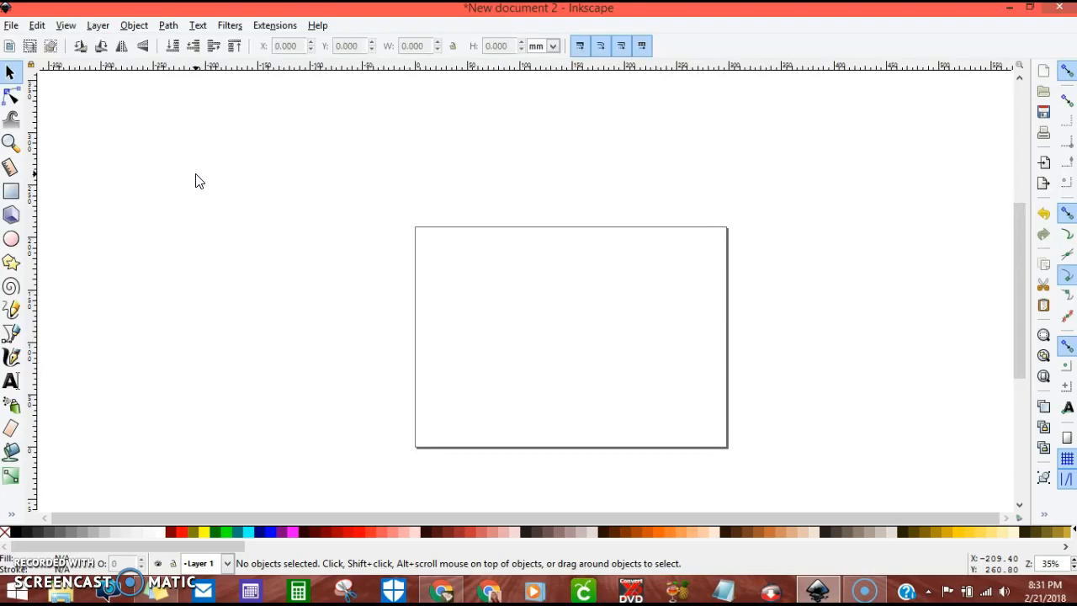
mouse_move(201, 182)
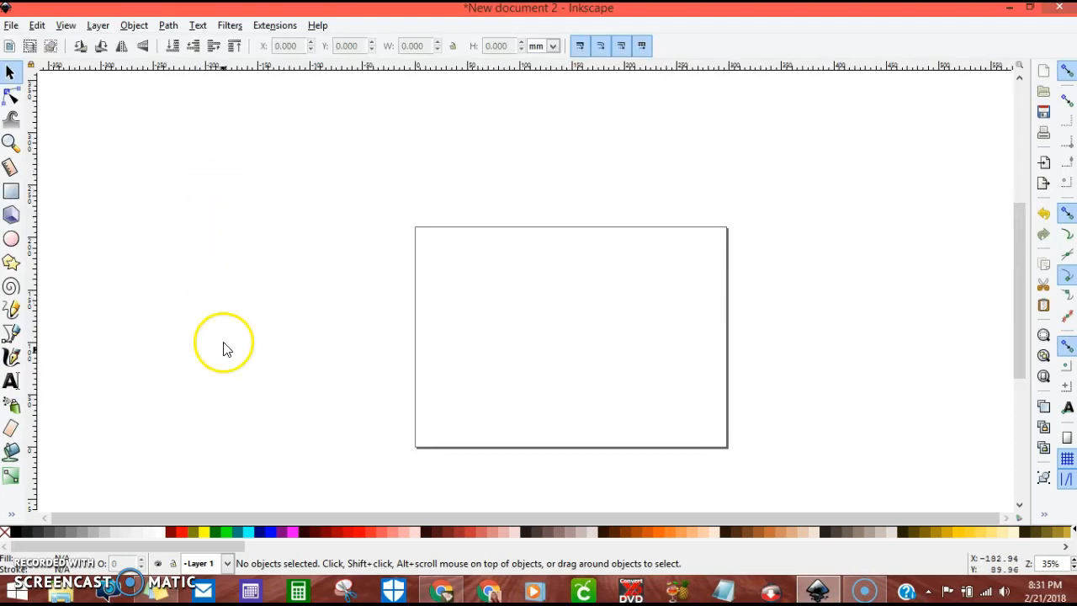
mouse_move(119, 360)
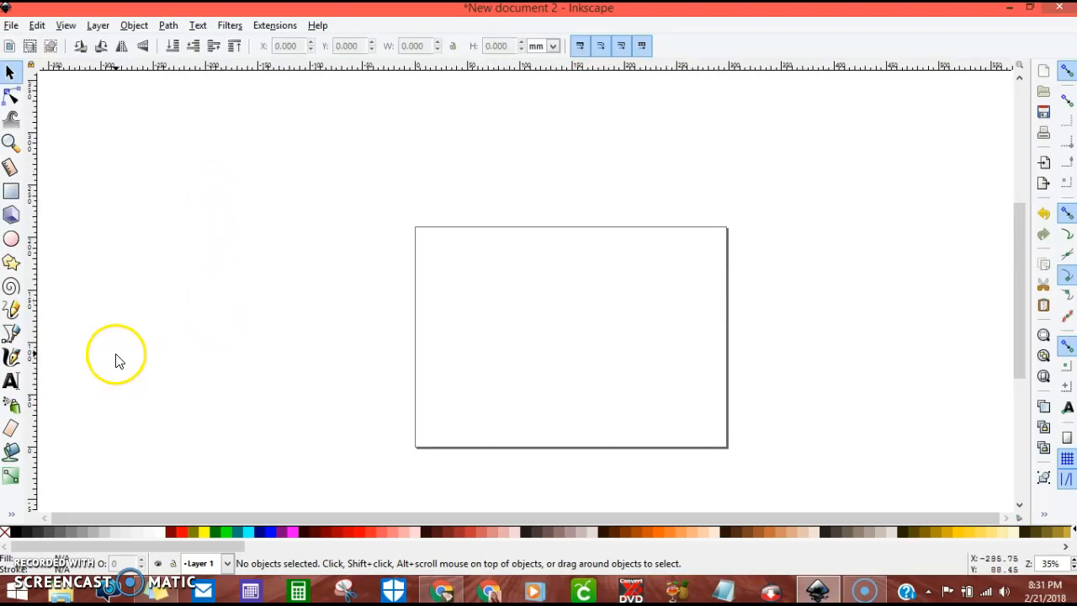
mouse_move(239, 290)
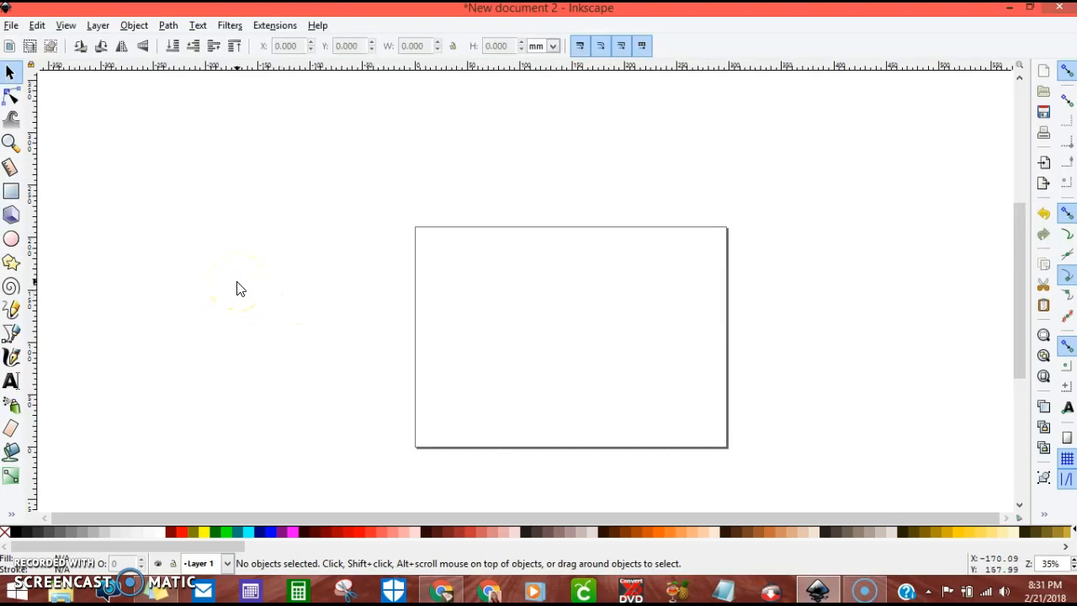
mouse_move(12, 380)
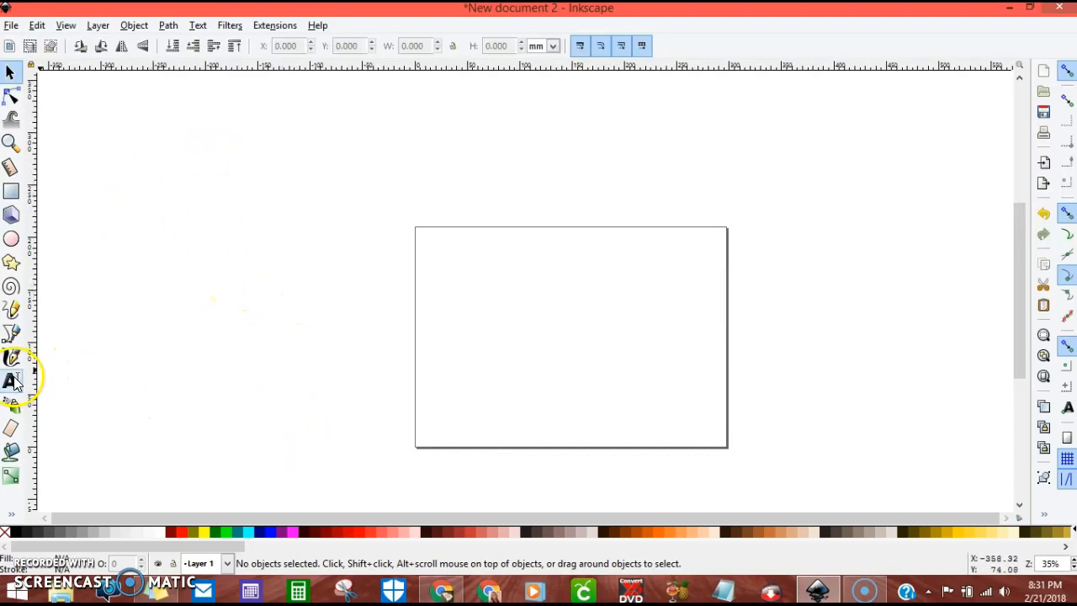
Place a Text insertion point near the page centre and begin typing the names in I Love Glitter
left_click(12, 381)
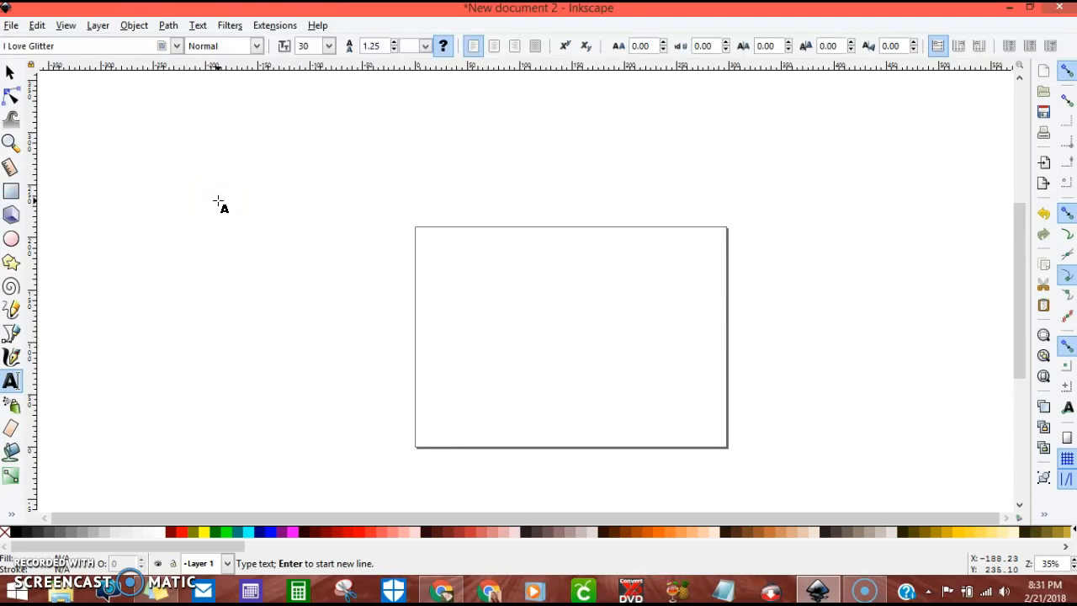
left_click(473, 317)
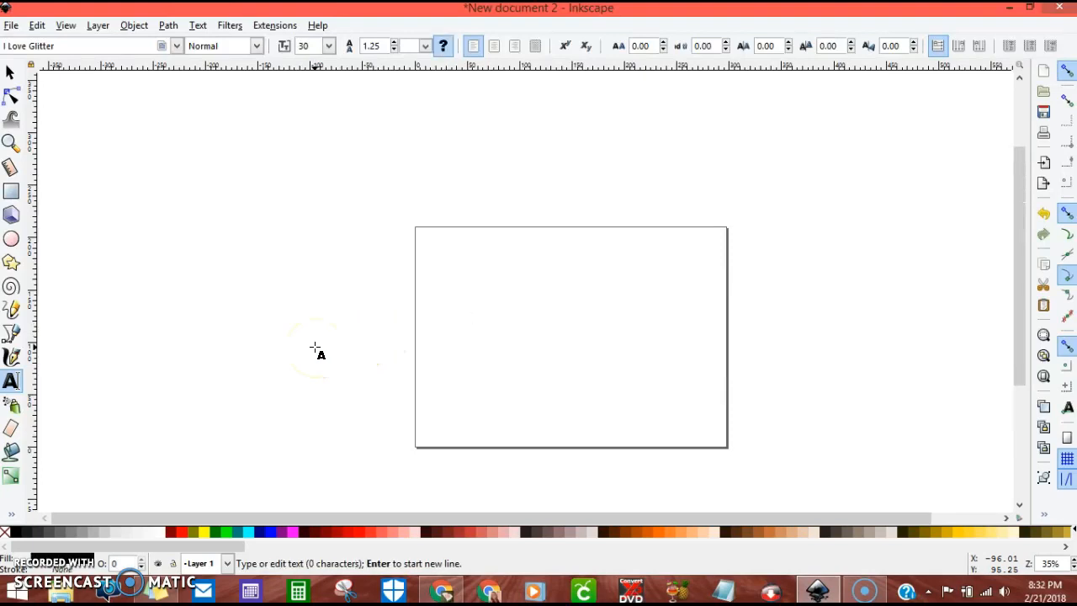
type("ake ♥ your")
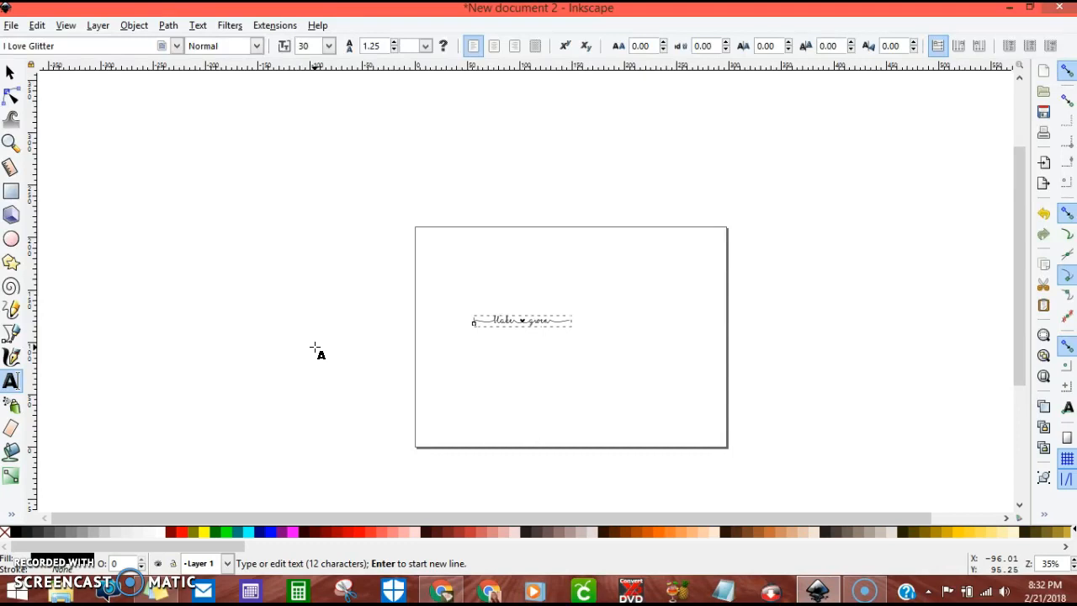
Scale the selected script text to about 92 pt so it spans the page width, centred
left_click(12, 74)
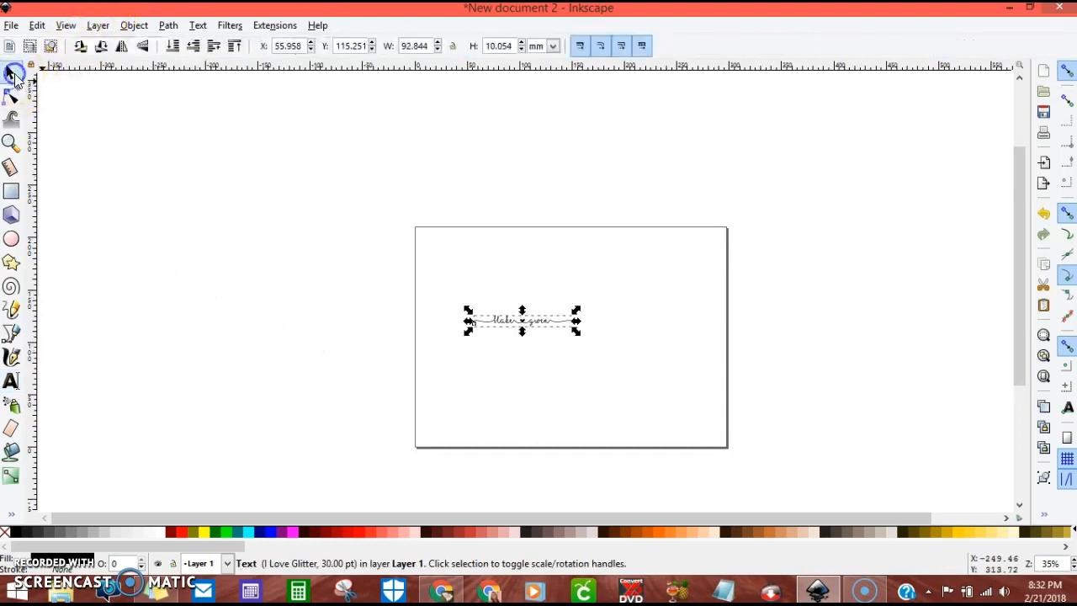
left_click(576, 323)
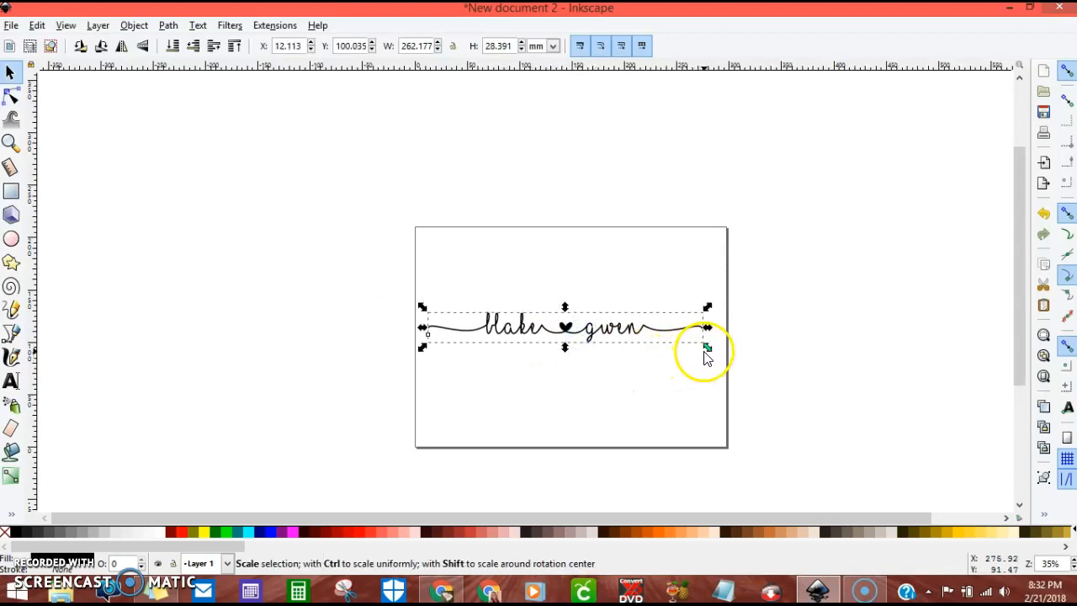
left_click_drag(707, 347, 720, 352)
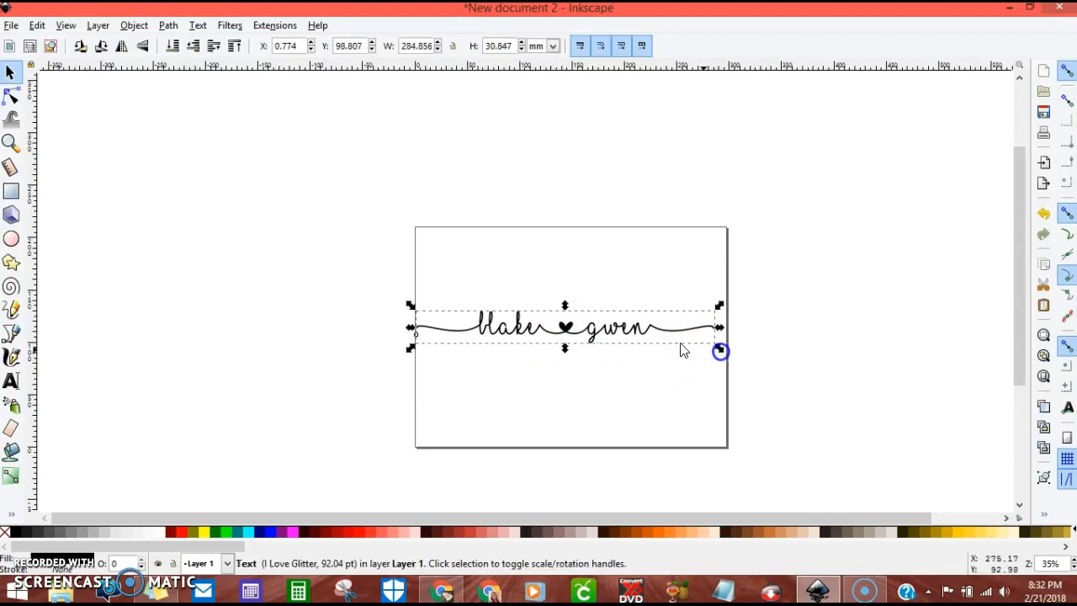
left_click_drag(682, 351, 620, 316)
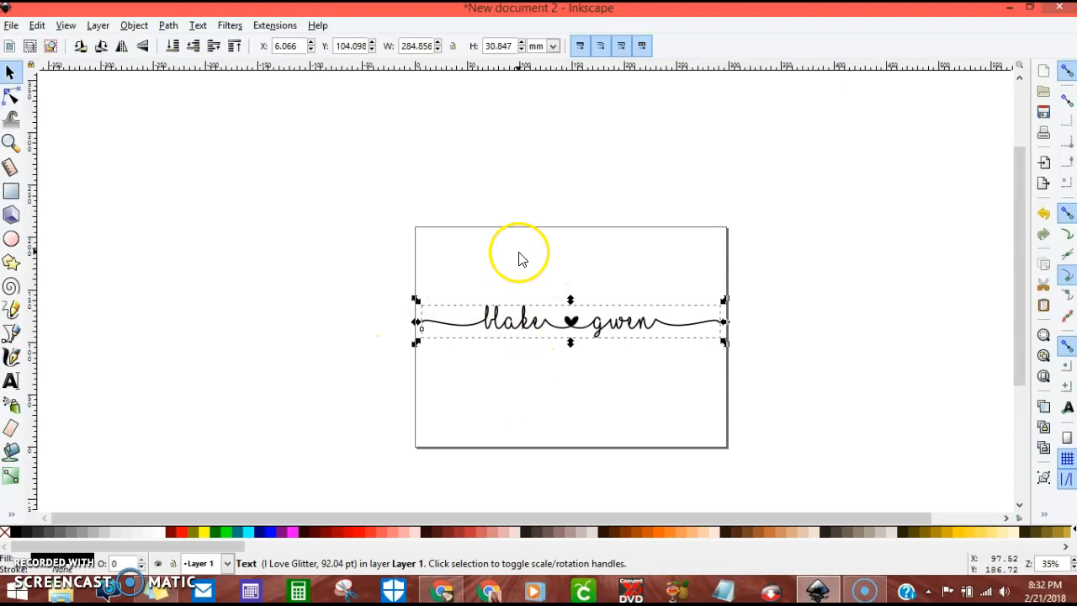
mouse_move(239, 105)
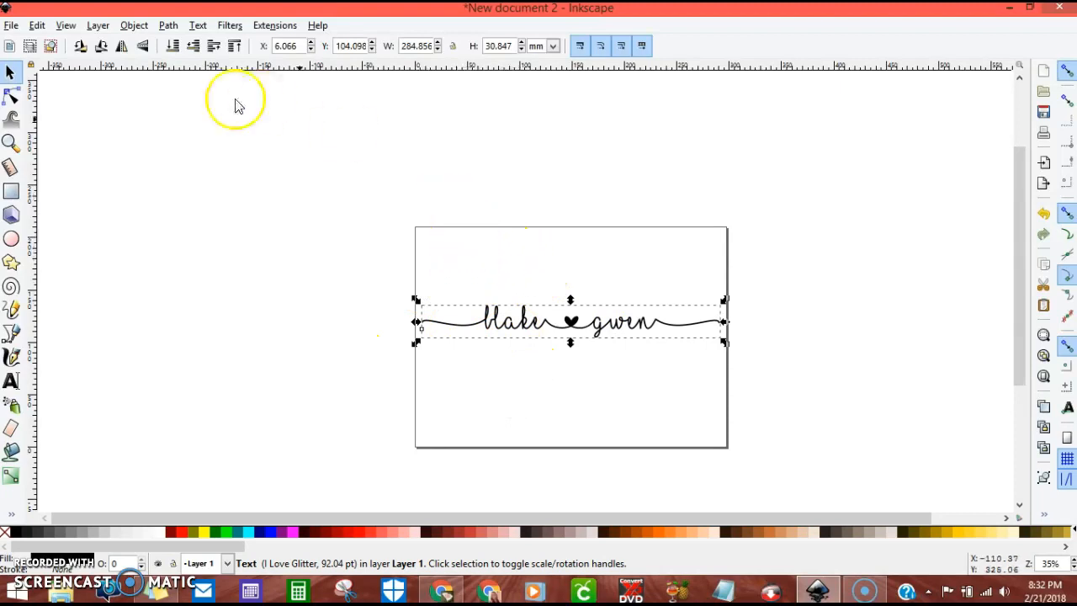
mouse_move(100, 143)
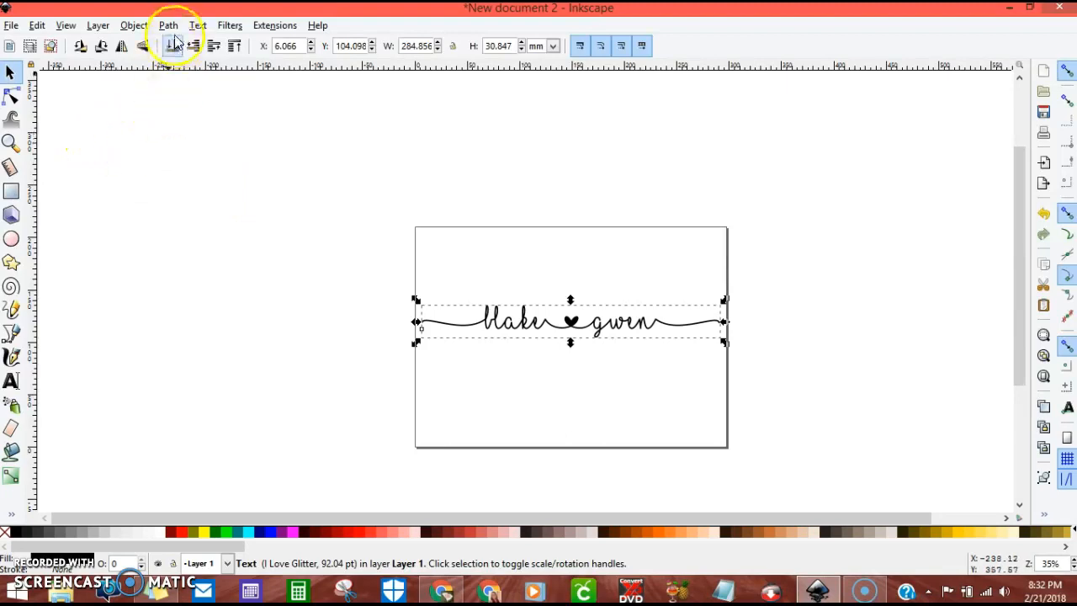
Convert the script text to paths and ungroup the individual letter paths
left_click(168, 26)
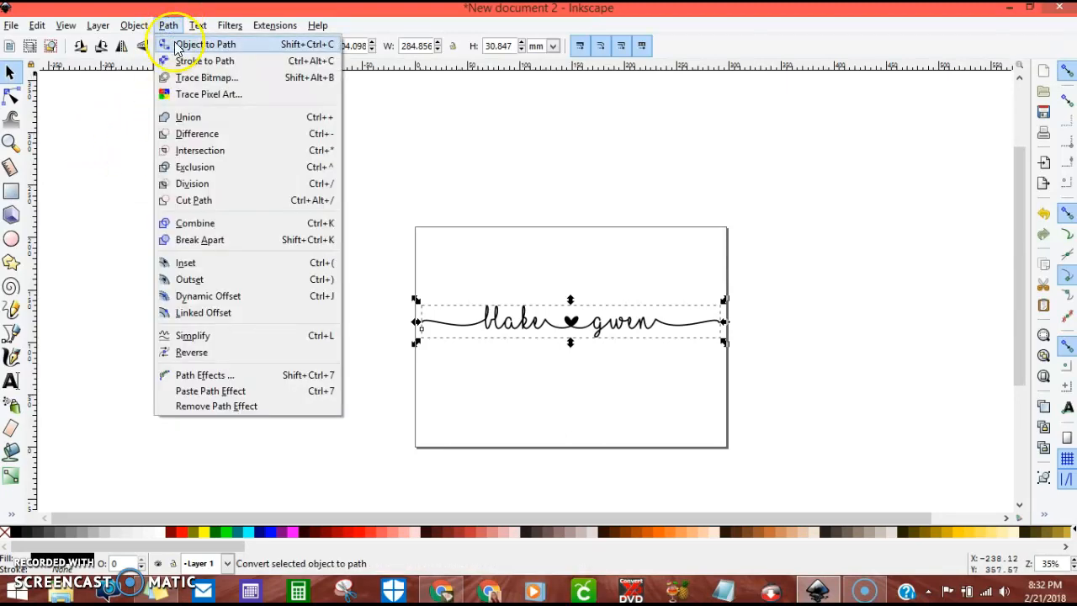
left_click(205, 44)
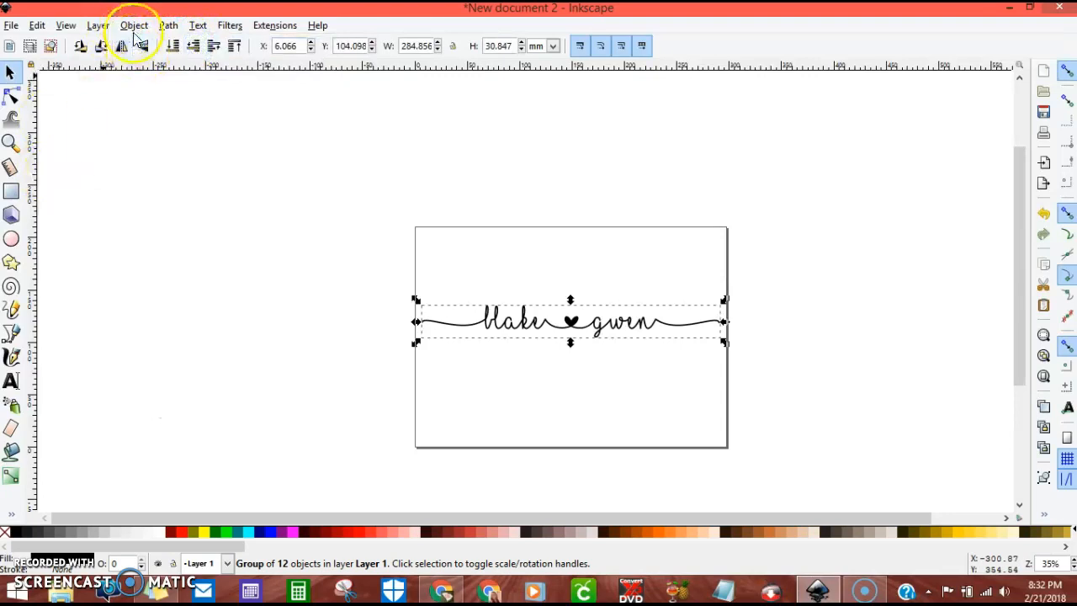
left_click(134, 25)
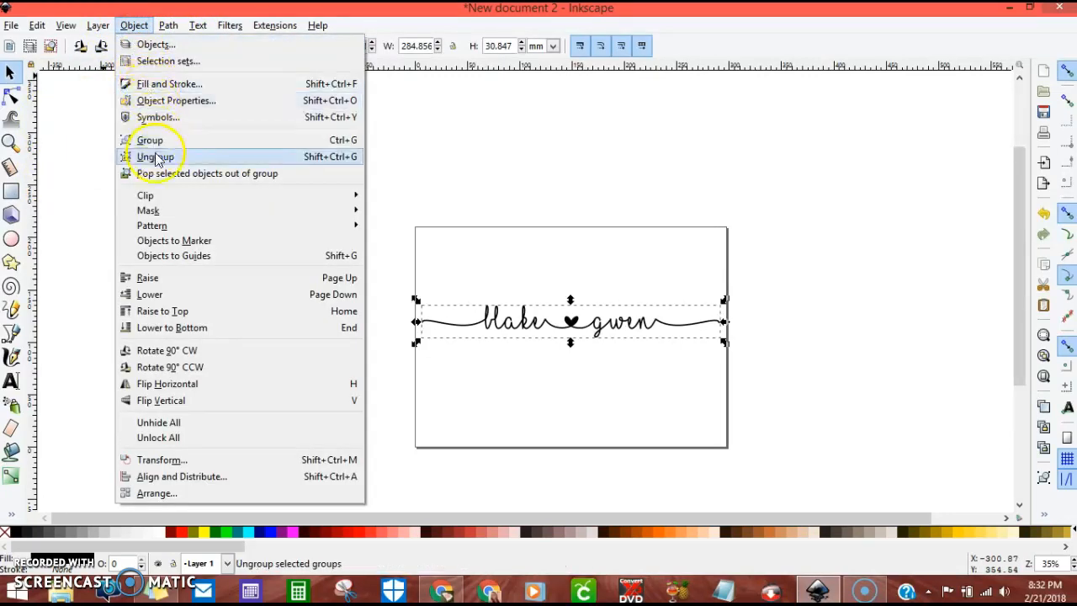
left_click(155, 157)
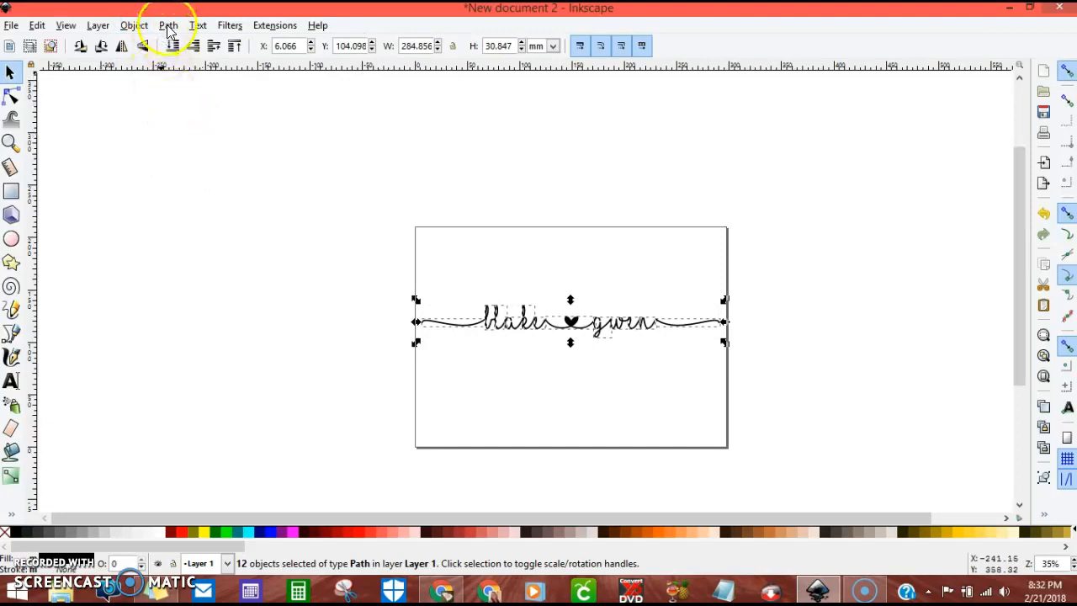
Union the letter paths into a single 210-node merged path
left_click(168, 25)
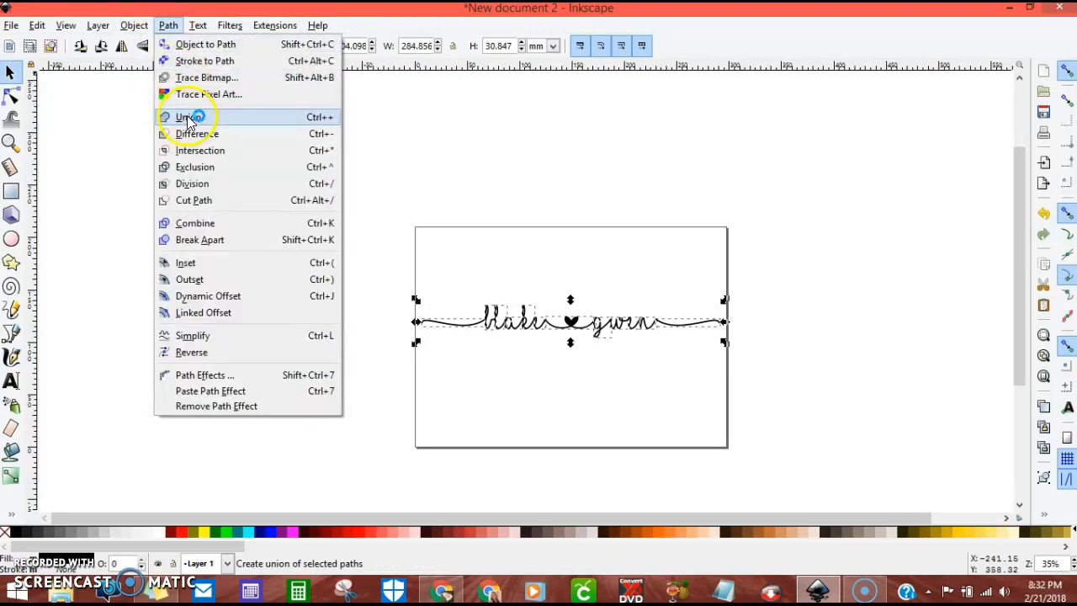
left_click(185, 117)
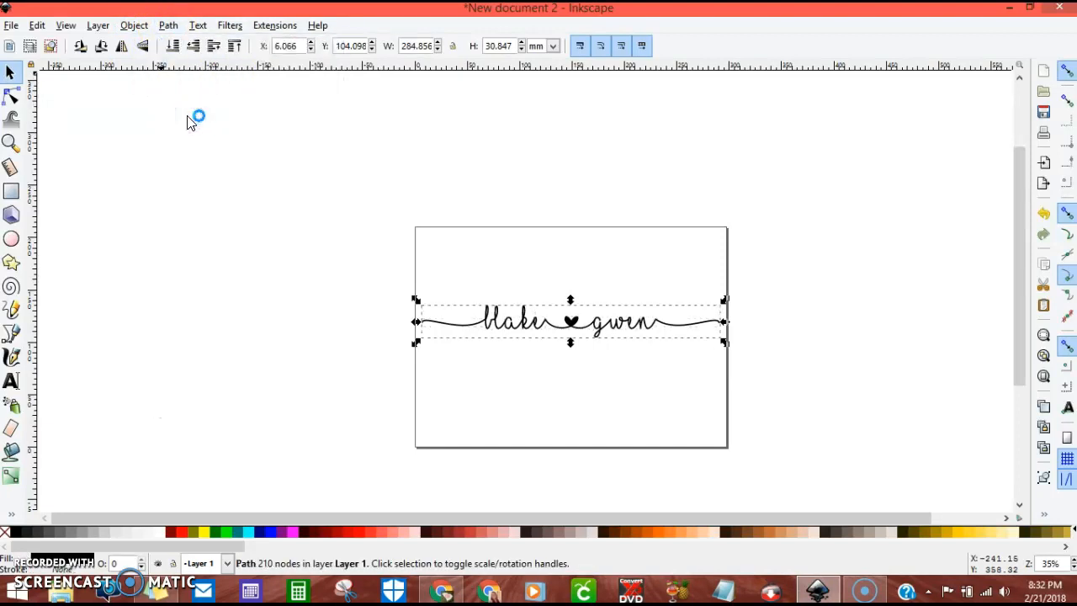
left_click(168, 25)
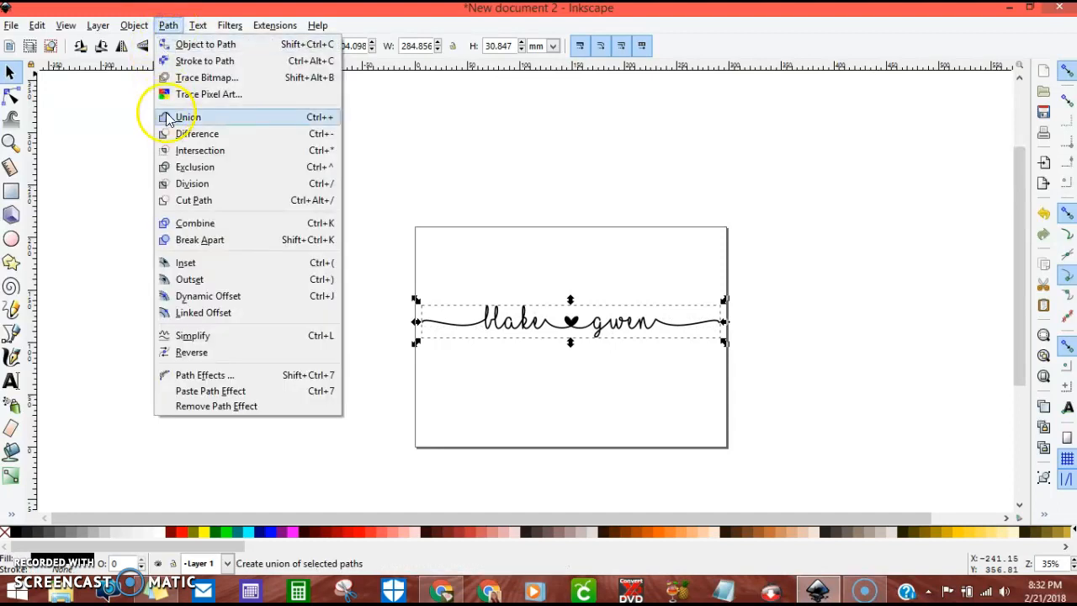
mouse_move(202, 311)
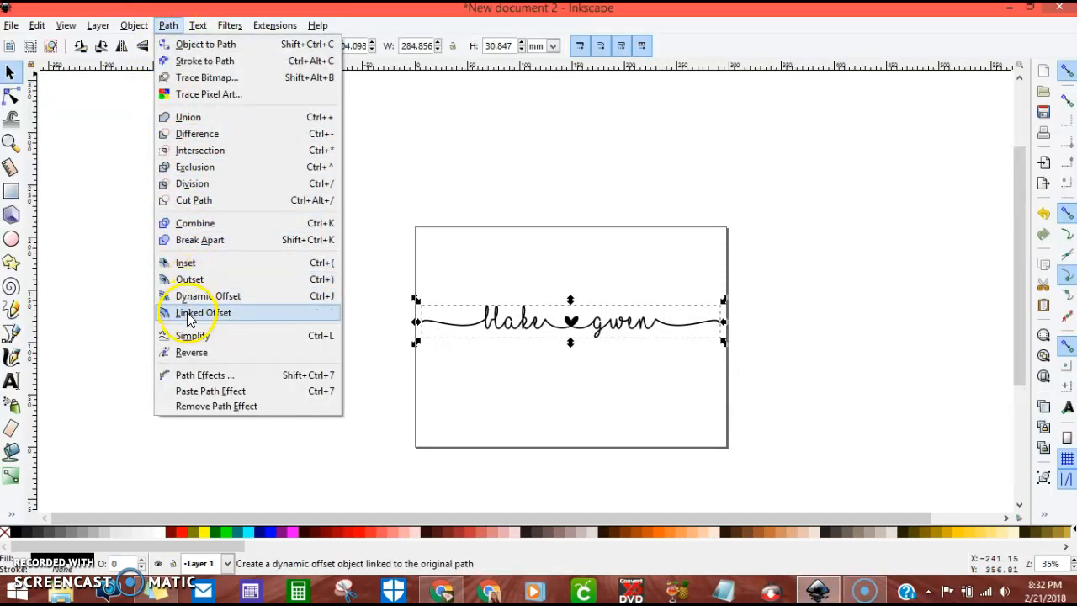
Create a linked offset of the lettering and widen it into a thick fuchsia outline
left_click(202, 312)
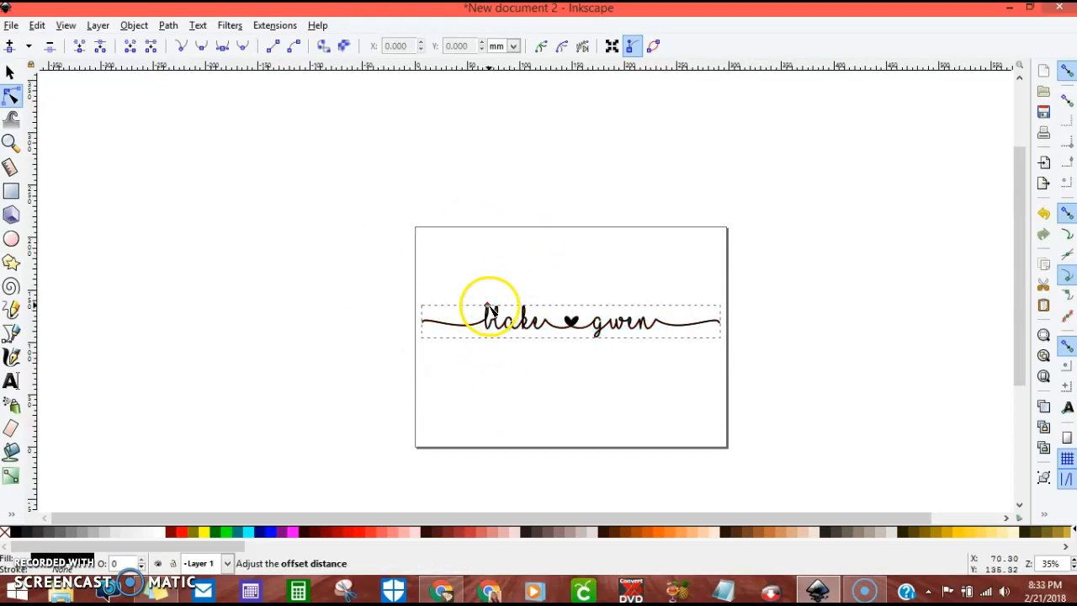
mouse_move(295, 532)
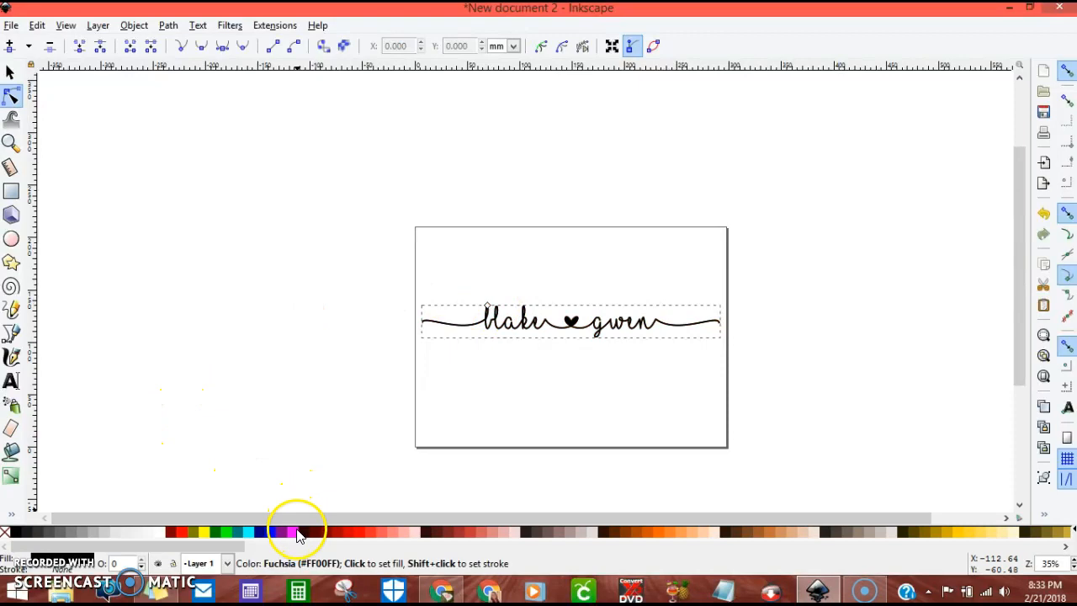
mouse_move(295, 532)
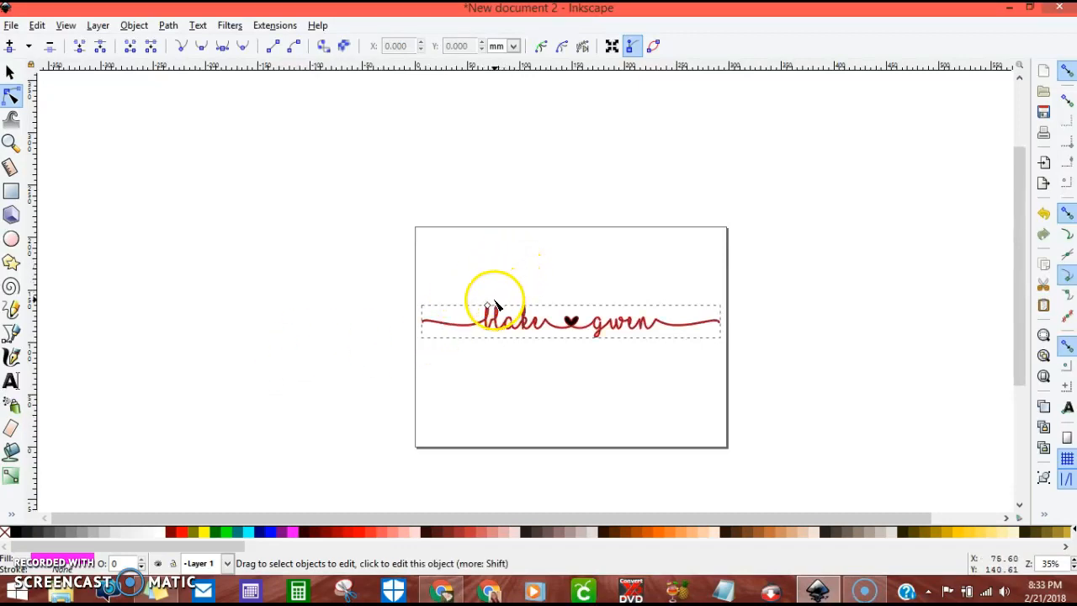
left_click(488, 307)
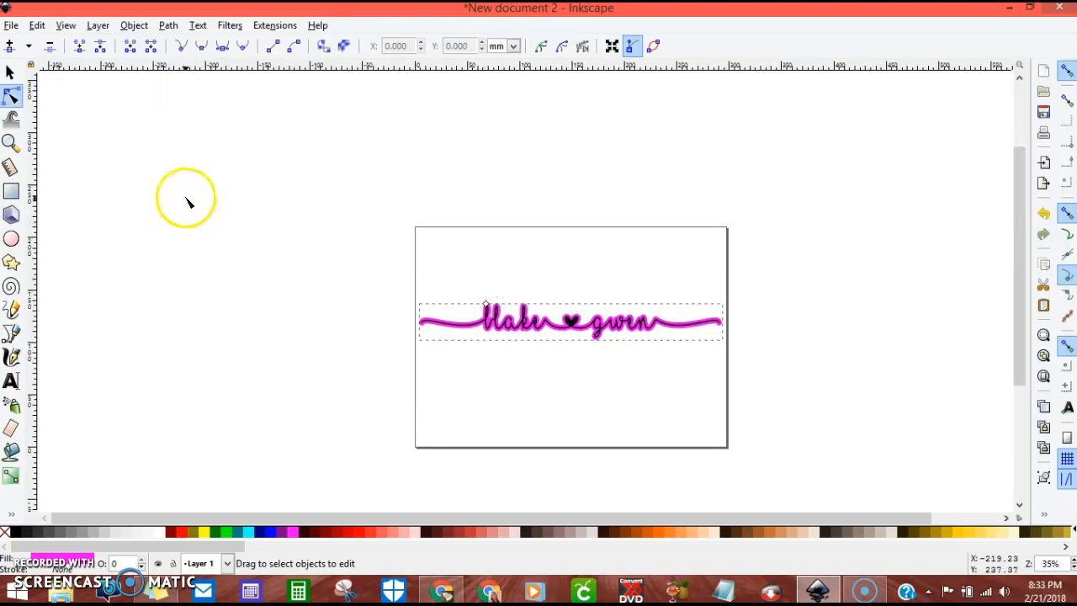
Convert the magenta offset outline to an ordinary path, ungroup it and deselect
left_click(168, 25)
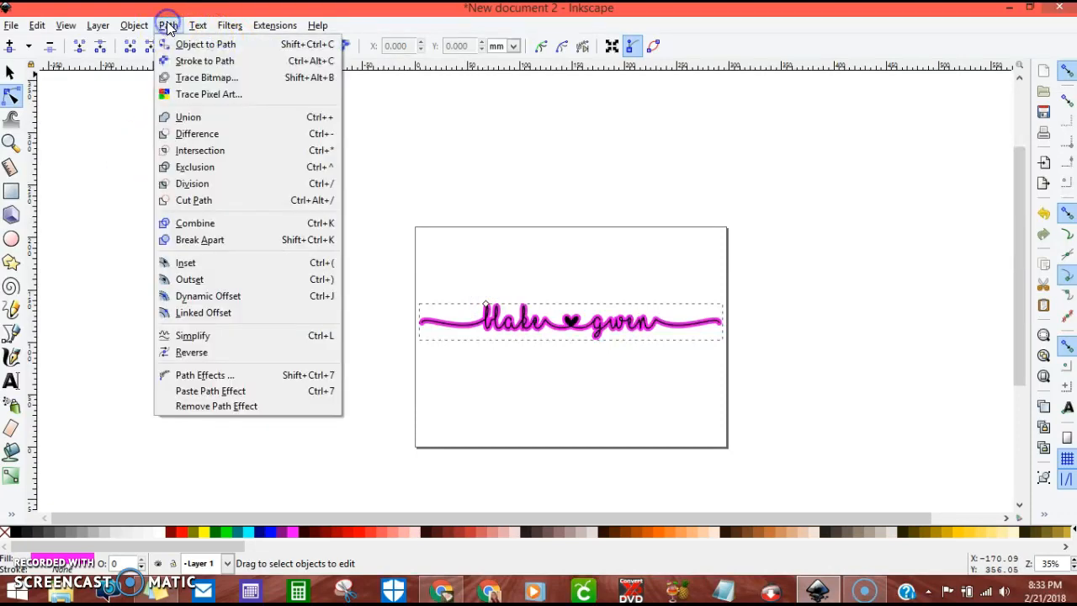
mouse_move(206, 44)
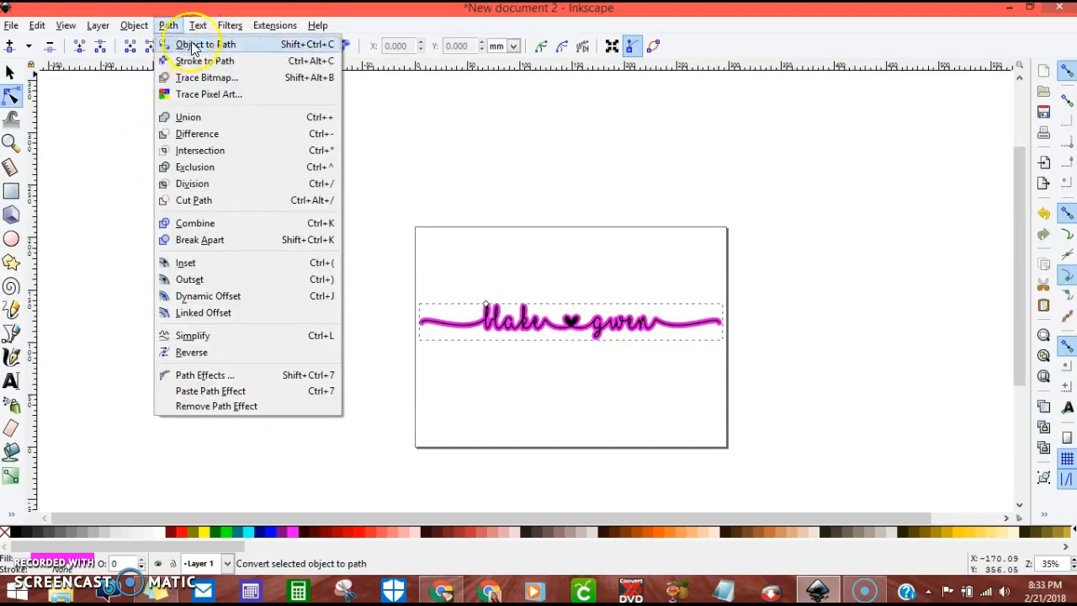
left_click(205, 44)
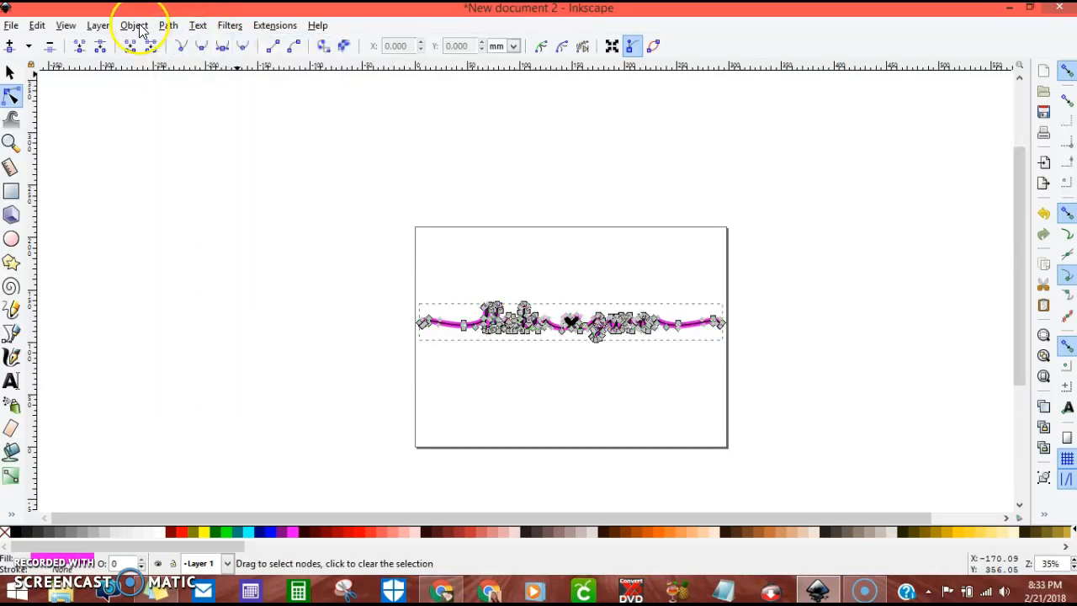
left_click(134, 25)
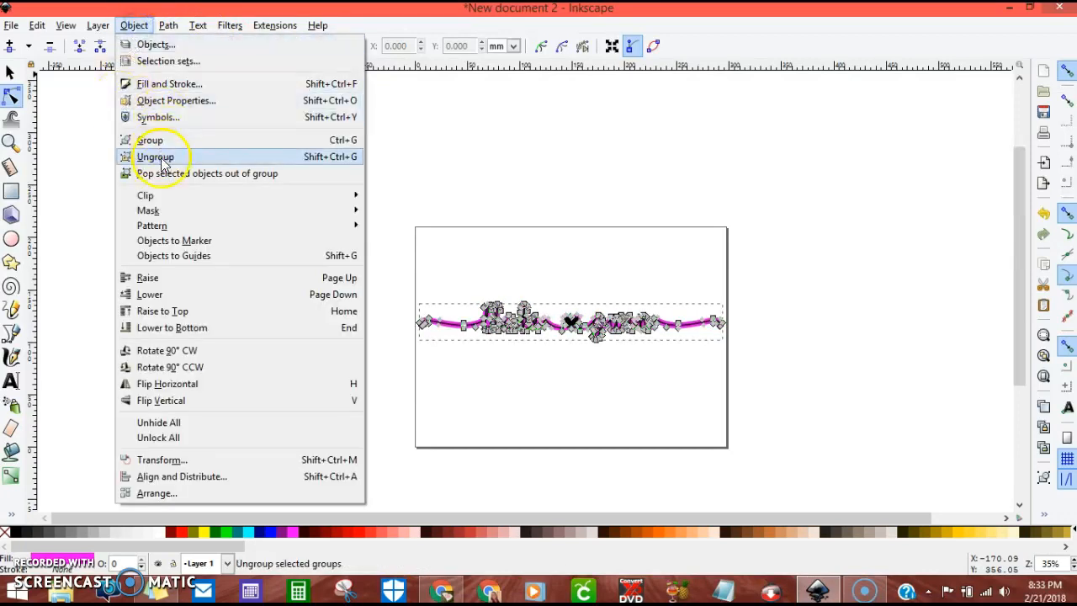
left_click(169, 25)
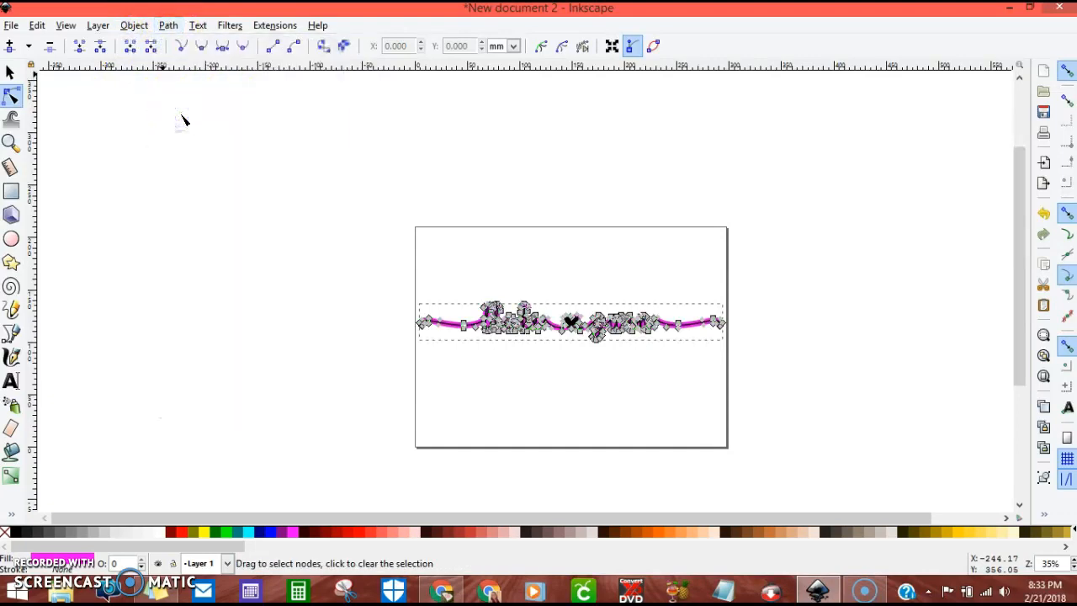
left_click(12, 74)
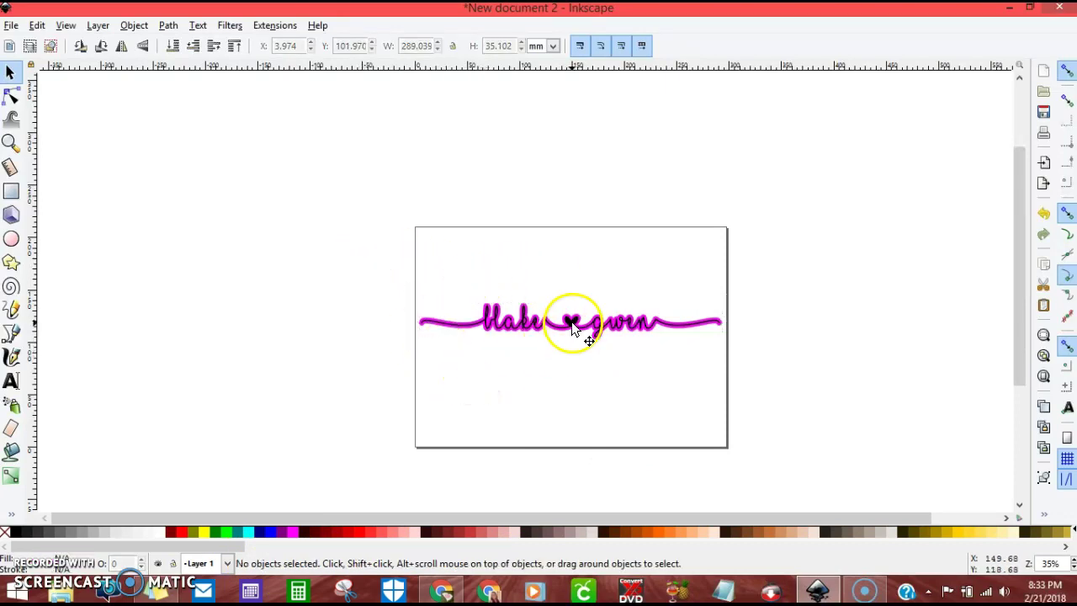
Save the selected design to the Desktop as plain SVG 'blake & gwen'
left_click(572, 323)
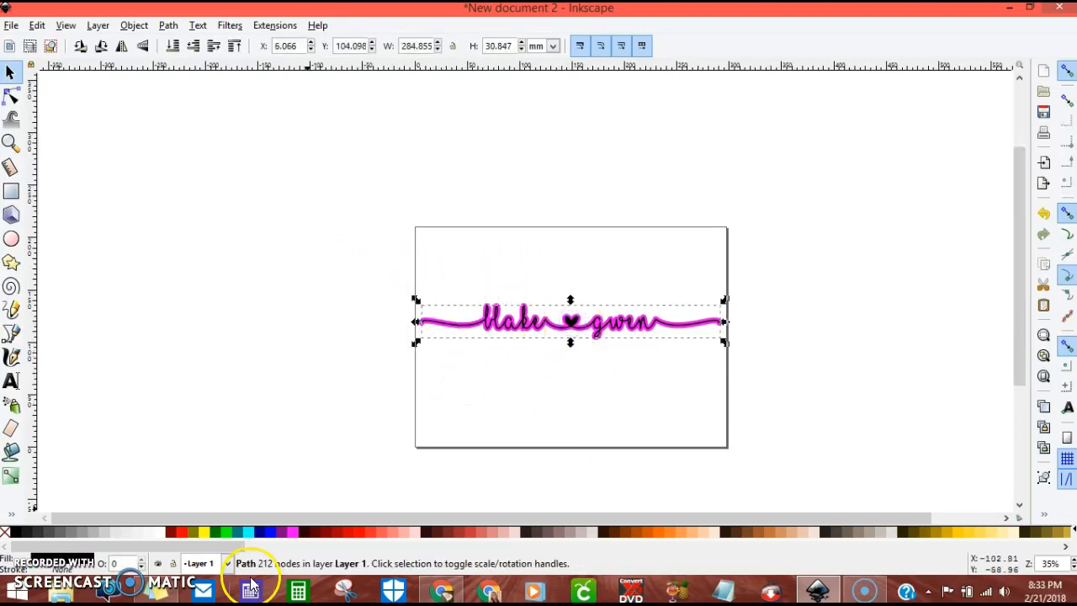
mouse_move(278, 525)
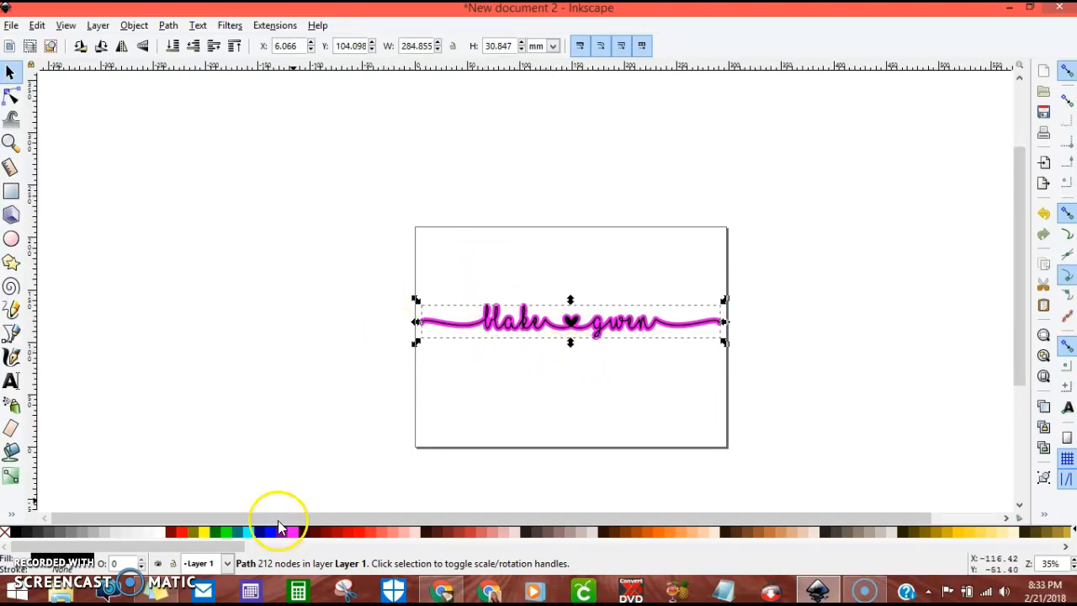
mouse_move(92, 222)
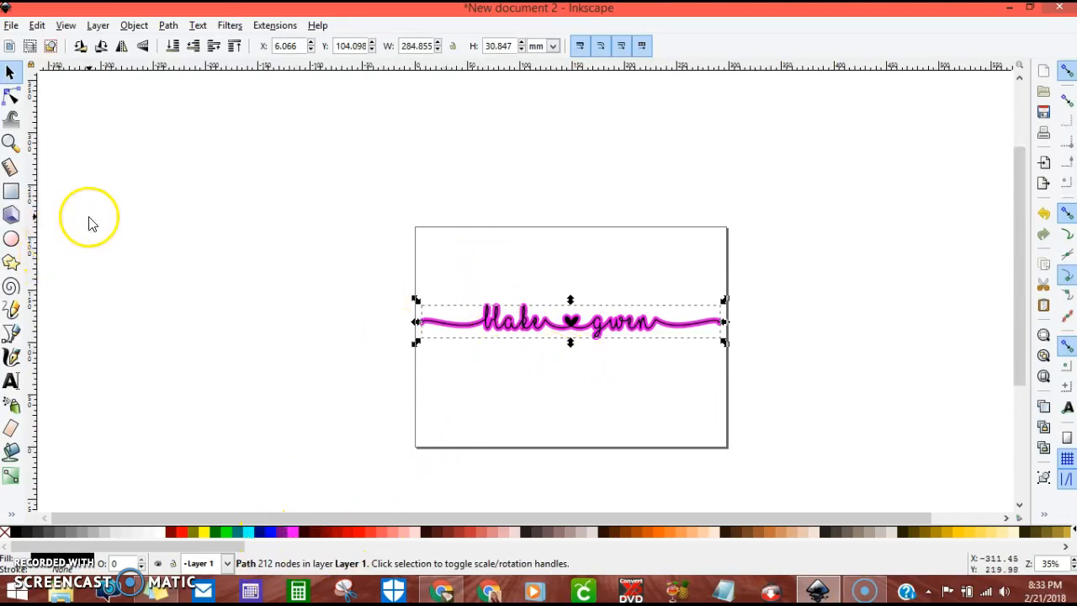
mouse_move(17, 33)
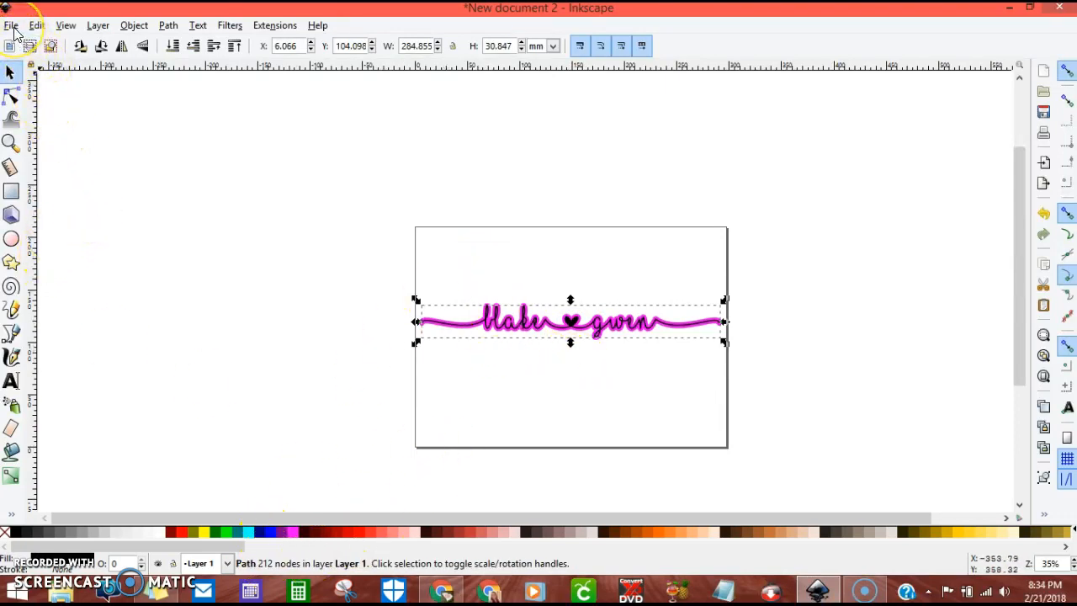
left_click(10, 26)
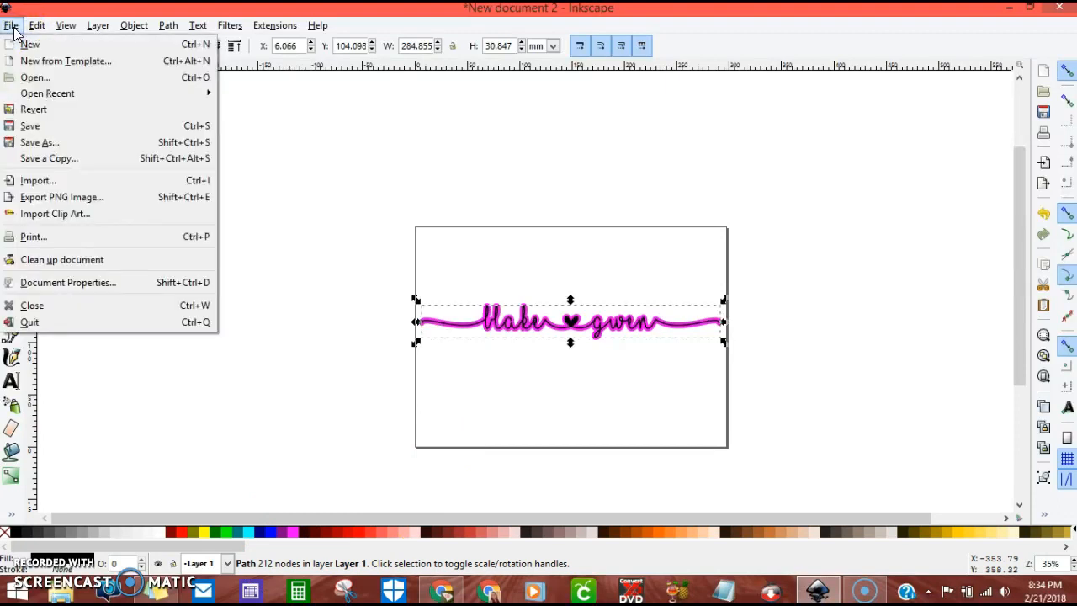
mouse_move(41, 142)
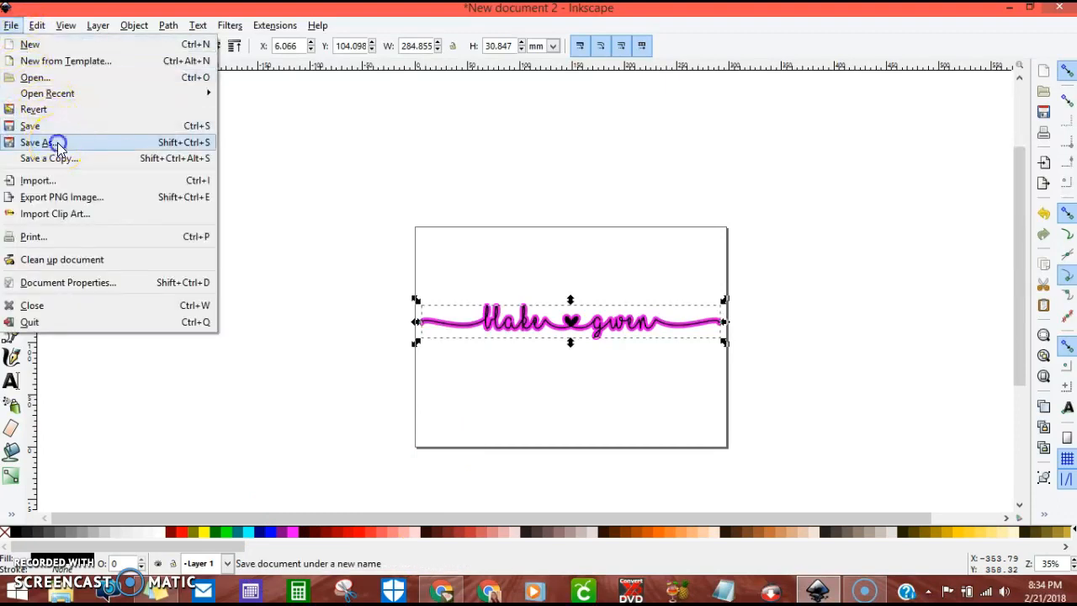
left_click(40, 141)
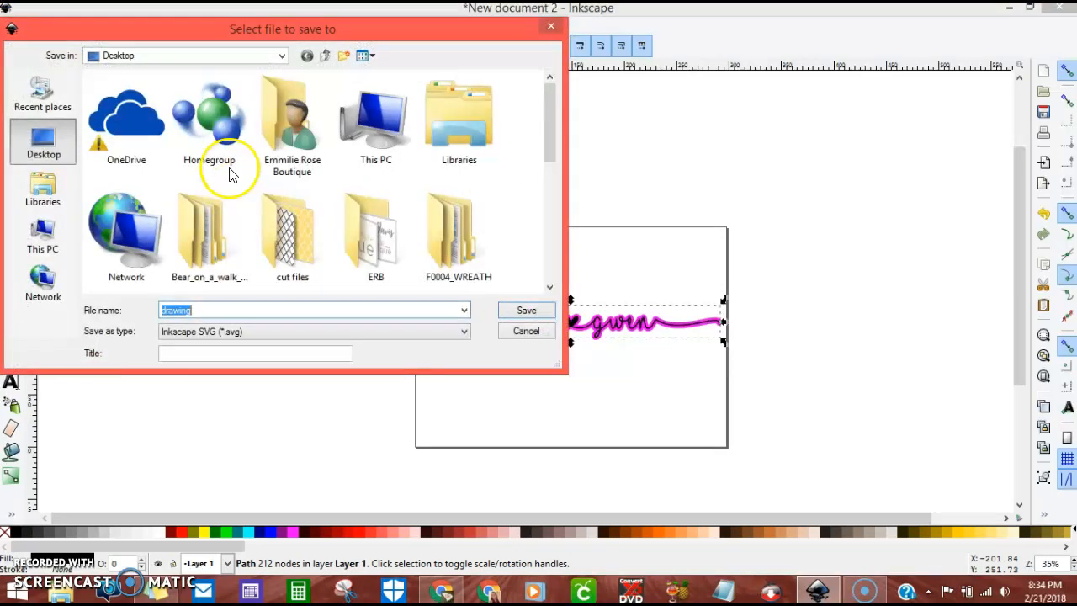
type("blake")
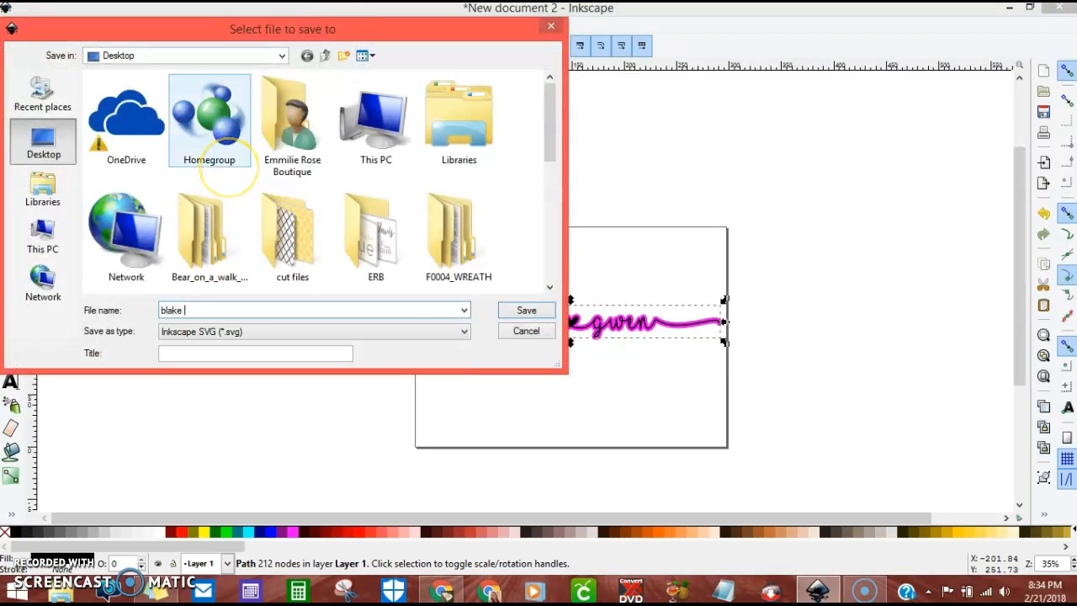
type("& gwen")
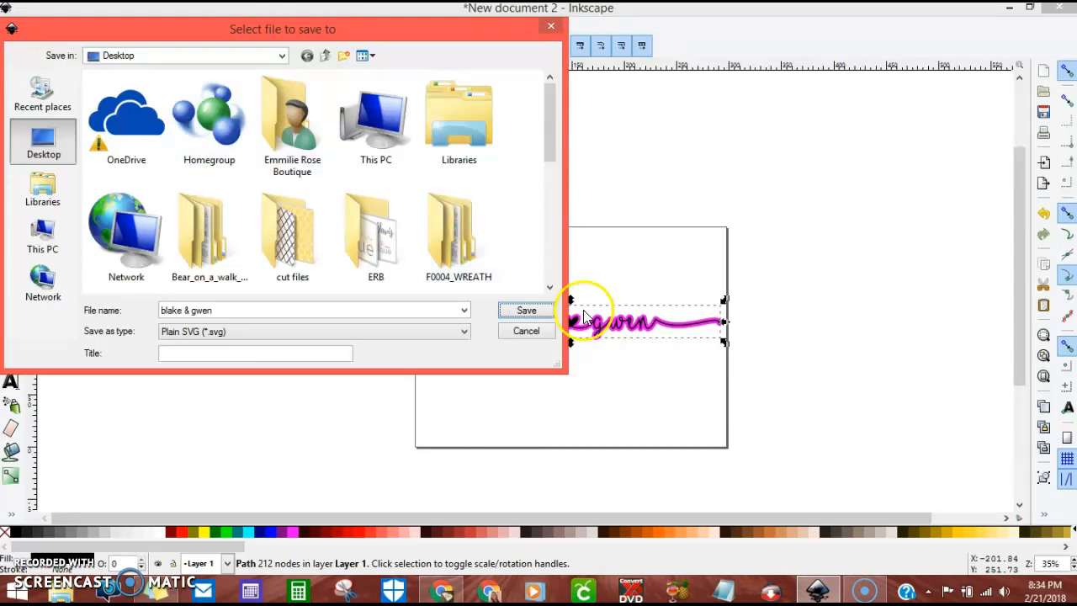
left_click(525, 310)
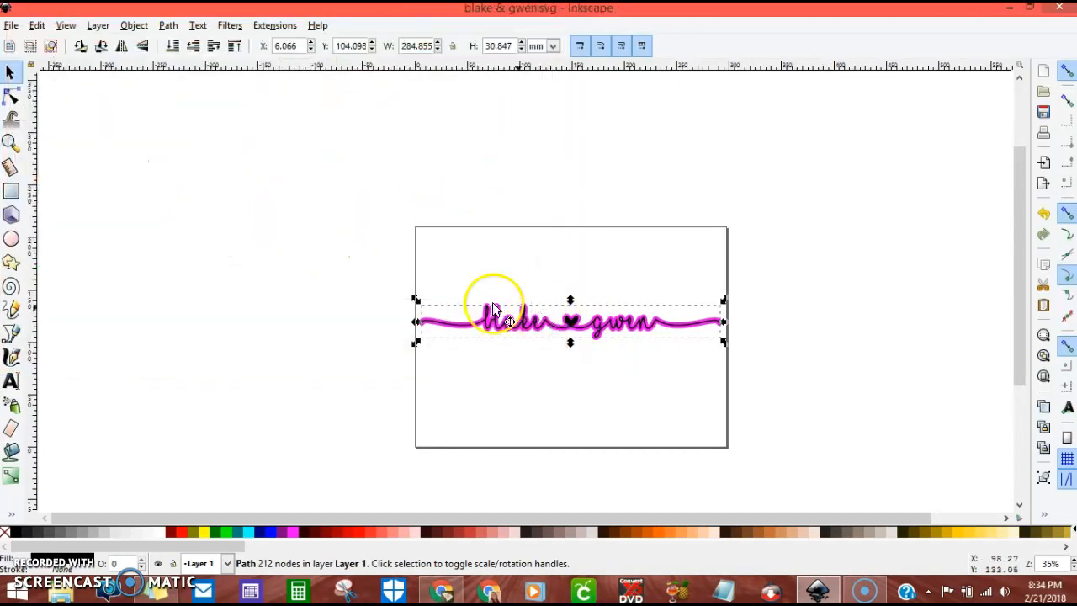
Upload the saved blake & gwen SVG from the computer into Design Space's image library
left_click(441, 589)
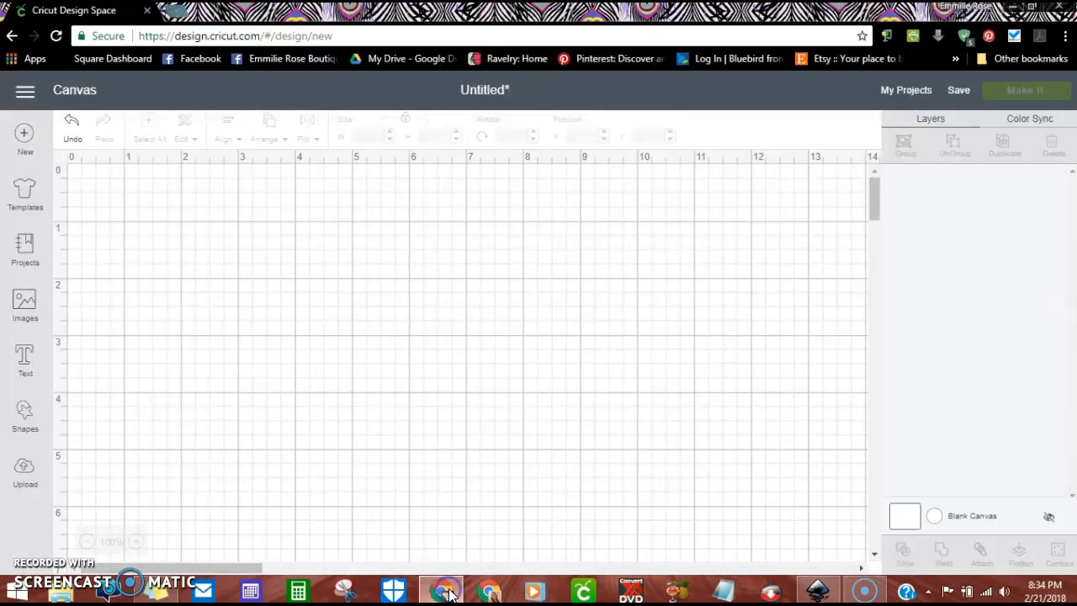
left_click(24, 472)
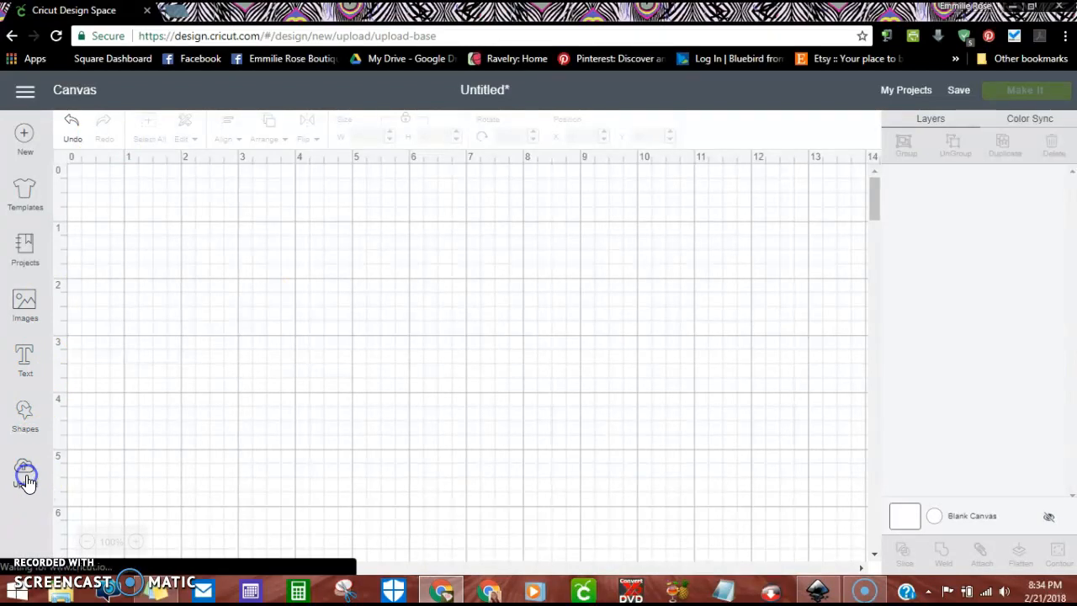
left_click(23, 471)
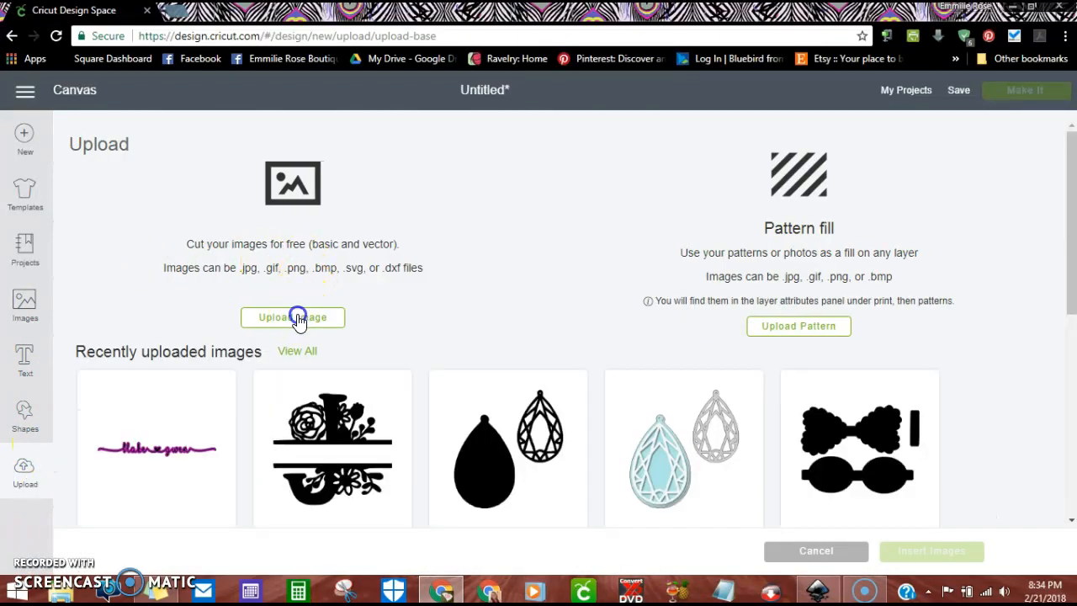
left_click(293, 317)
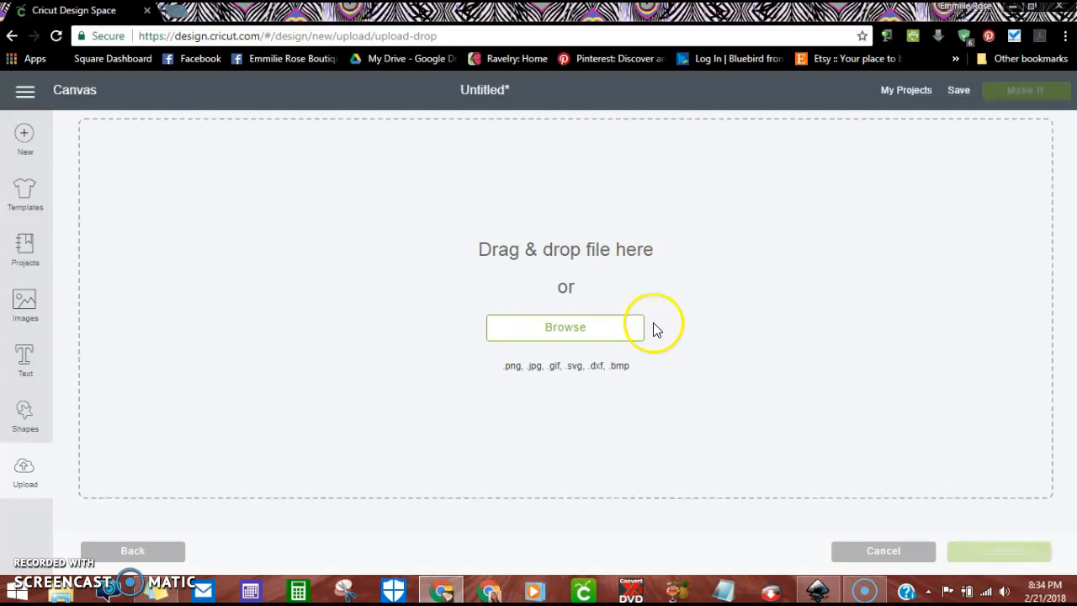
left_click(566, 326)
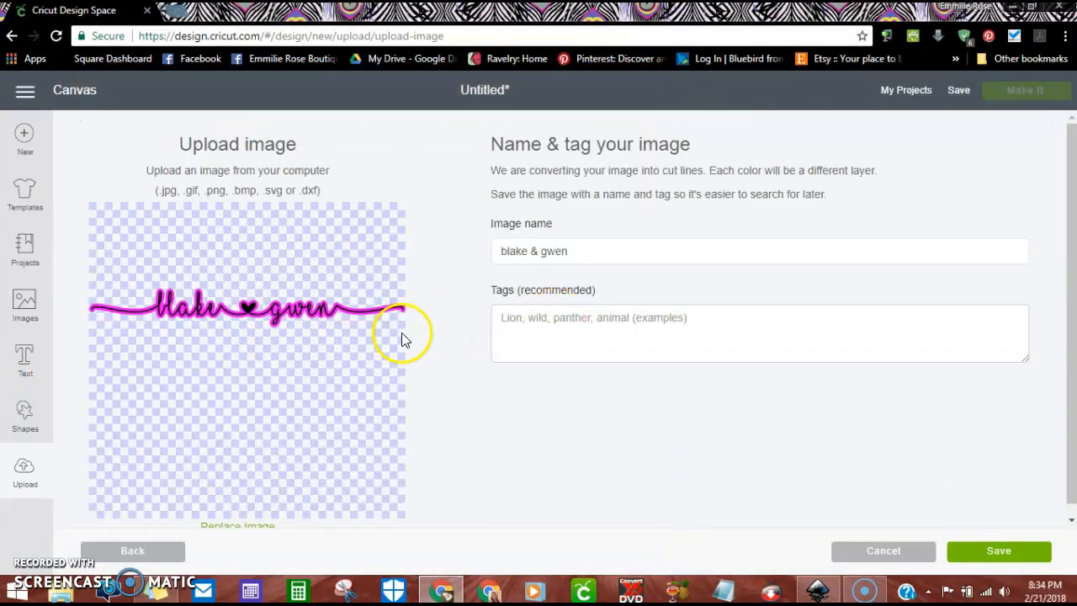
left_click(1000, 550)
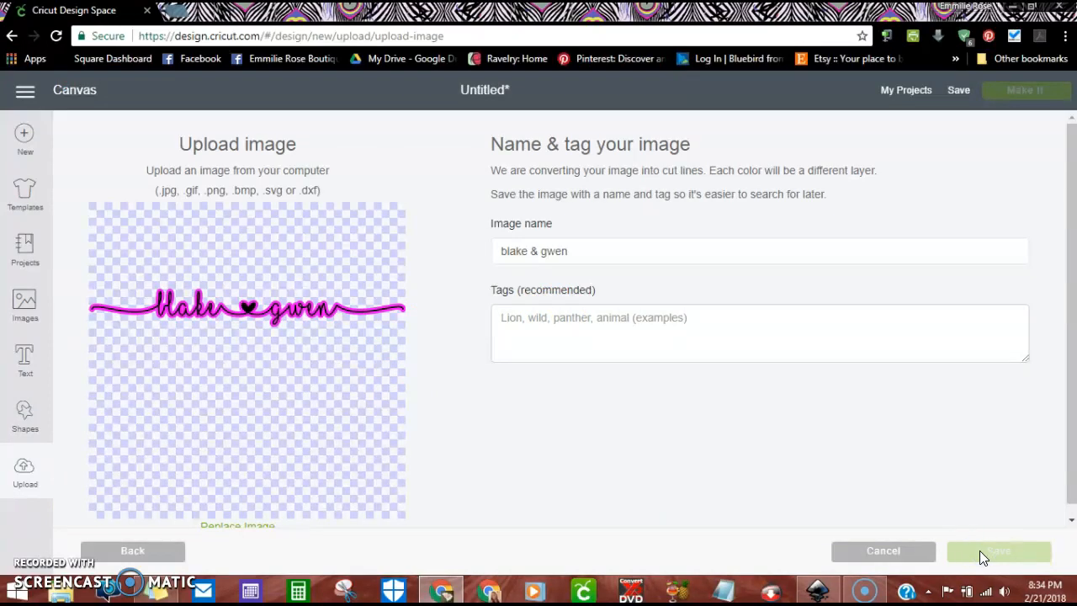
left_click(1000, 551)
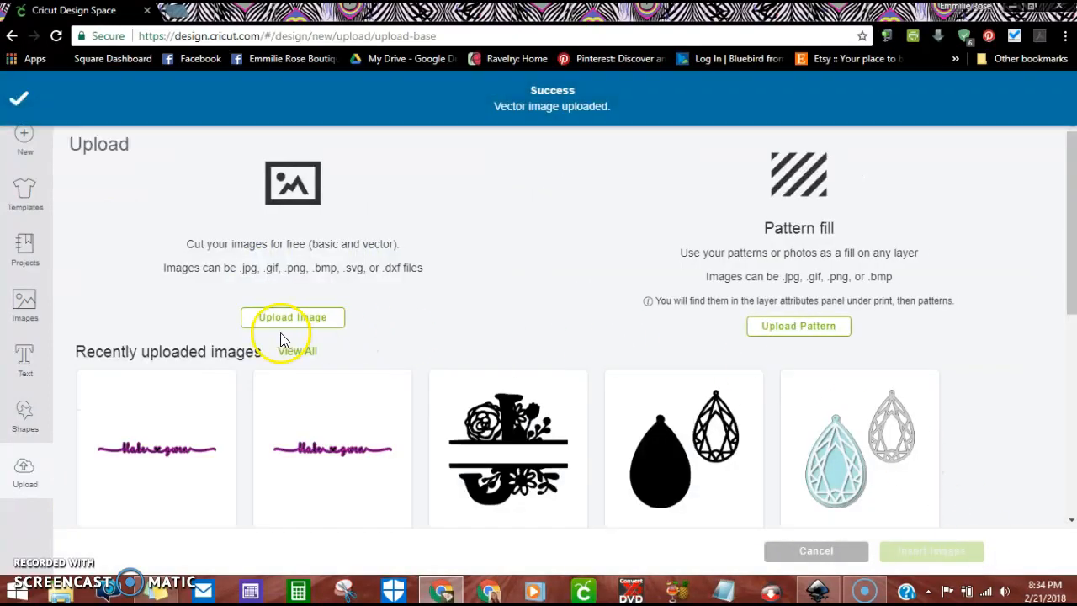
Insert the uploaded design onto the canvas and drag it up into position
left_click(155, 447)
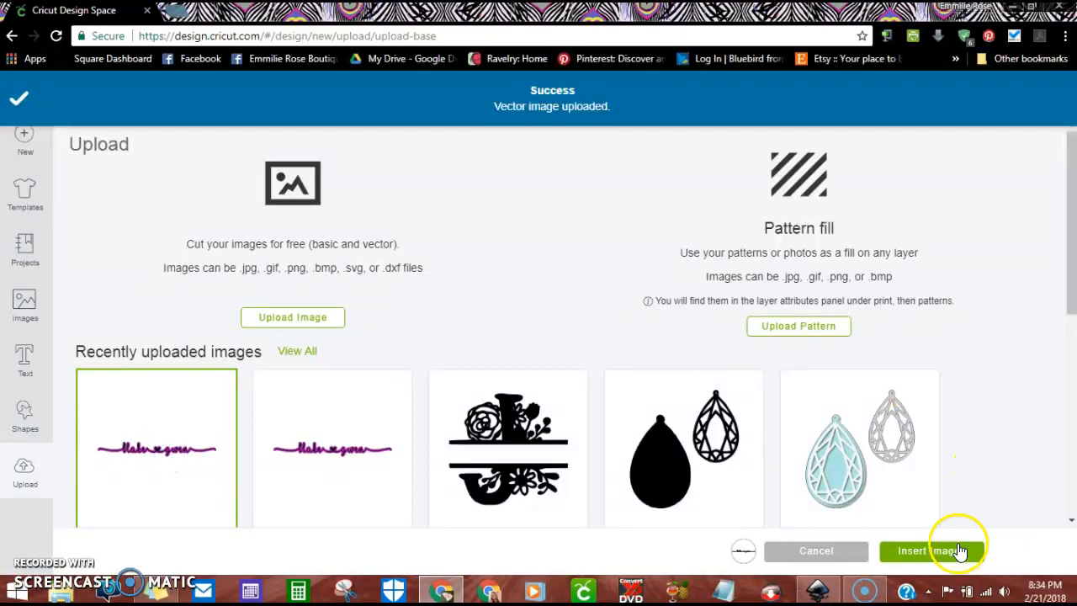
left_click(932, 551)
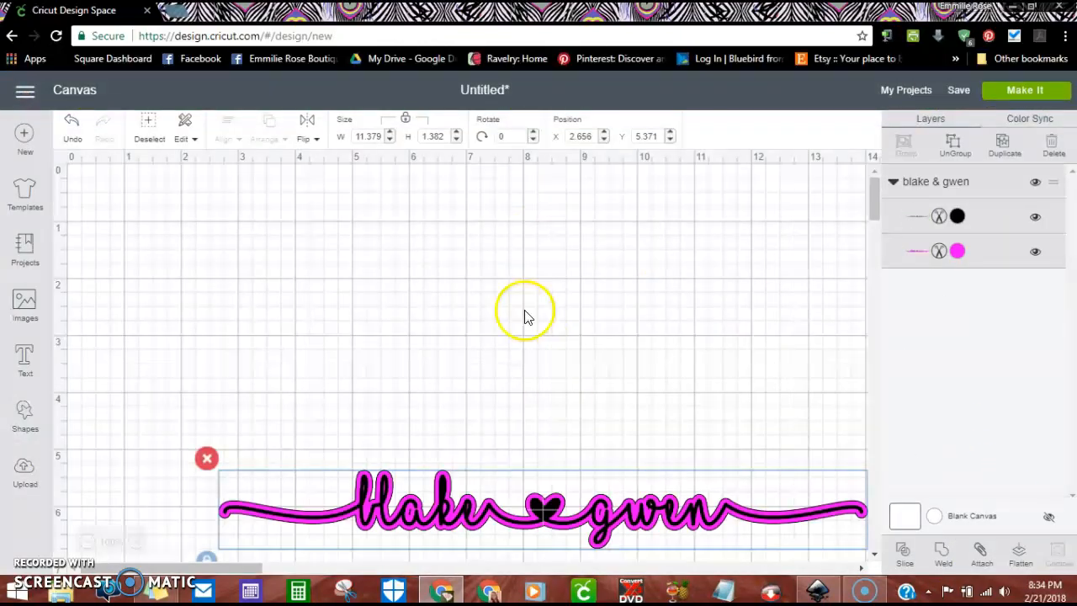
left_click_drag(542, 505, 513, 418)
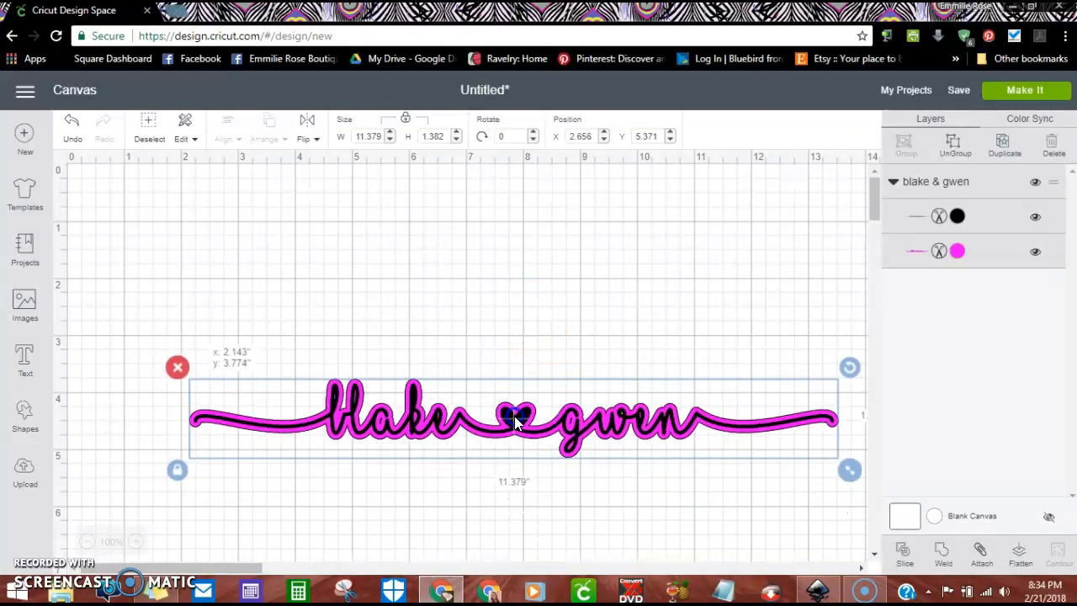
left_click_drag(514, 418, 526, 451)
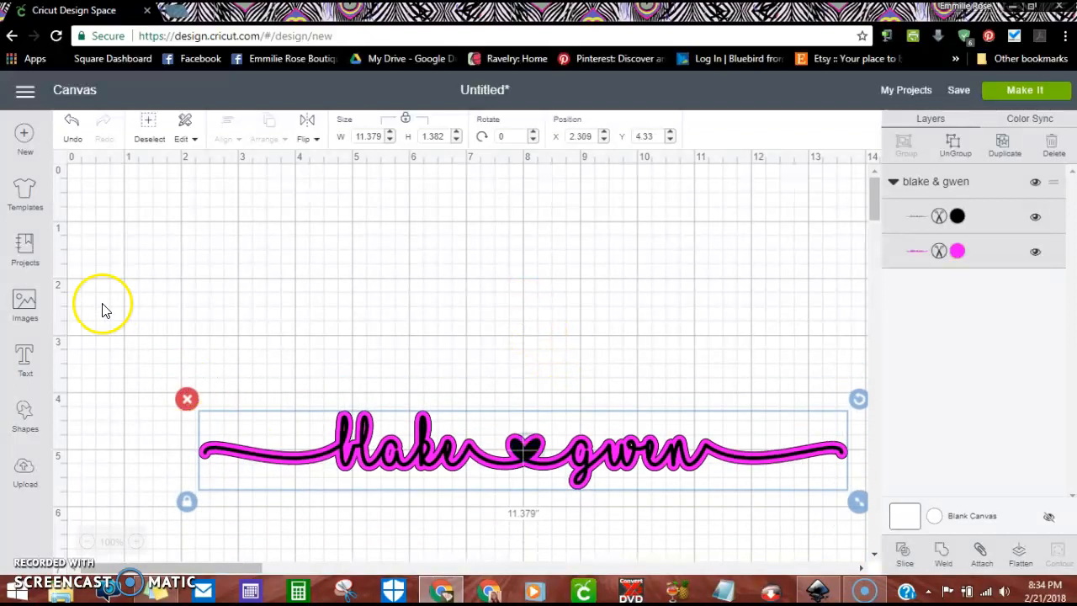
Add a Times New Roman Bold text box reading SHELTON, correcting a mistyped letter
left_click(23, 361)
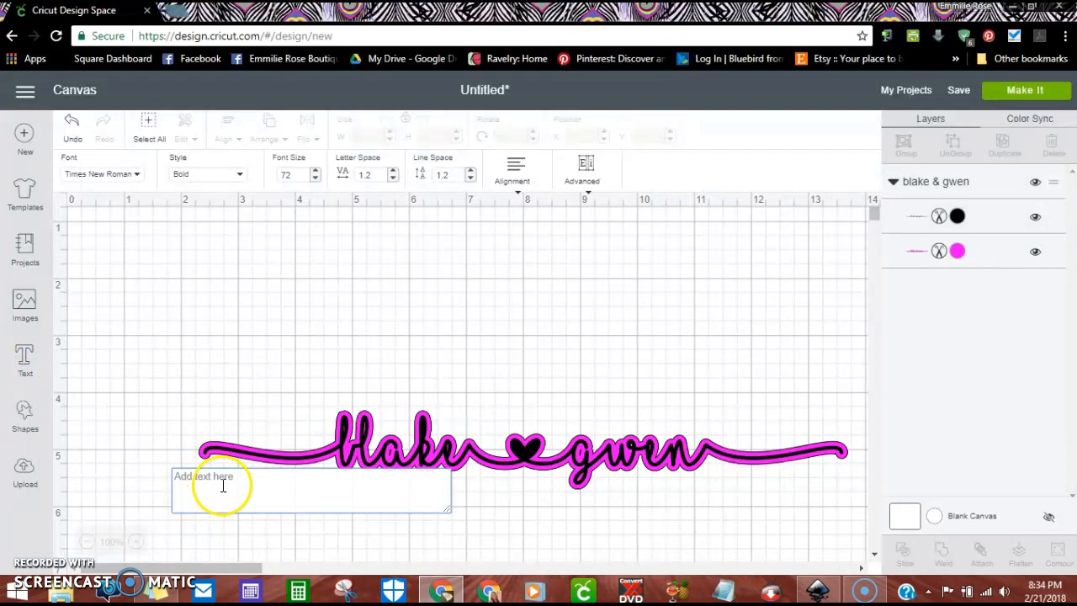
mouse_move(200, 354)
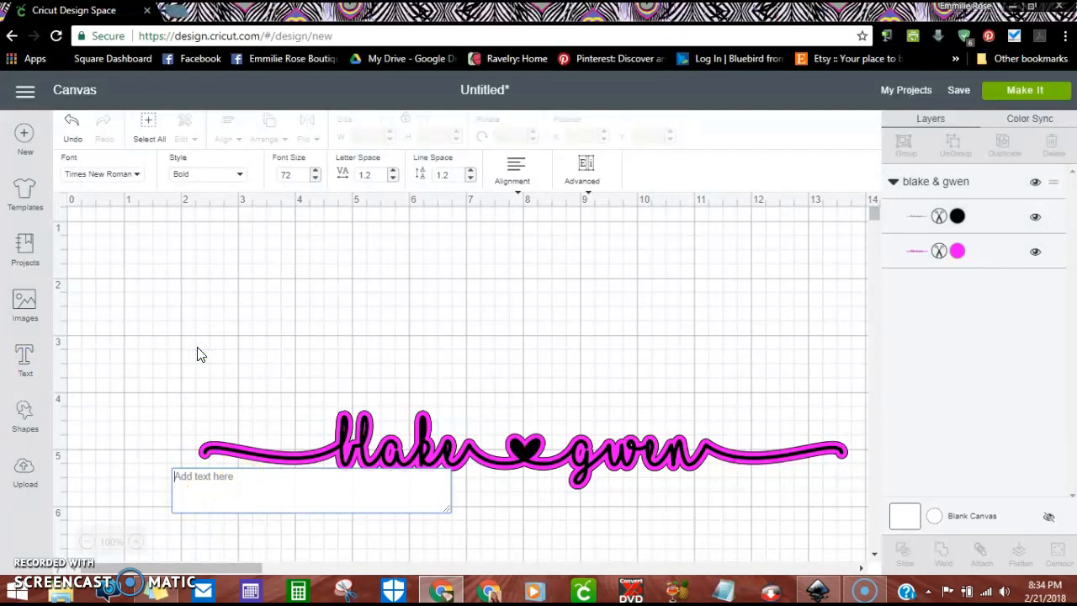
type("ShE")
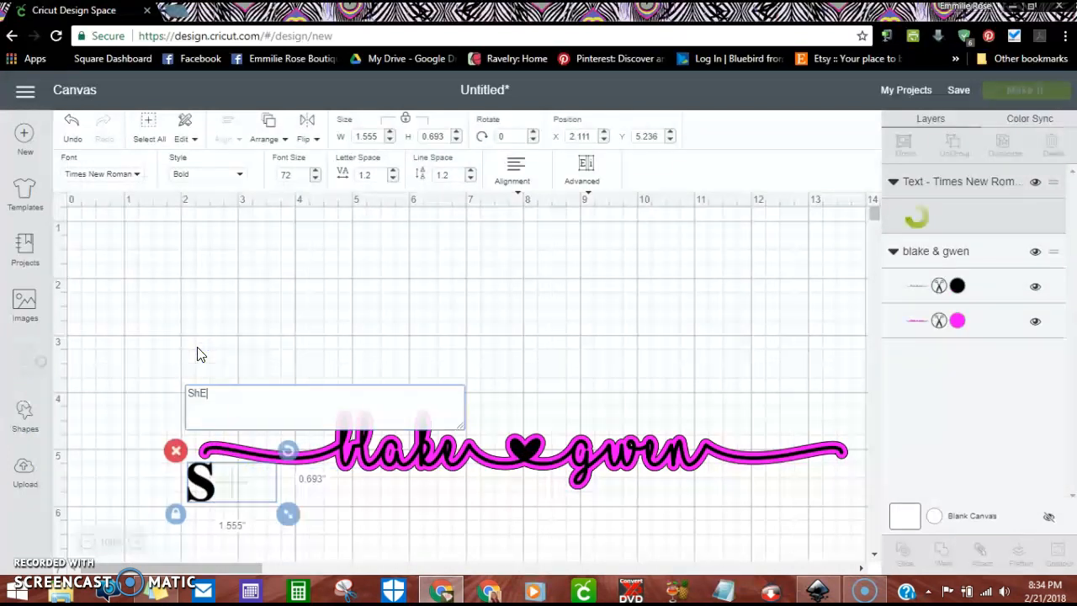
key("backspace")
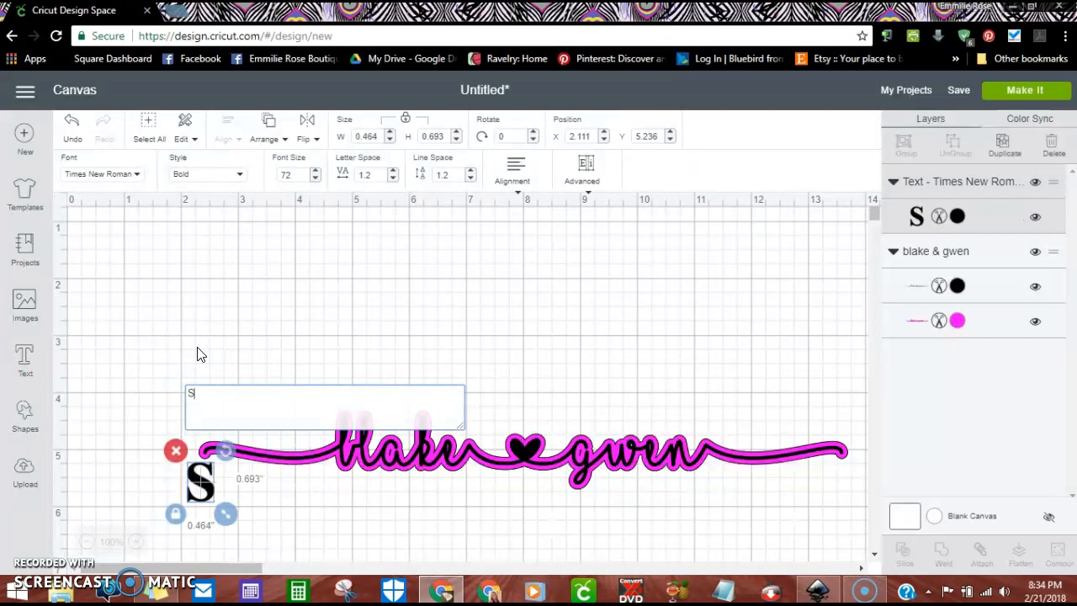
type("HELT")
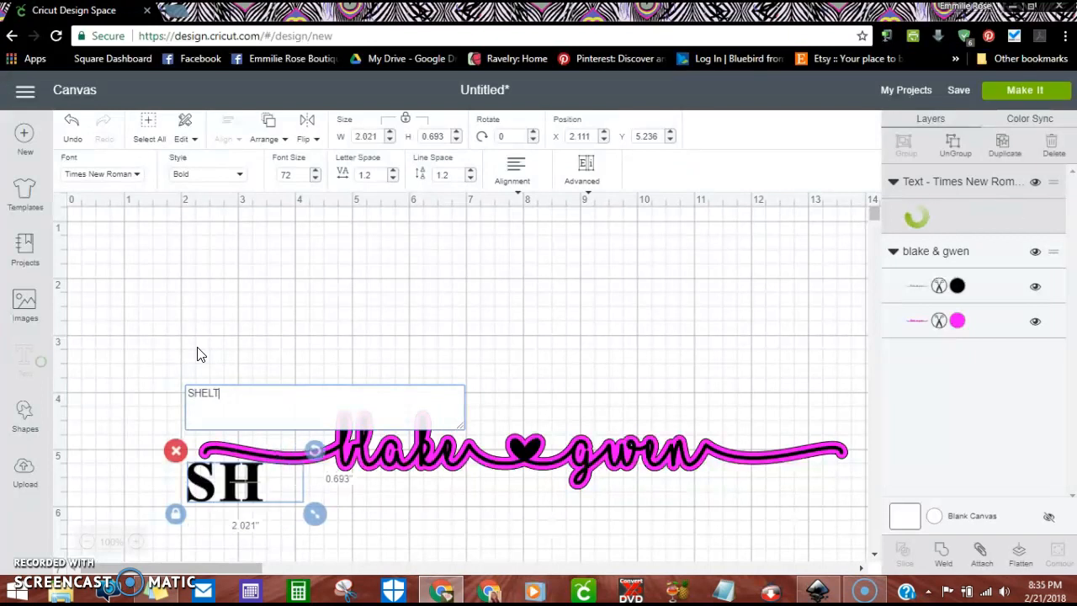
type("ON")
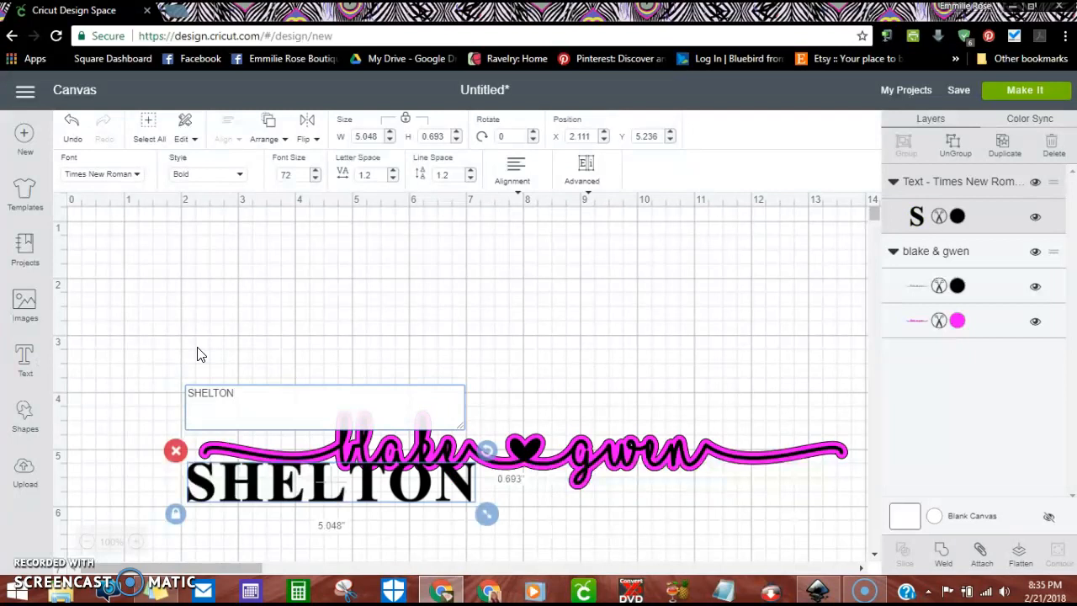
mouse_move(328, 492)
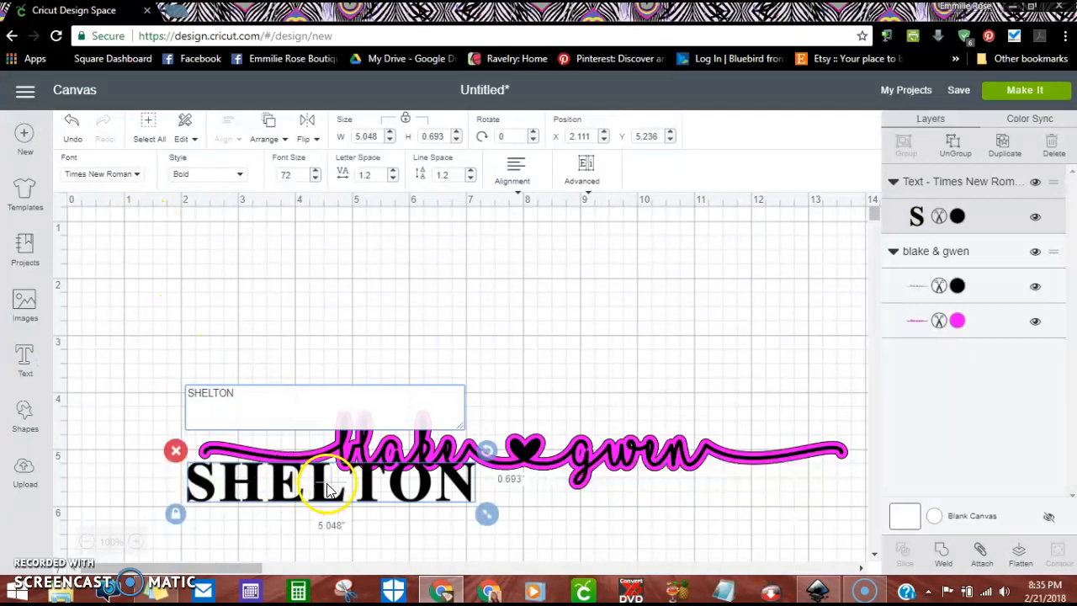
Move SHELTON above the script name and enlarge it to roughly 8.4 by 2.2 inches
left_click_drag(333, 484, 286, 256)
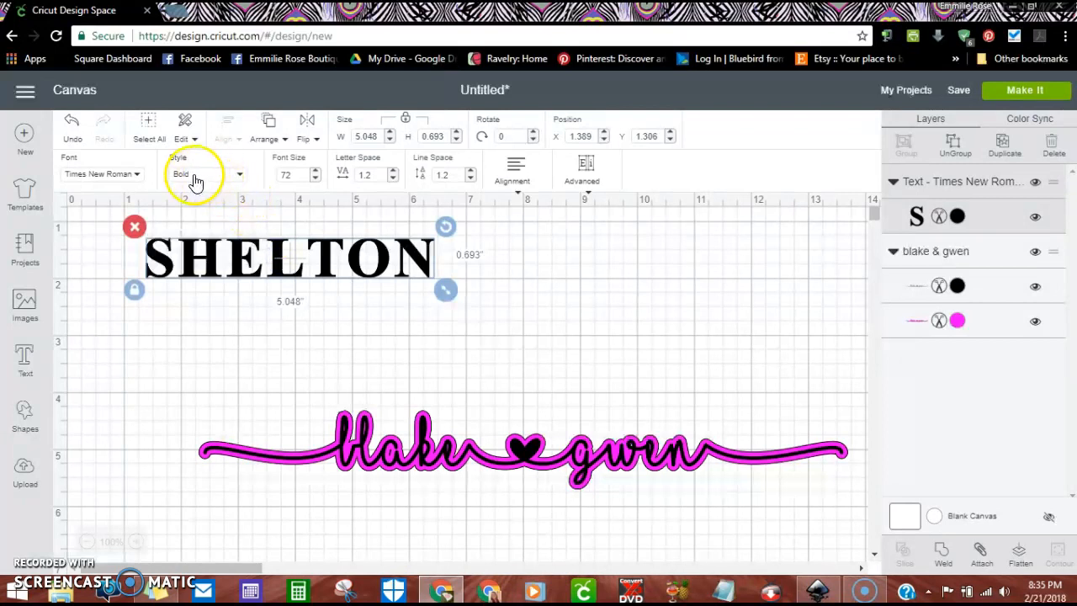
mouse_move(446, 289)
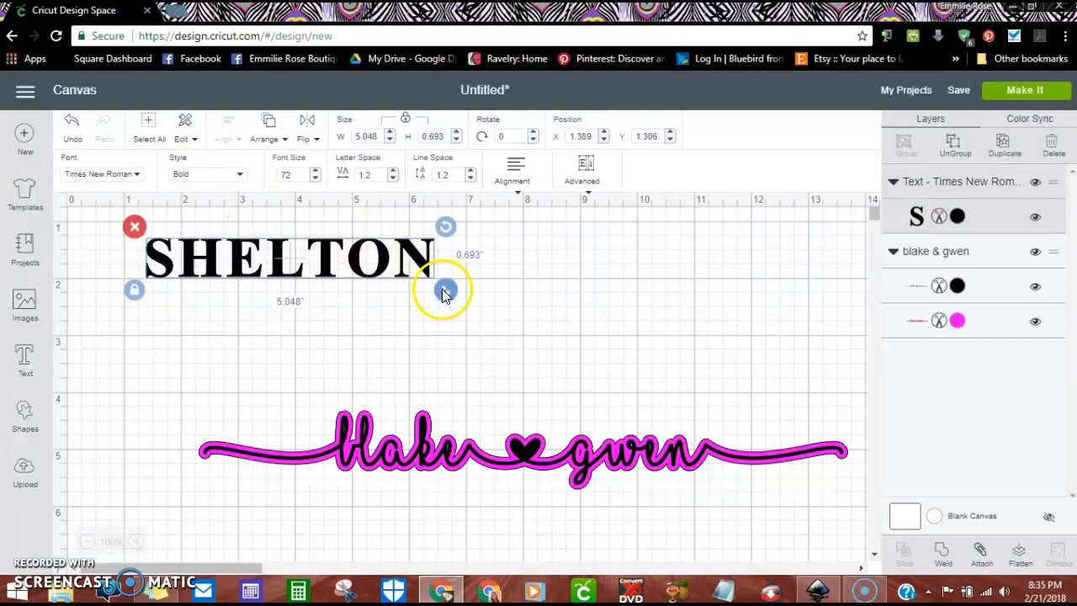
left_click_drag(446, 289, 573, 306)
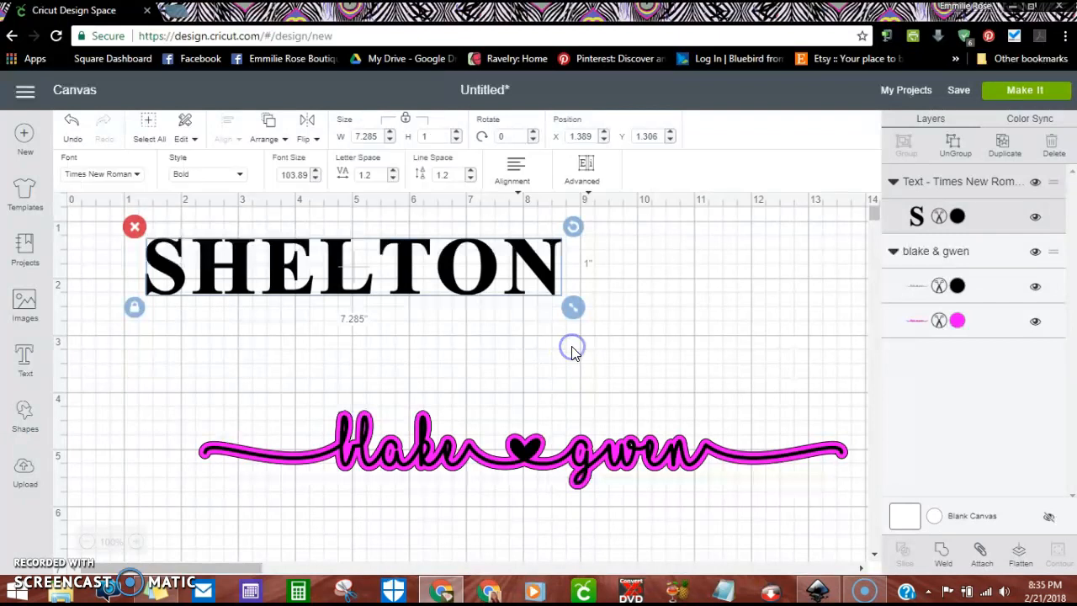
mouse_move(572, 306)
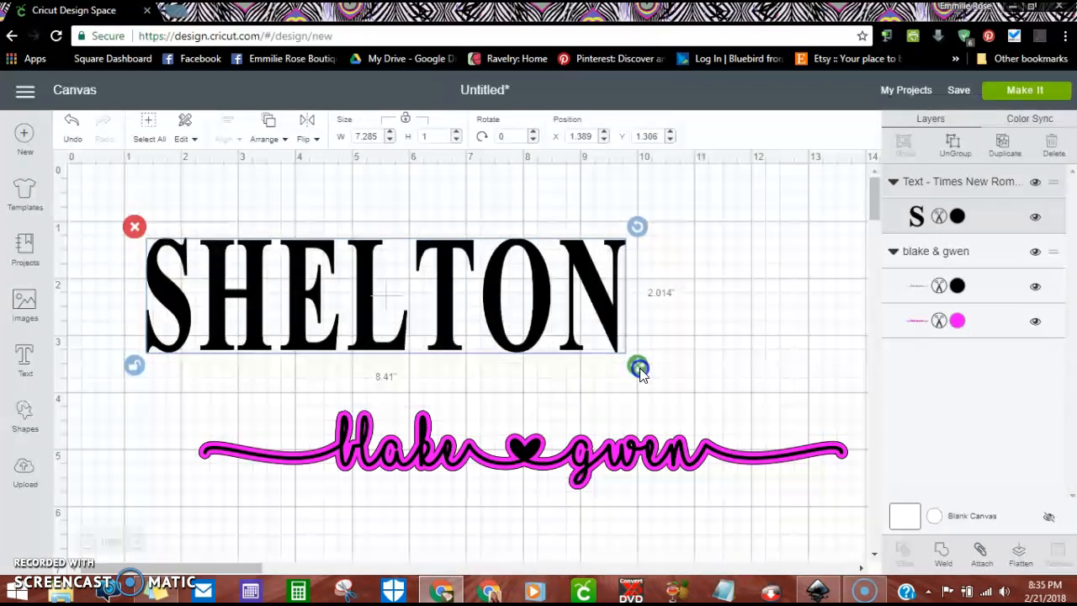
left_click_drag(640, 367, 675, 377)
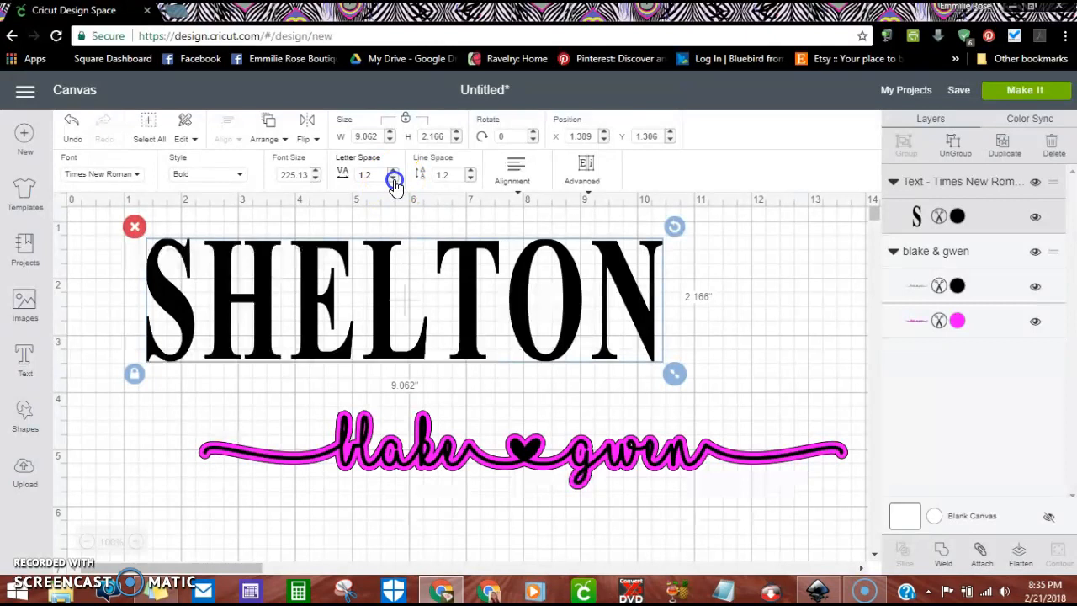
Tighten SHELTON's letter spacing by four Letter Space decrements
left_click(393, 179)
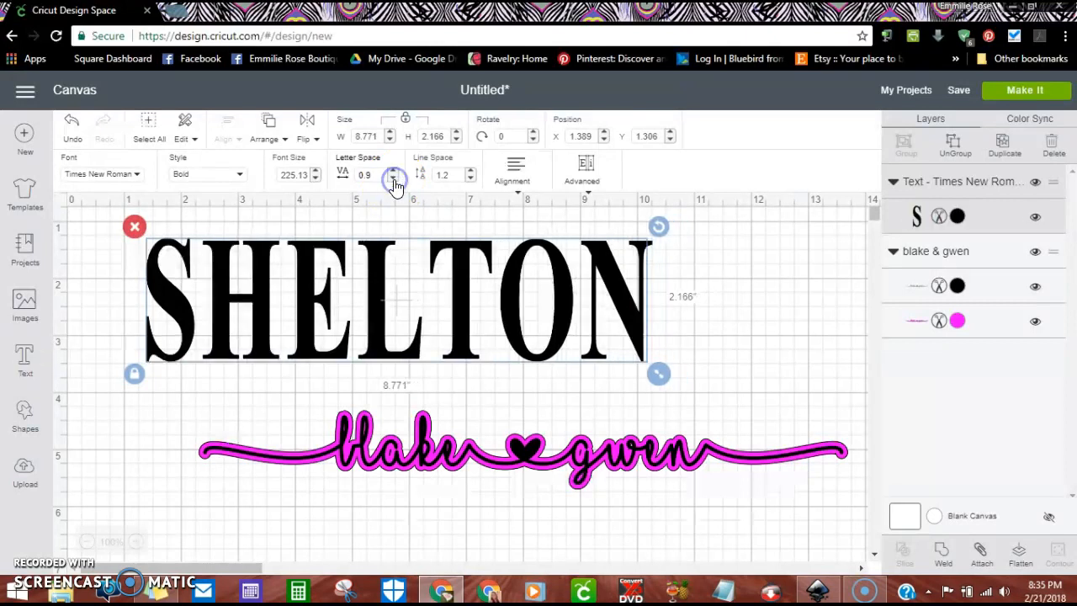
left_click(394, 178)
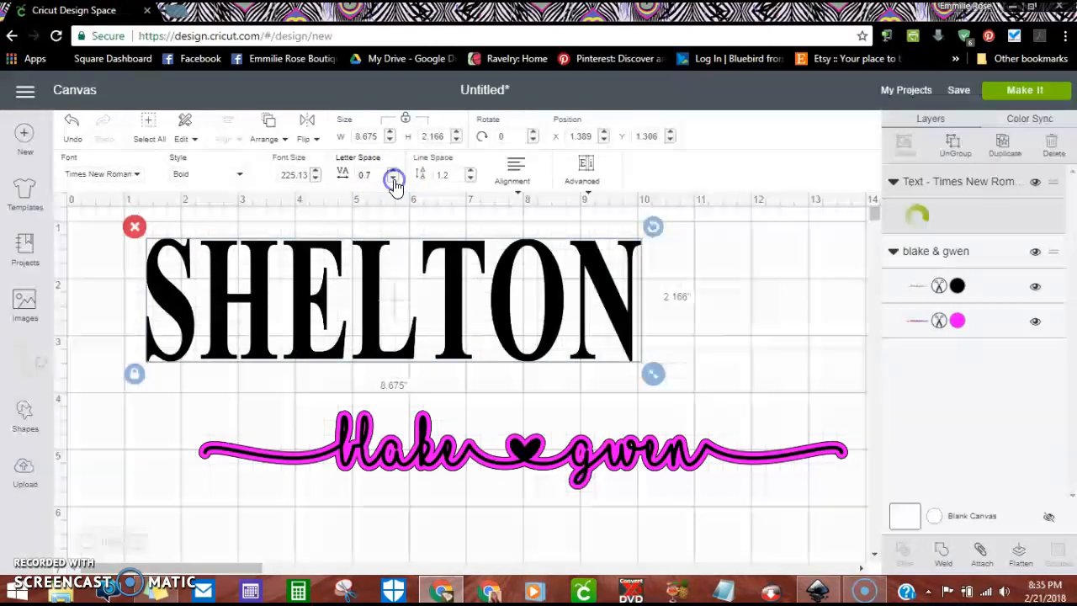
left_click(394, 180)
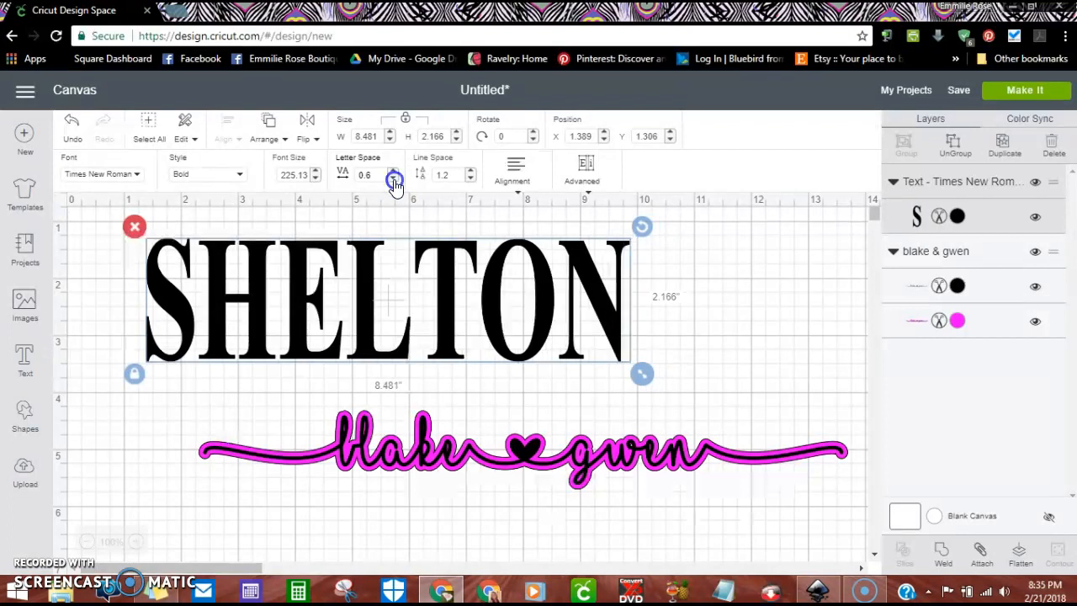
left_click(392, 178)
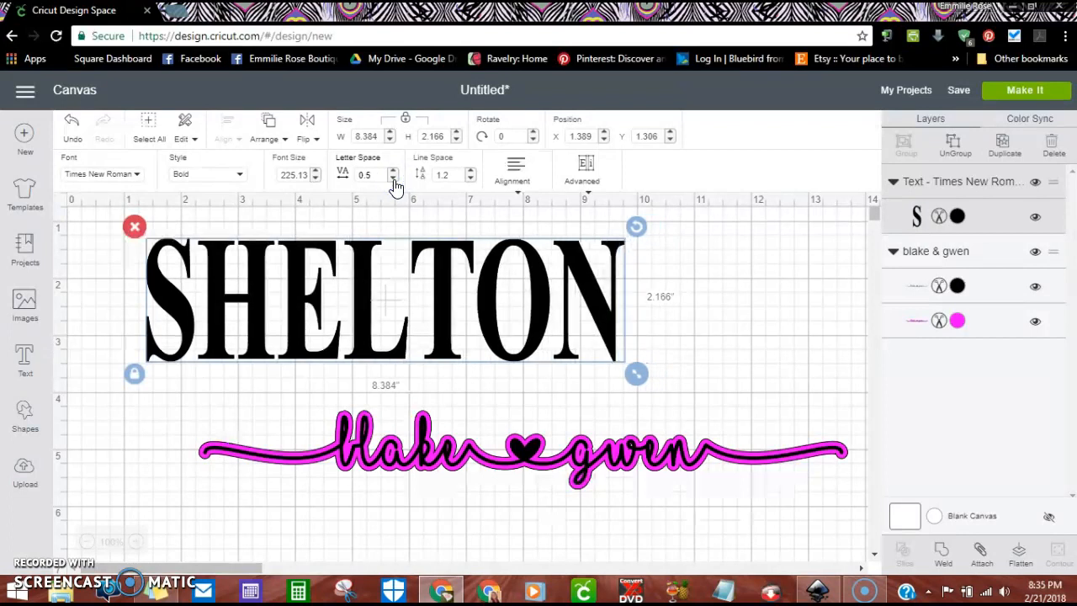
mouse_move(721, 256)
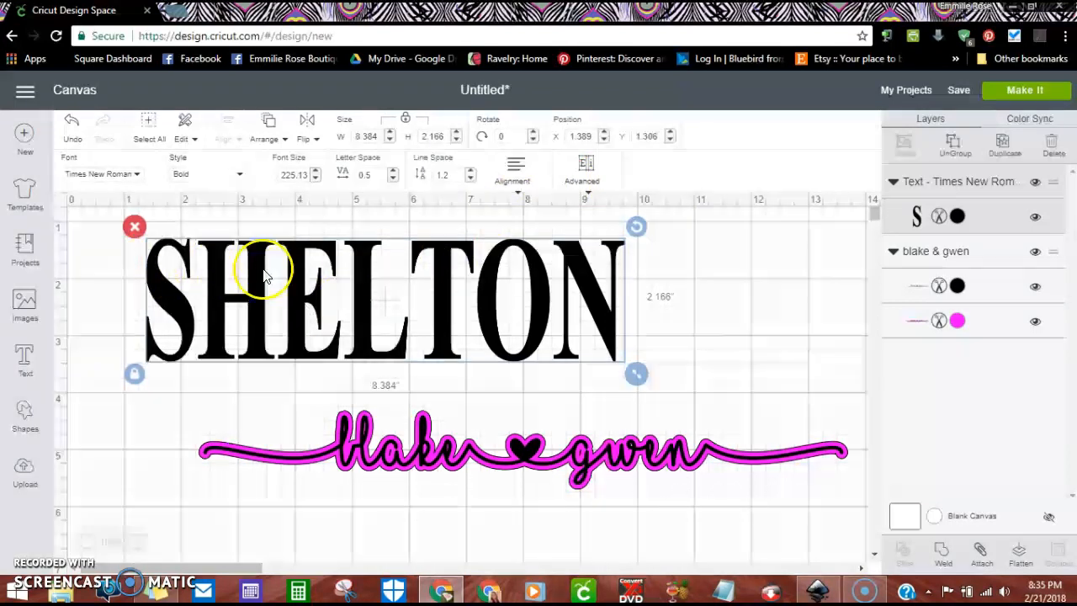
mouse_move(412, 290)
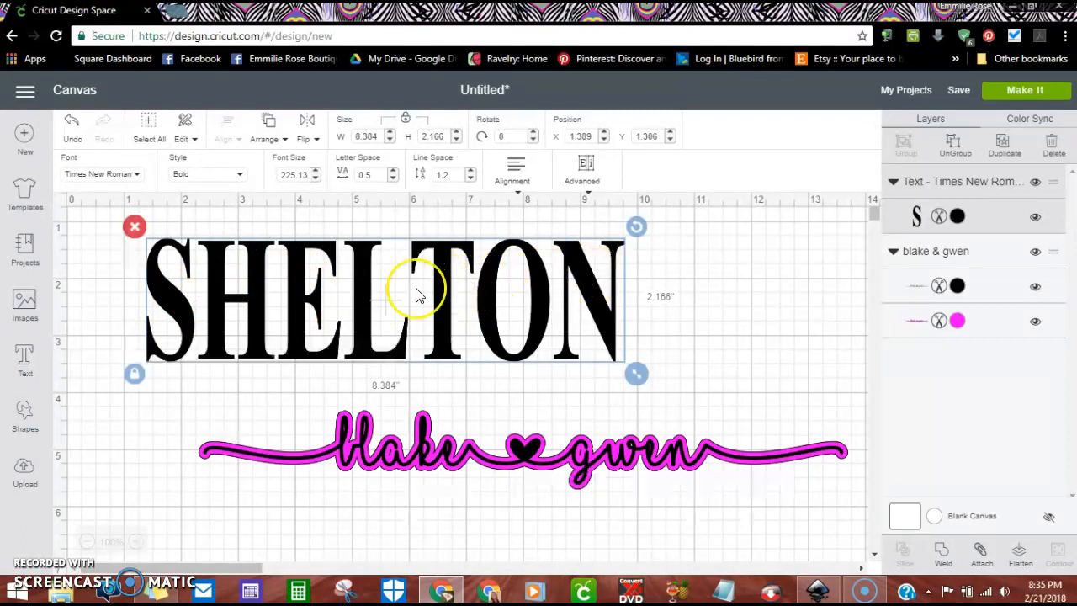
Ungroup SHELTON to letters and nudge the T and N to even the gaps
left_click(582, 168)
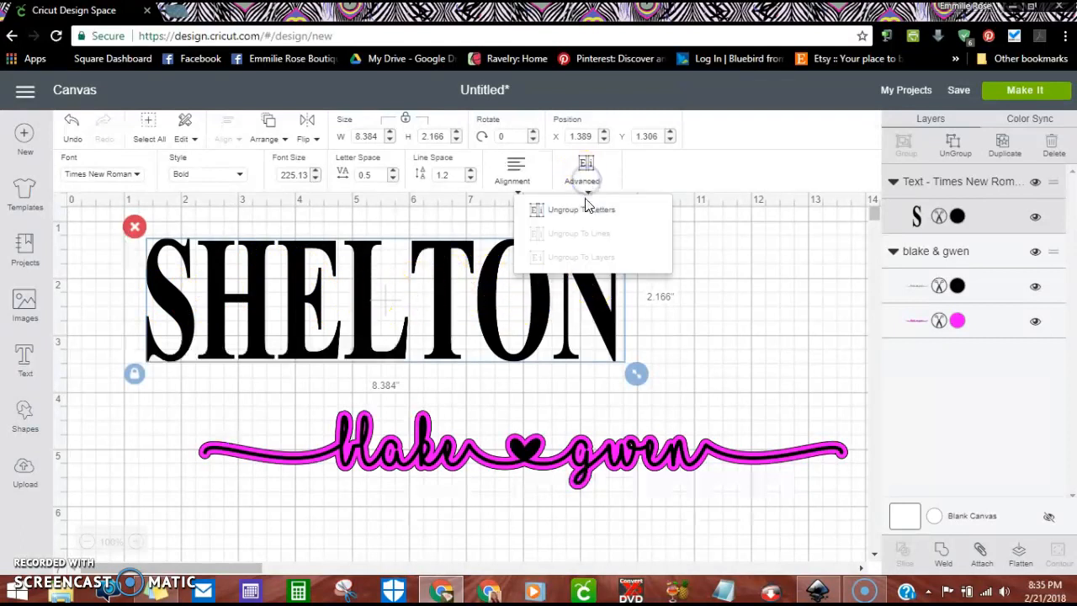
left_click(562, 208)
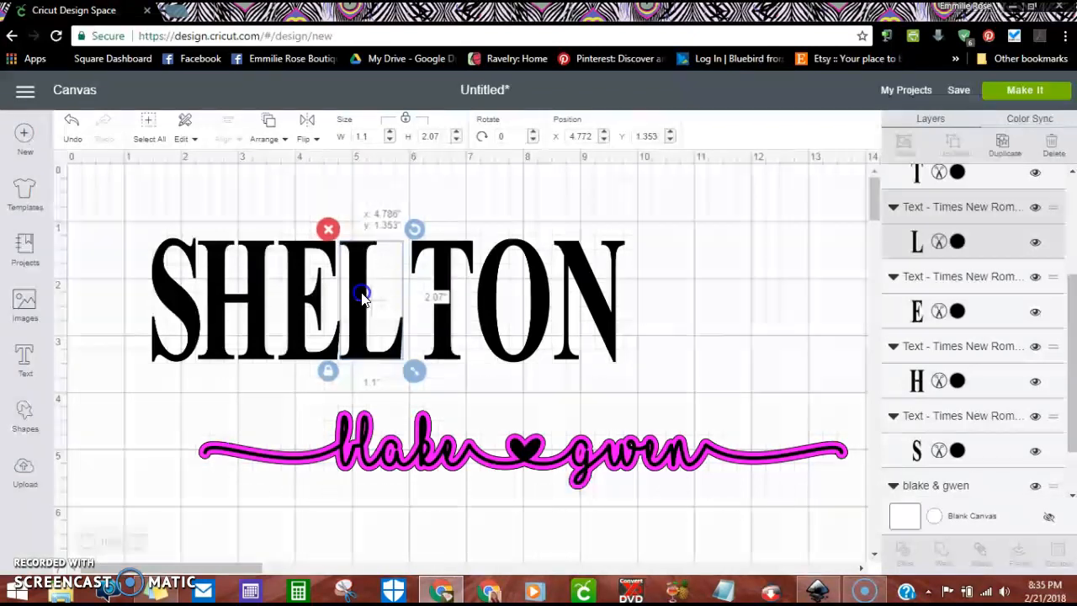
left_click(362, 297)
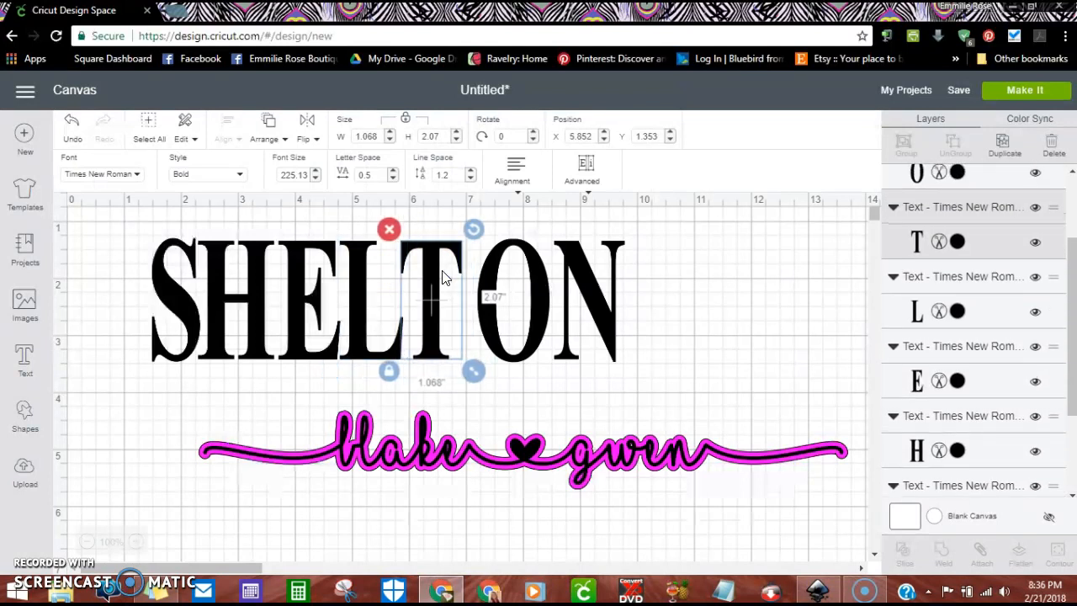
left_click_drag(446, 278, 441, 278)
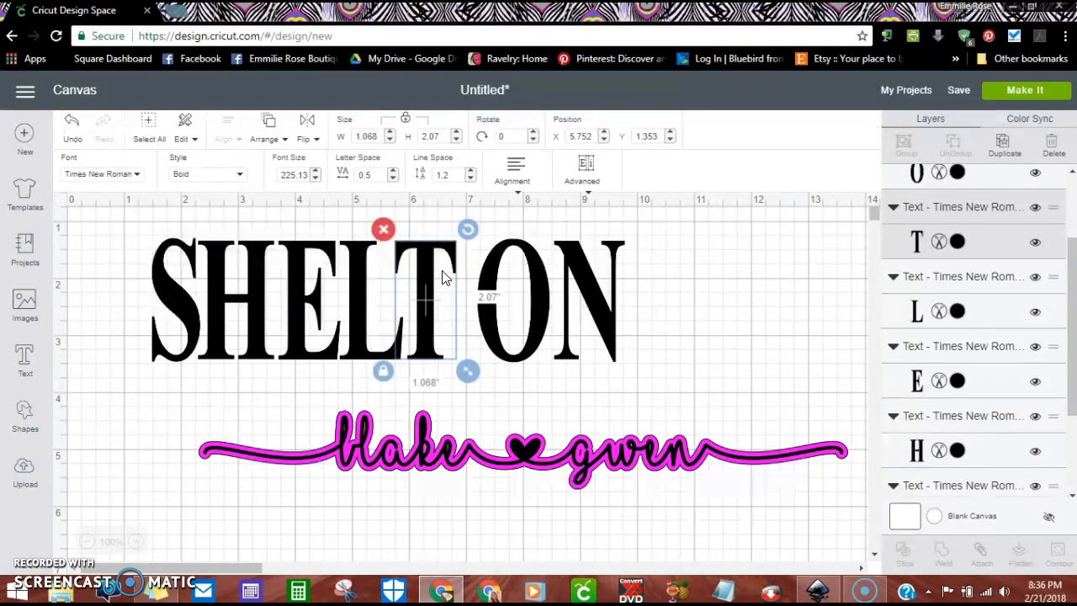
mouse_move(435, 273)
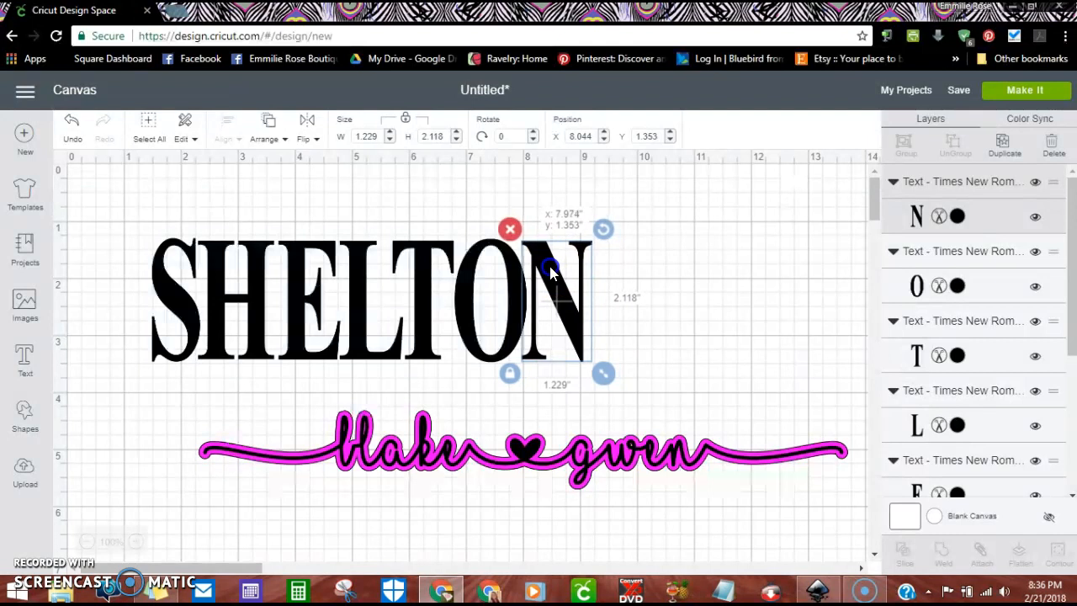
left_click(362, 295)
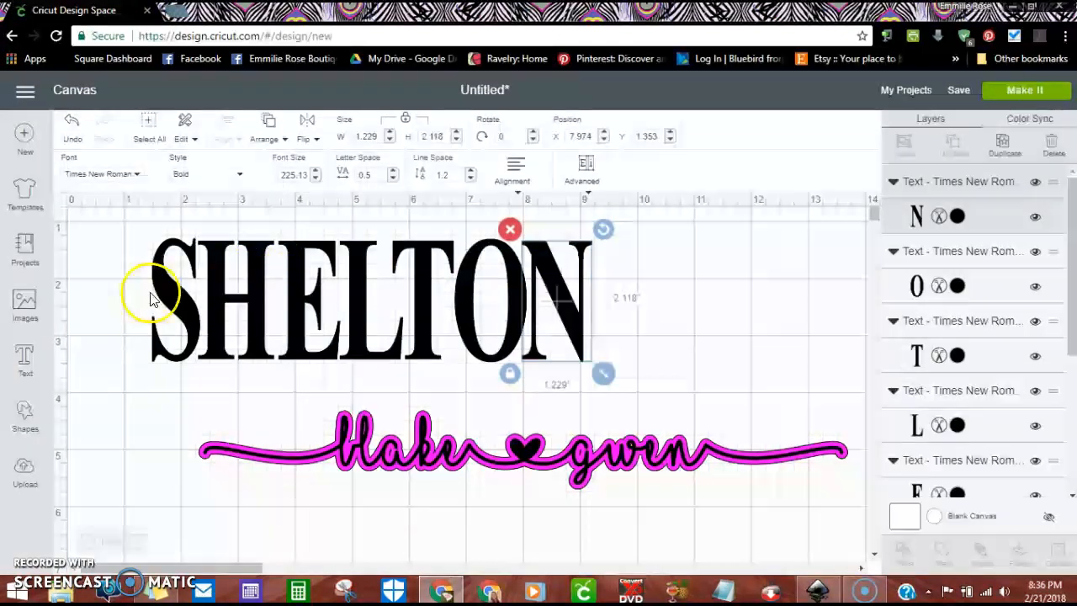
Weld the separate SHELTON letters into one layer, then select the blake & gwen script
left_click(118, 283)
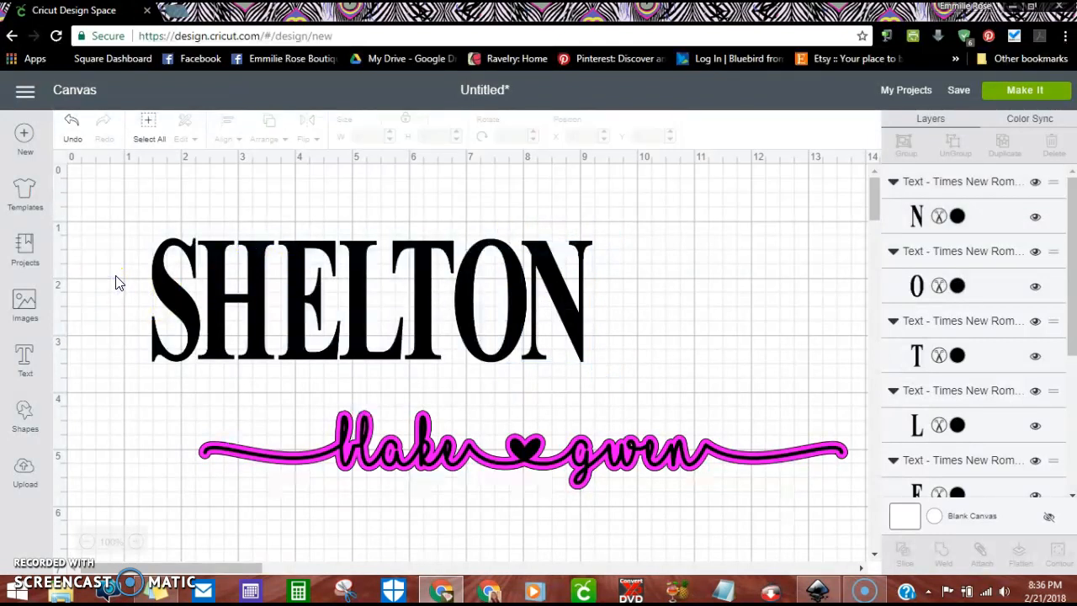
left_click(370, 299)
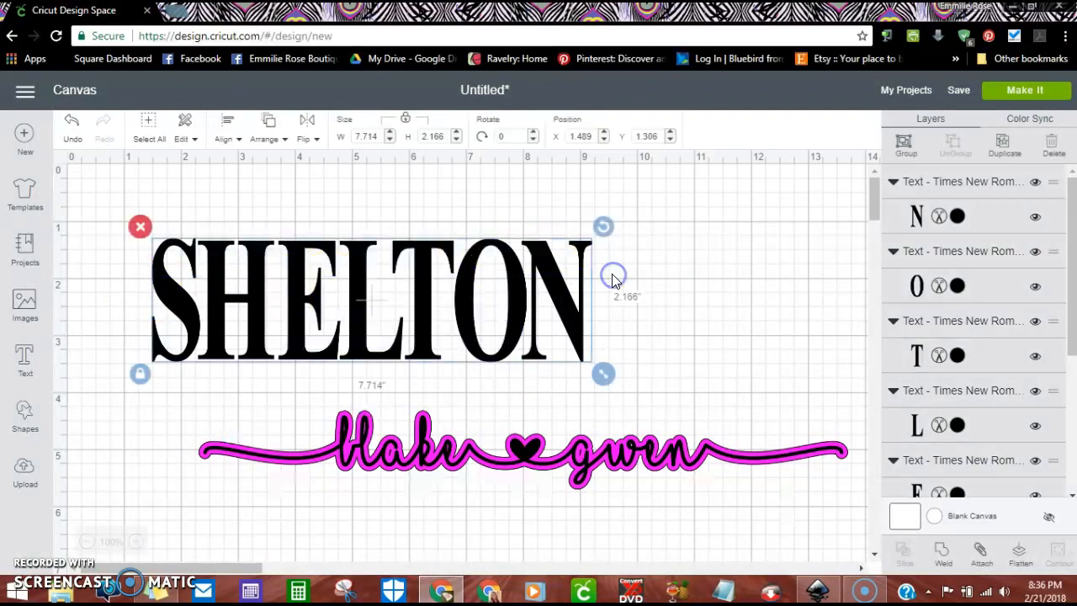
mouse_move(906, 141)
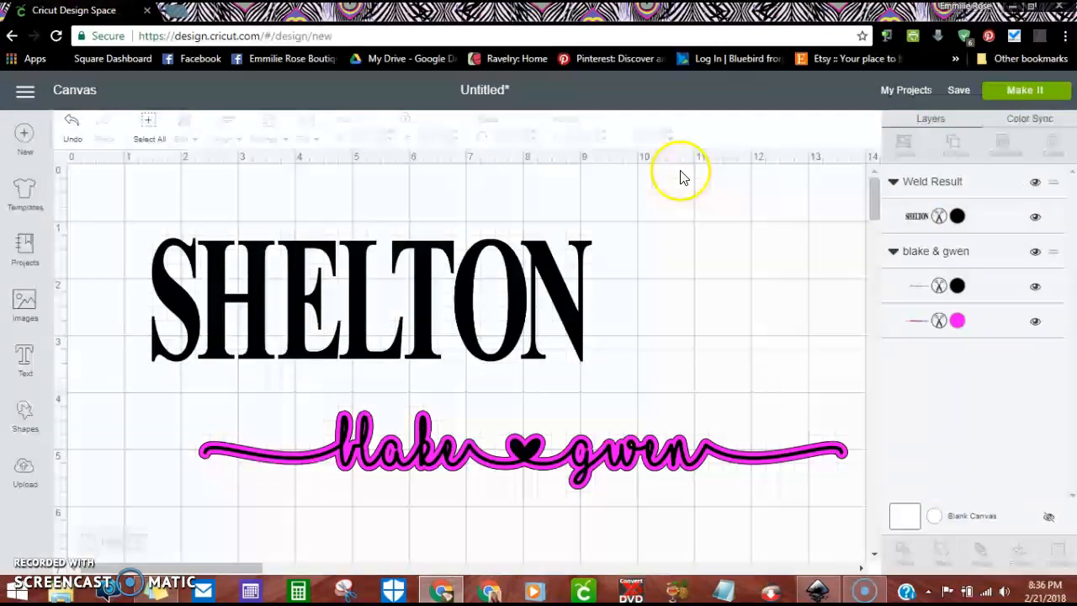
left_click(522, 451)
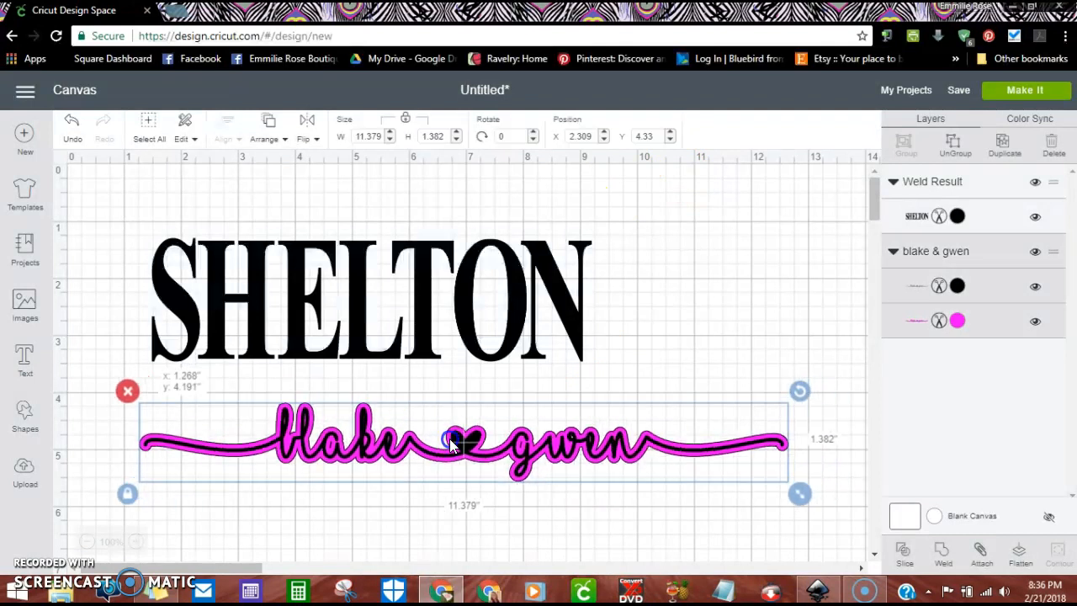
Move the blake & gwen script over SHELTON's middle, shrink it and bring it to the front
left_click_drag(463, 441, 404, 289)
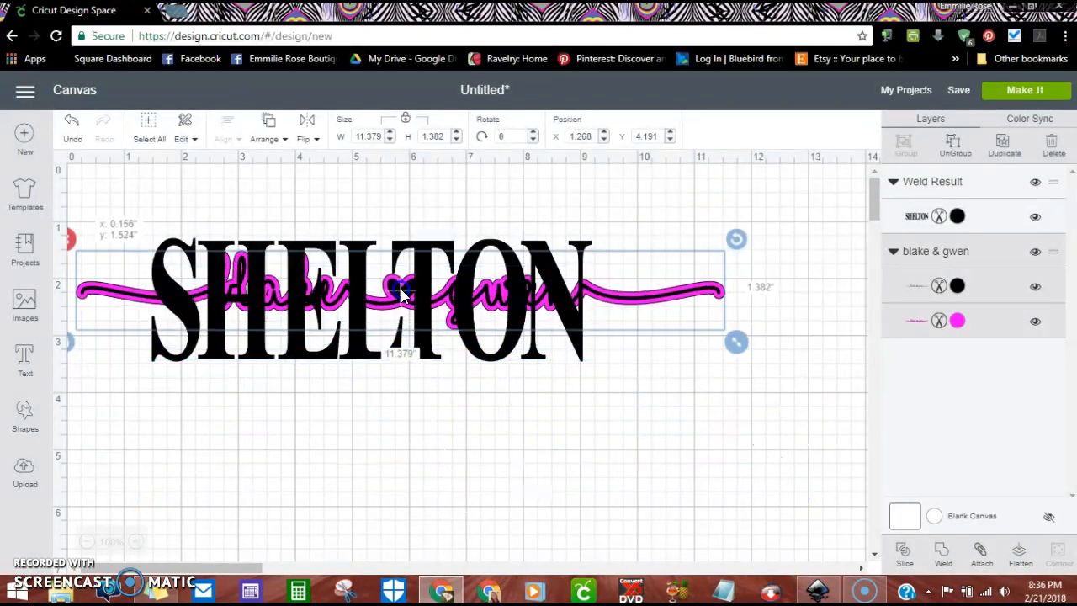
left_click_drag(401, 293, 387, 306)
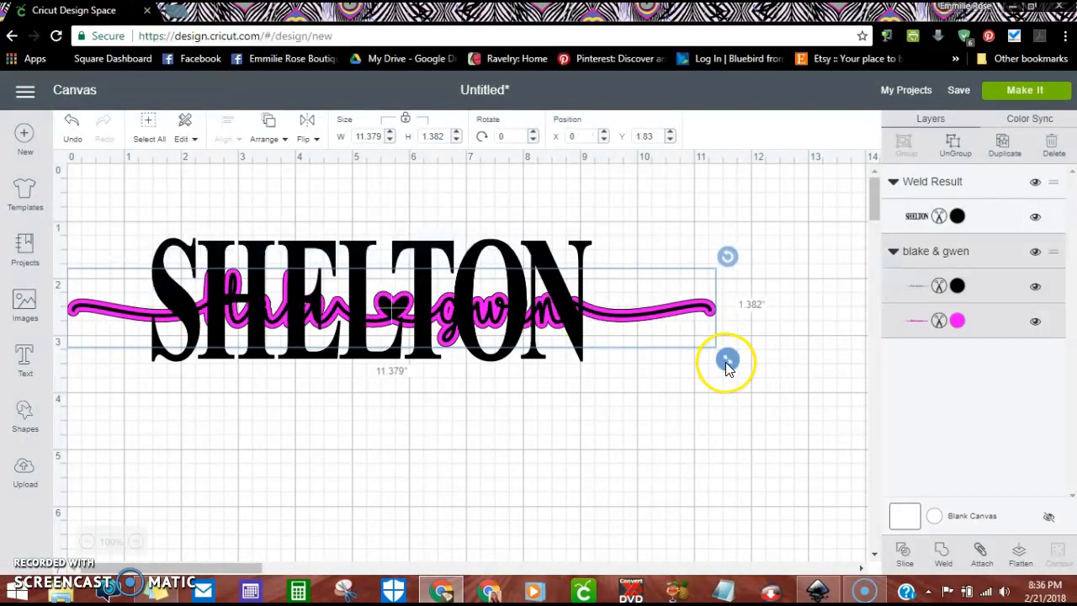
left_click_drag(727, 360, 636, 345)
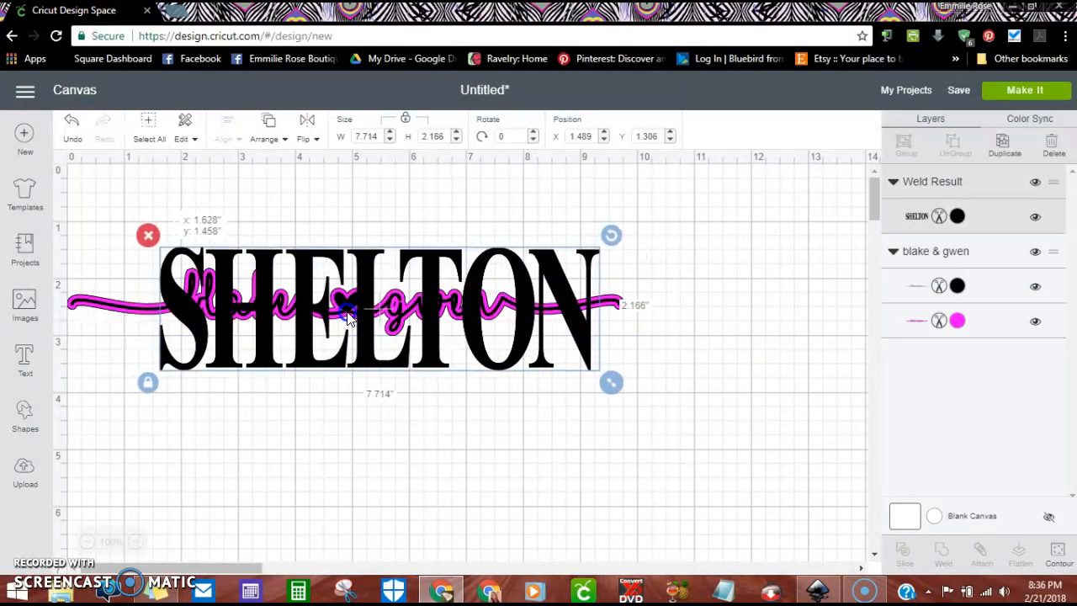
left_click(267, 126)
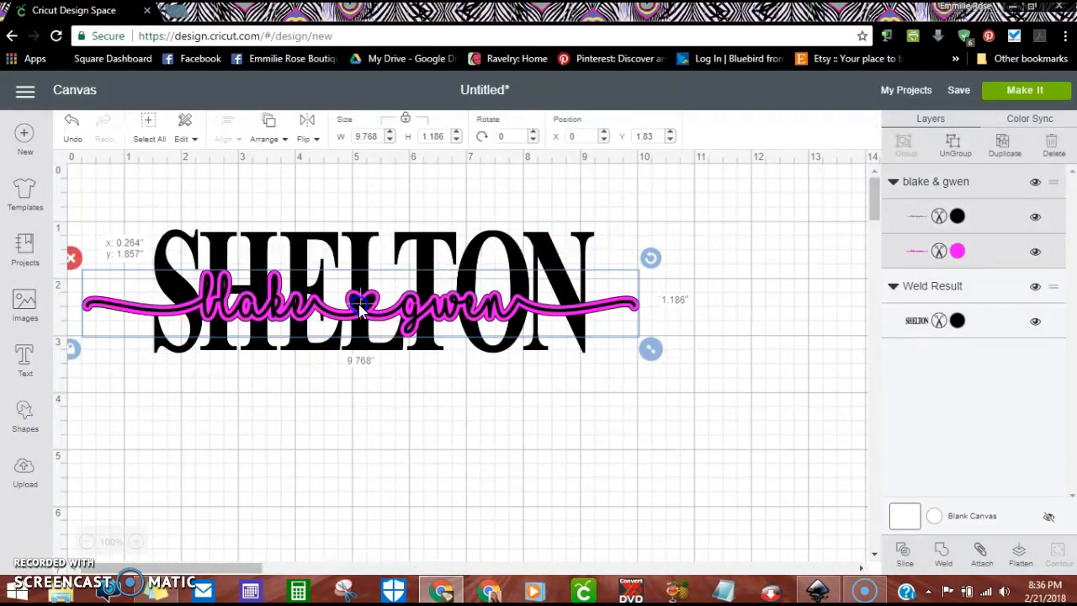
Fine-tune the script's size and vertical position across SHELTON's middle
left_click_drag(362, 311, 362, 294)
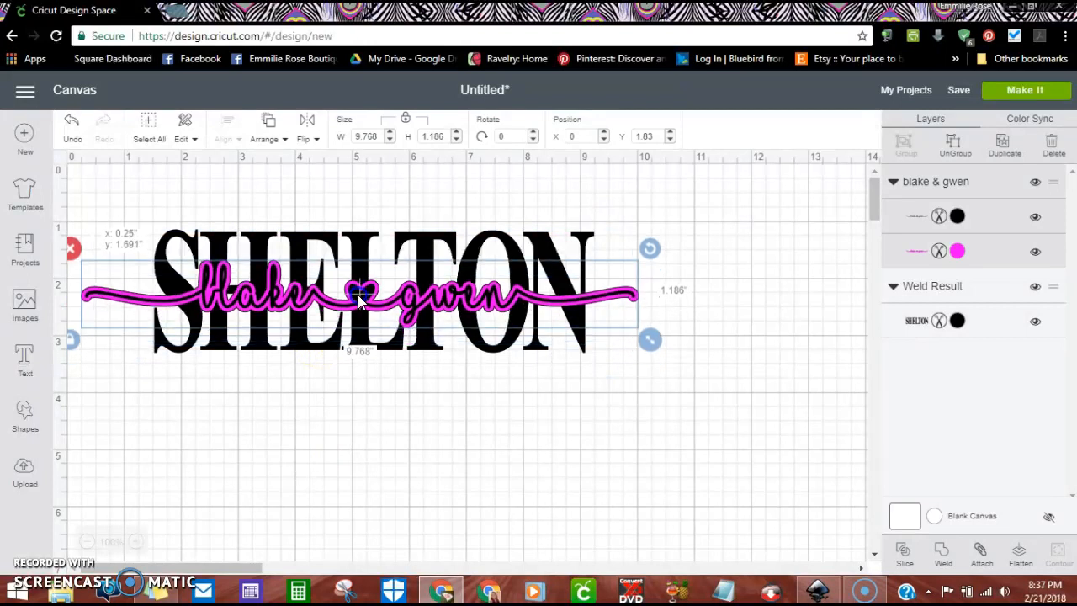
left_click_drag(353, 290, 353, 307)
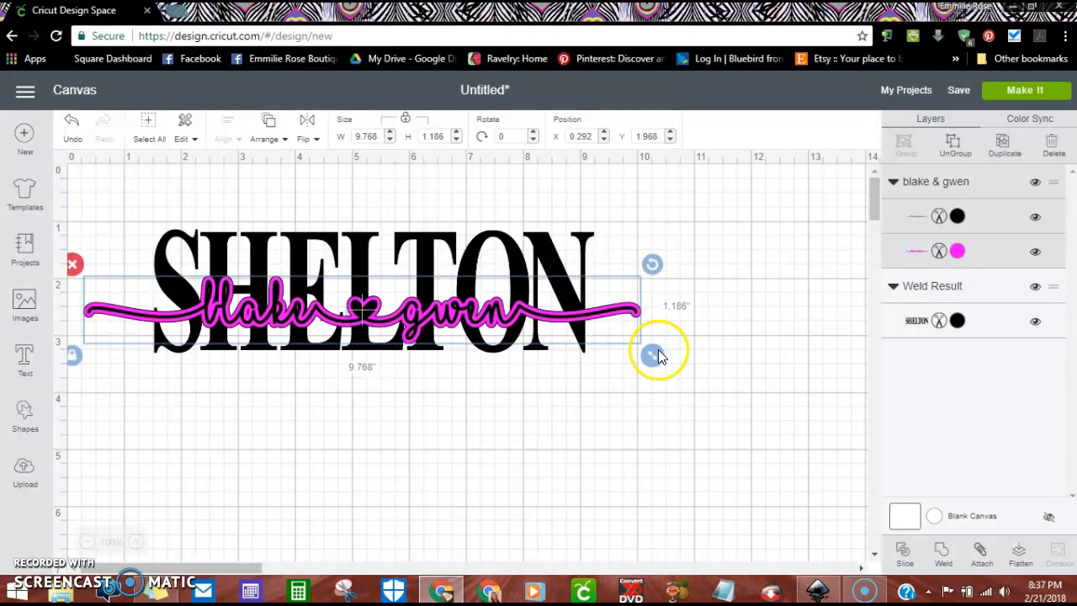
left_click_drag(660, 353, 623, 345)
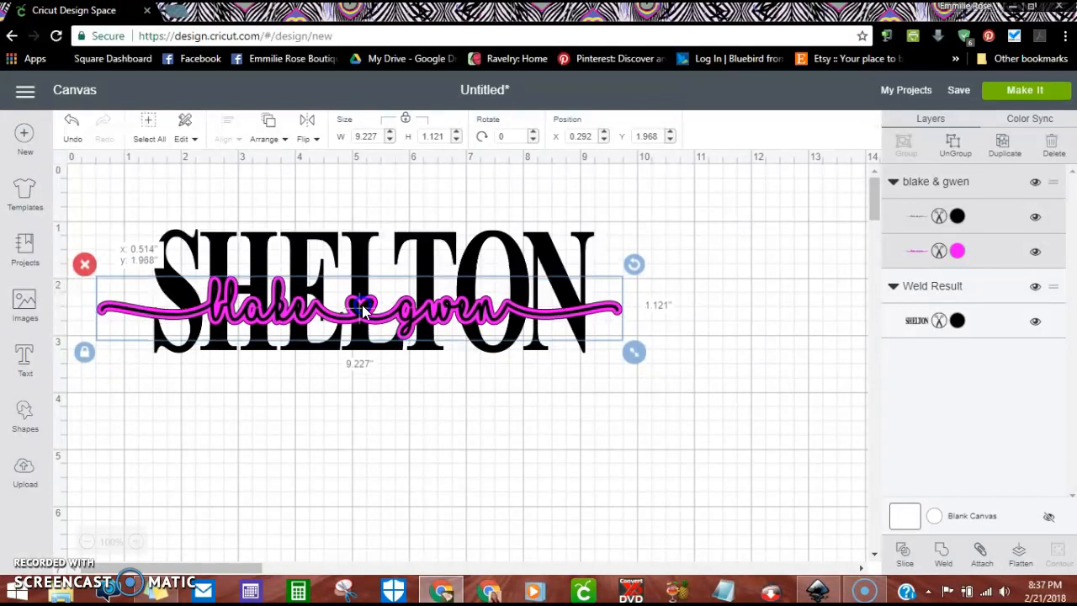
left_click_drag(362, 312, 361, 323)
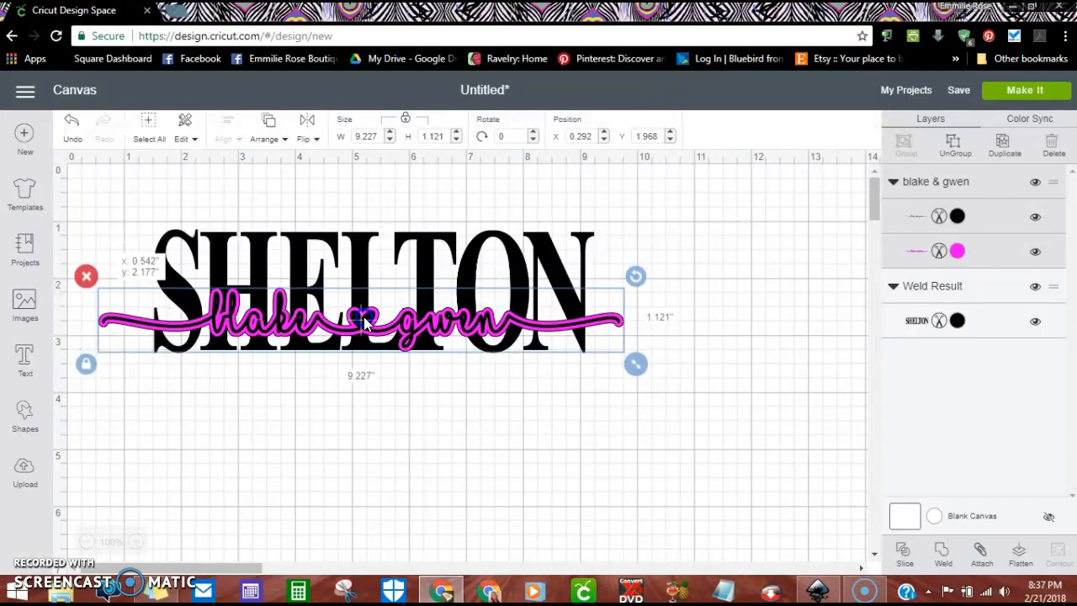
left_click_drag(362, 328, 362, 306)
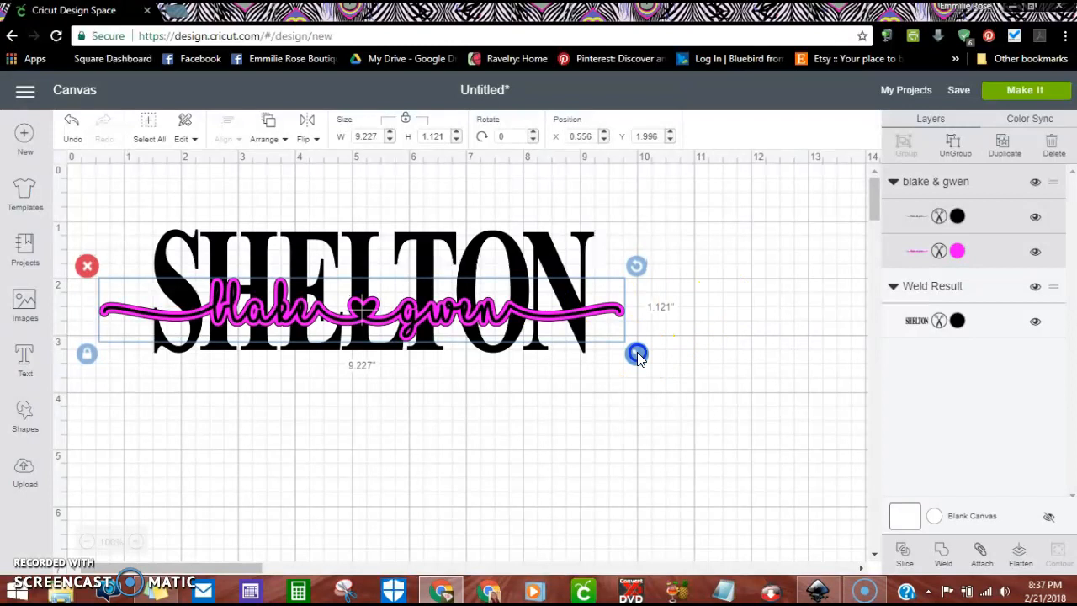
Shrink the script to about 8.7 by 1.06 inches and centre it across SHELTON
left_click_drag(636, 353, 606, 348)
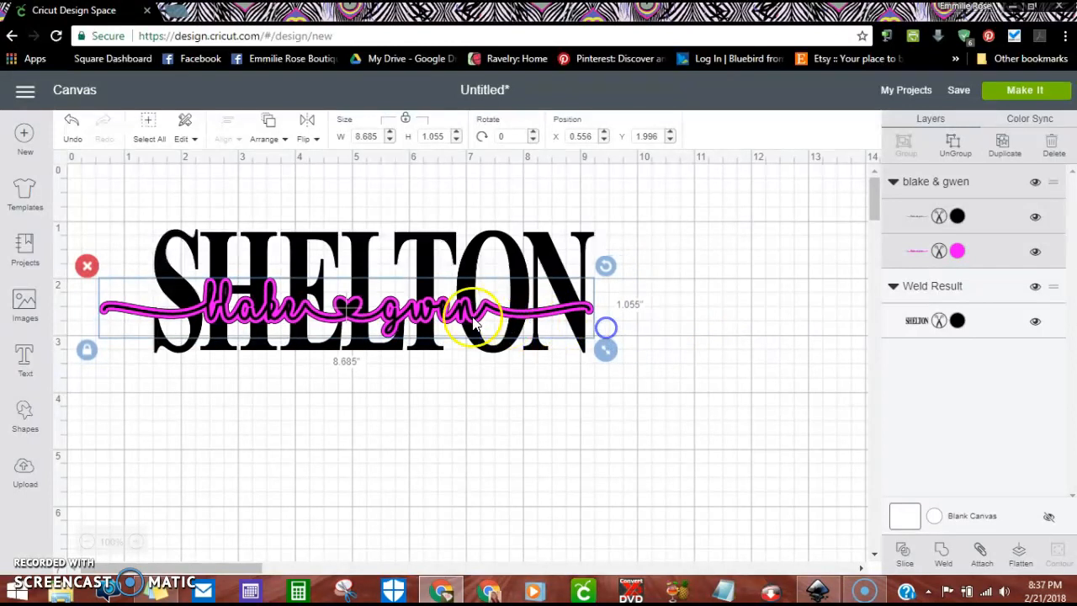
left_click_drag(471, 316, 367, 323)
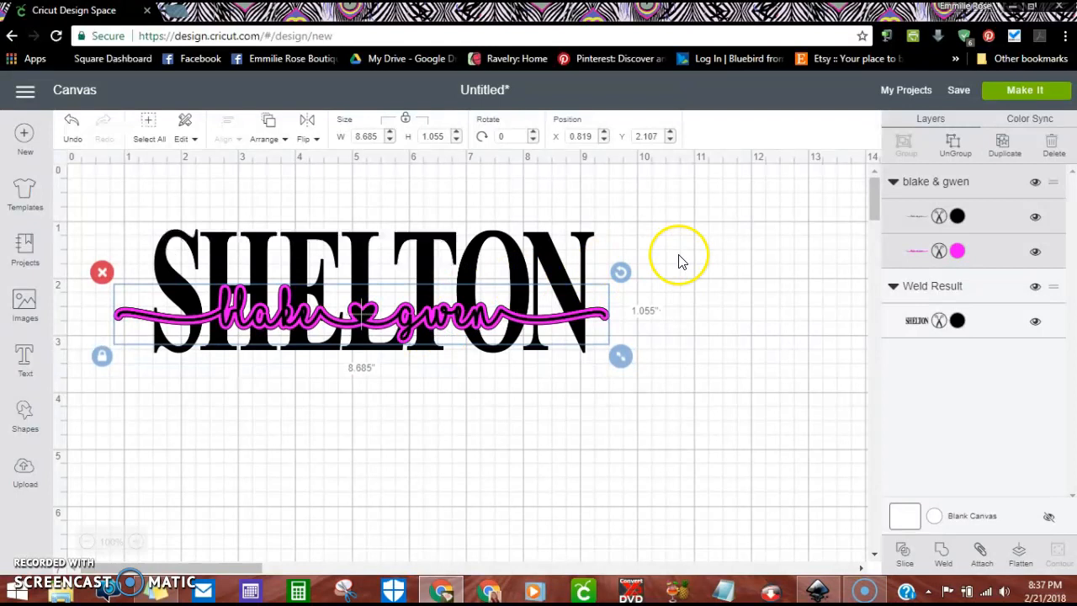
mouse_move(252, 244)
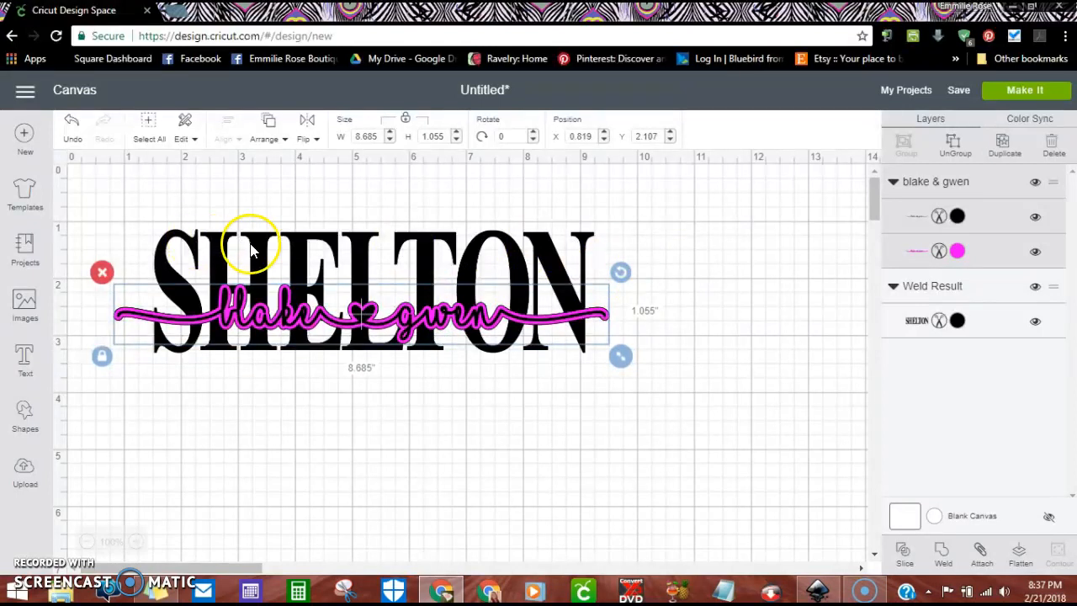
mouse_move(710, 269)
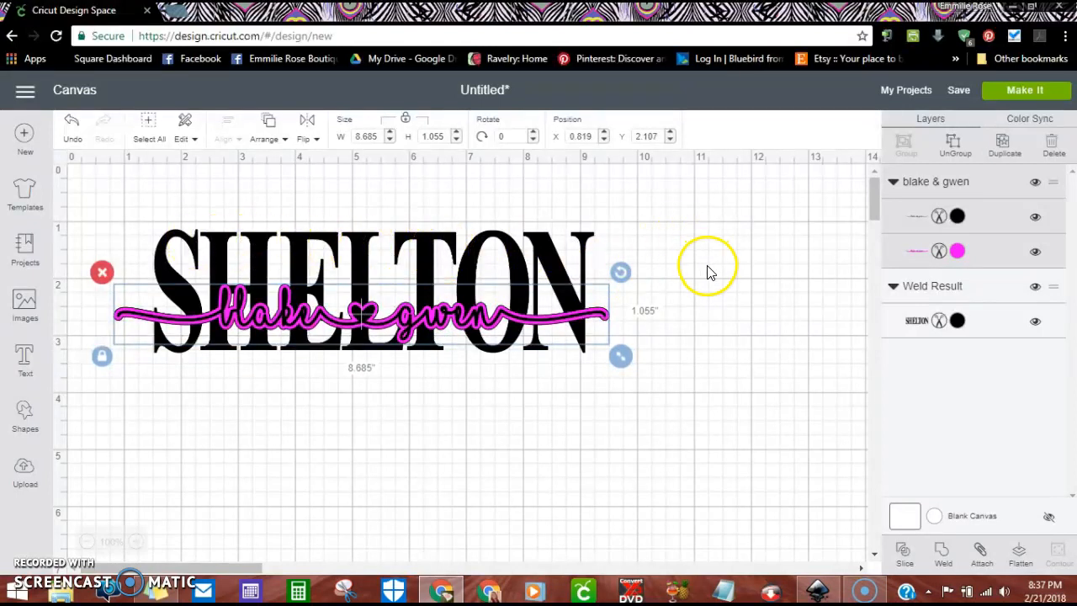
mouse_move(710, 270)
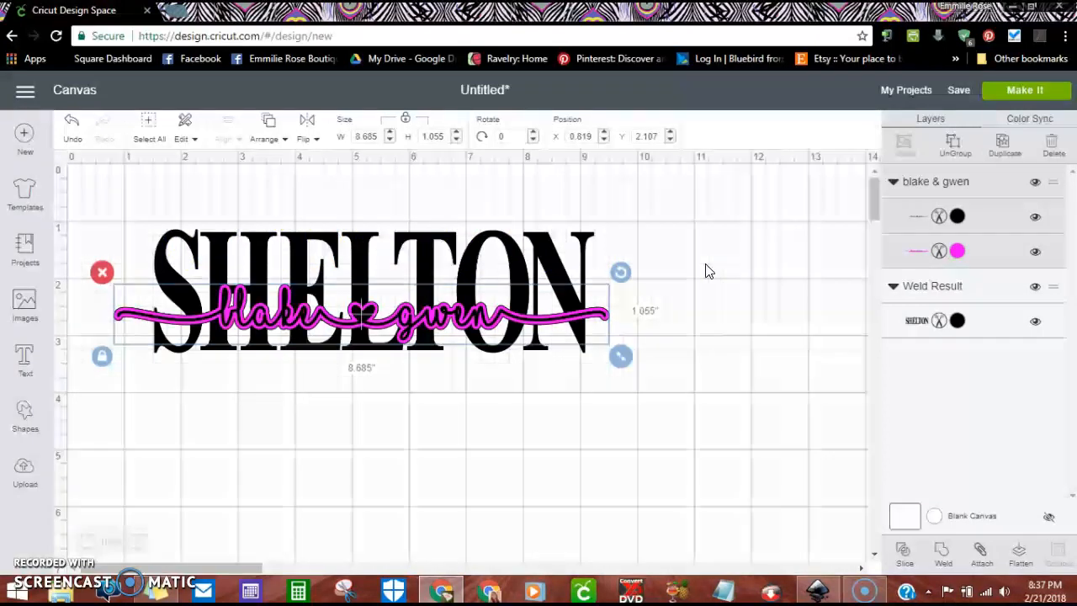
left_click_drag(362, 317, 362, 317)
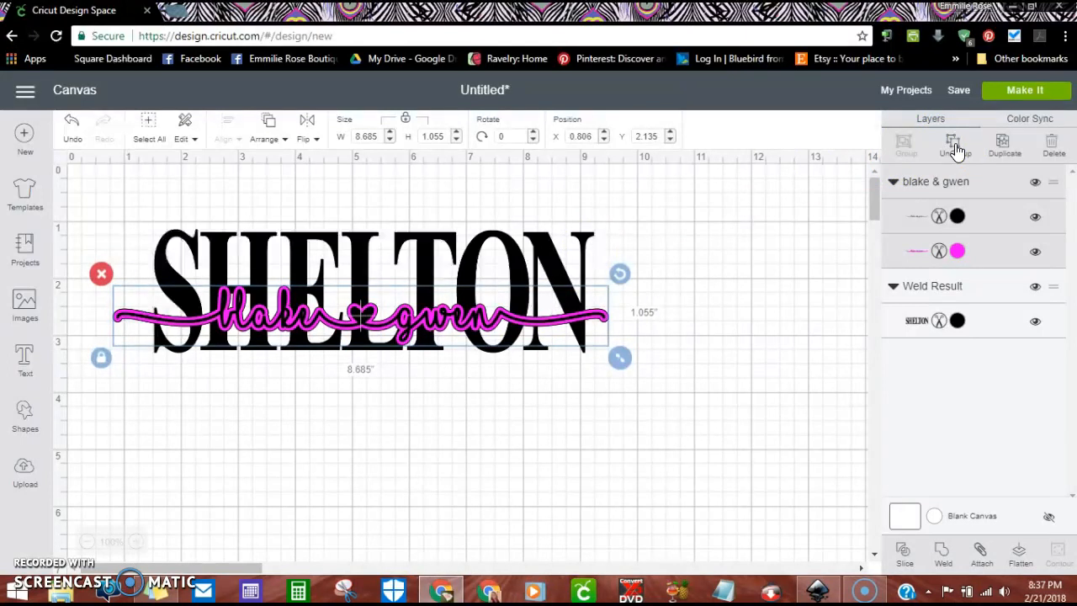
Ungroup the script from its pink outline and move the black script below SHELTON
left_click(956, 143)
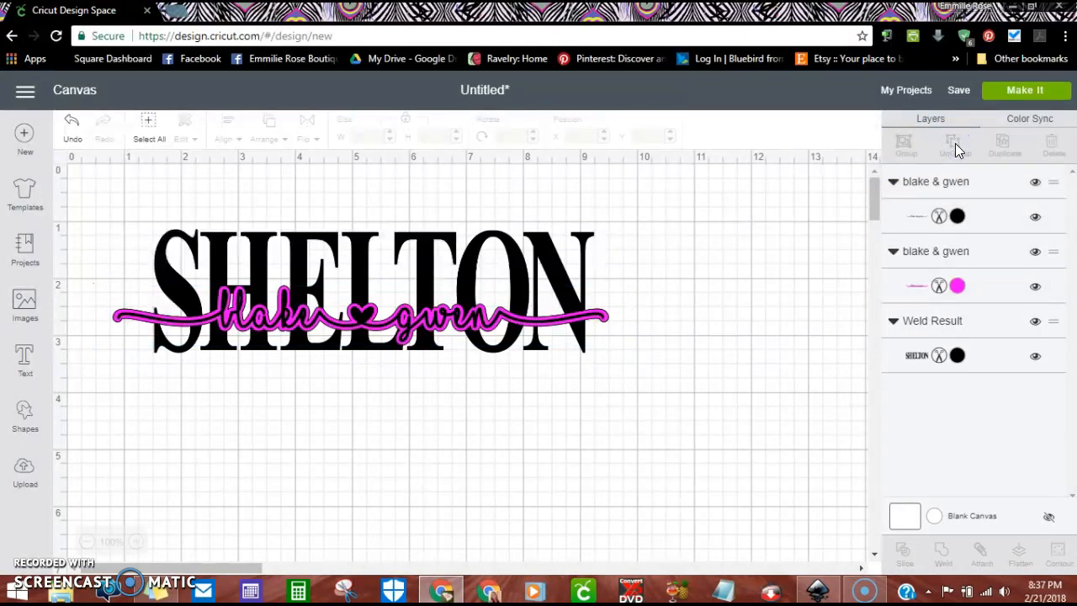
left_click(370, 316)
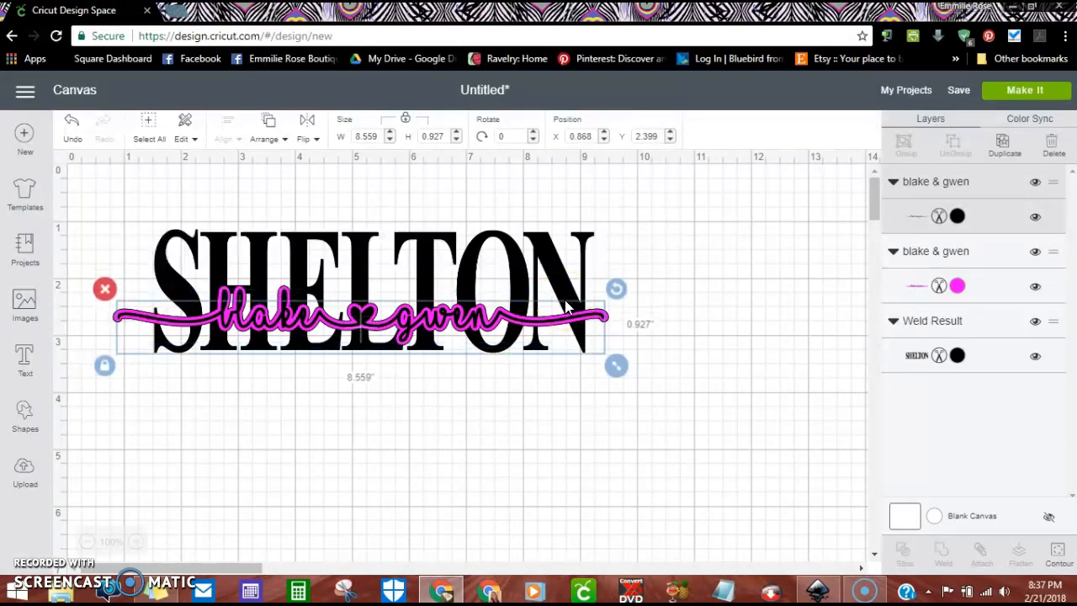
left_click_drag(362, 316, 362, 362)
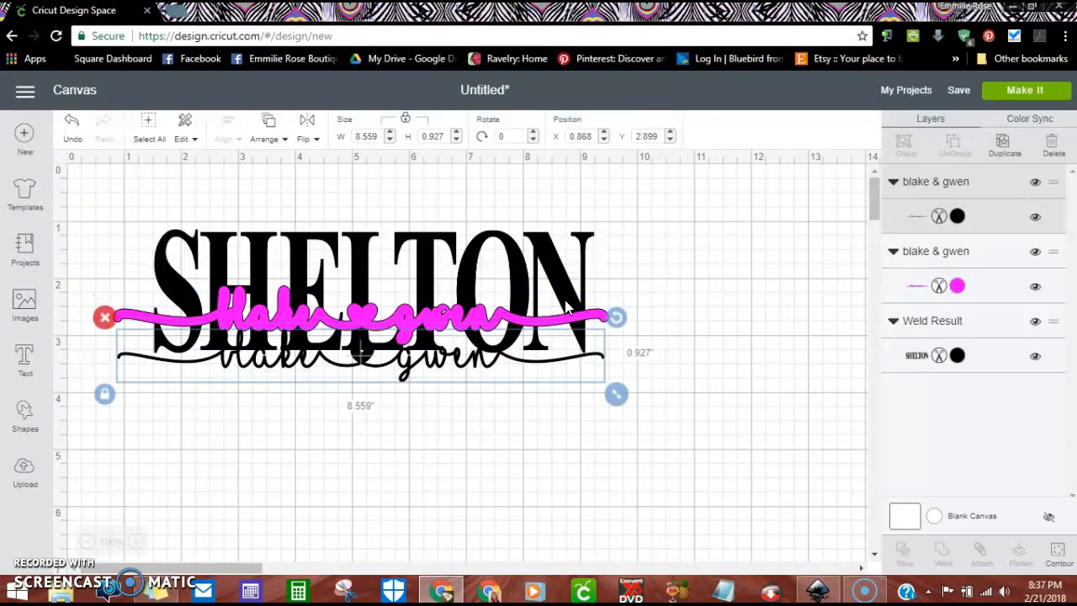
left_click_drag(362, 349, 362, 384)
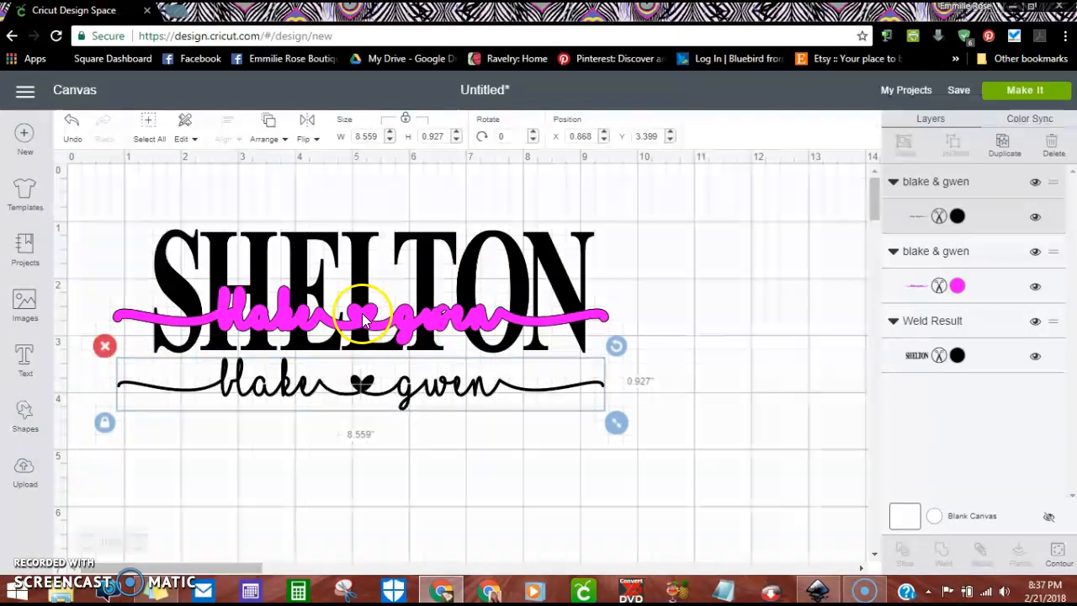
Slice the pink outline against SHELTON and select a leftover pink slice piece
left_click_drag(616, 422, 569, 384)
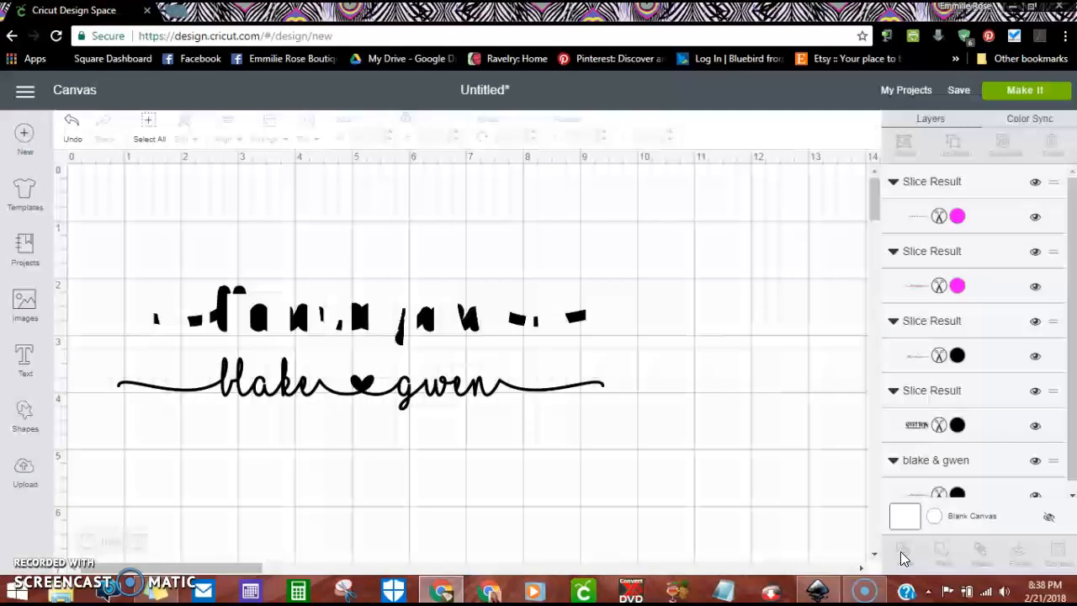
left_click(956, 215)
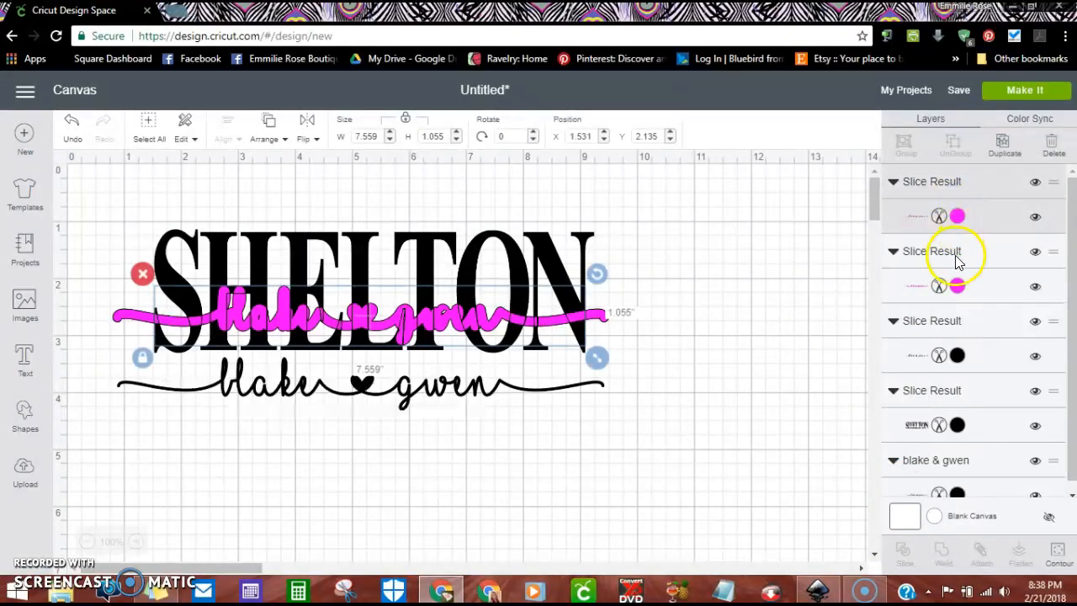
Delete the leftover pink Slice Result pieces, leaving a hollow band through SHELTON
left_click(933, 320)
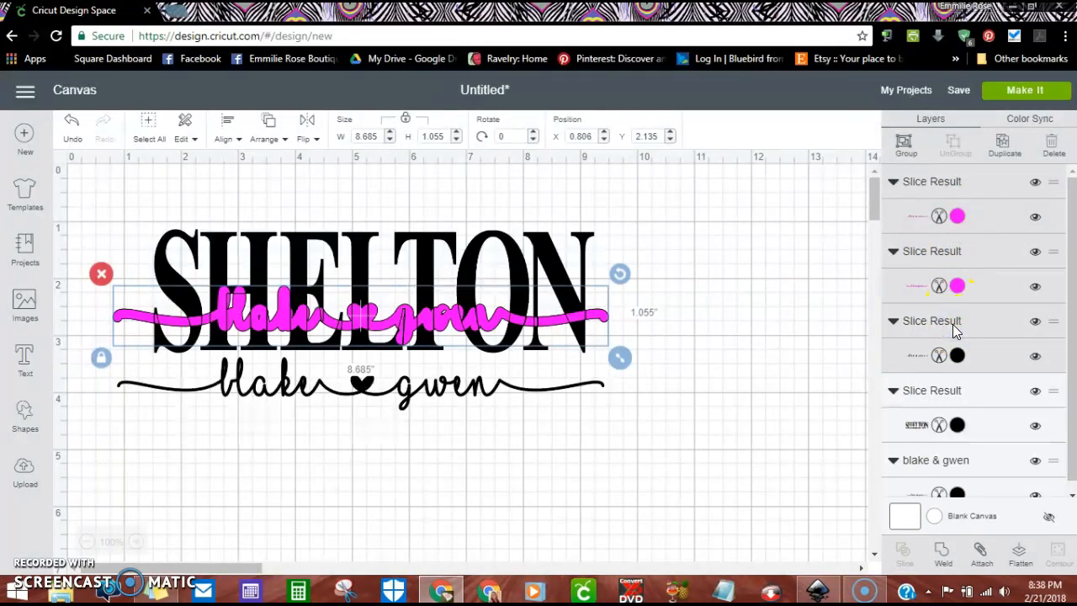
left_click(101, 273)
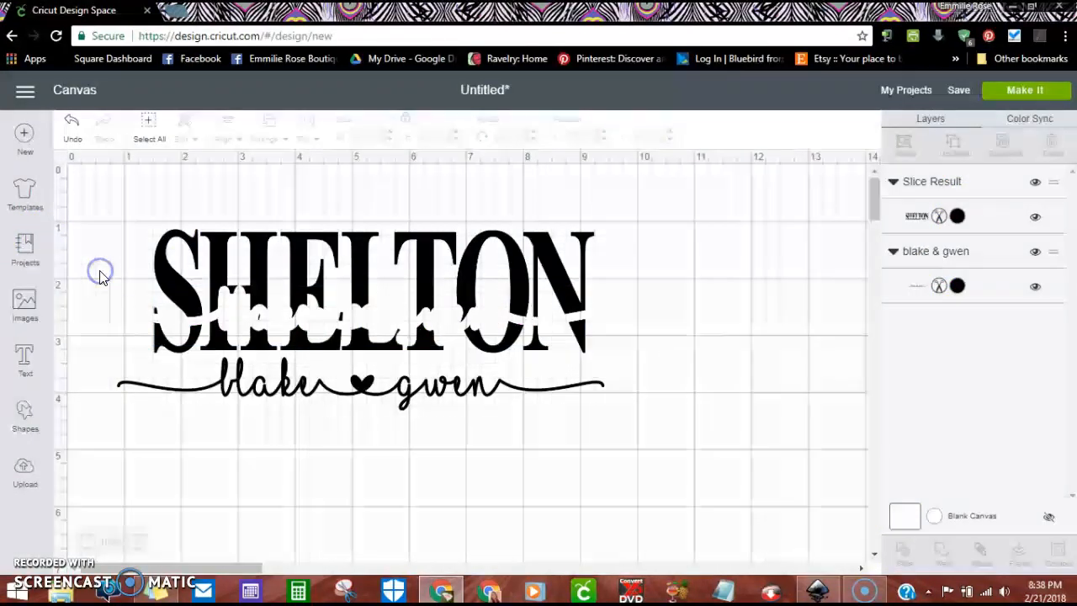
Move the black blake & gwen script up into SHELTON's cut-out band
left_click(362, 385)
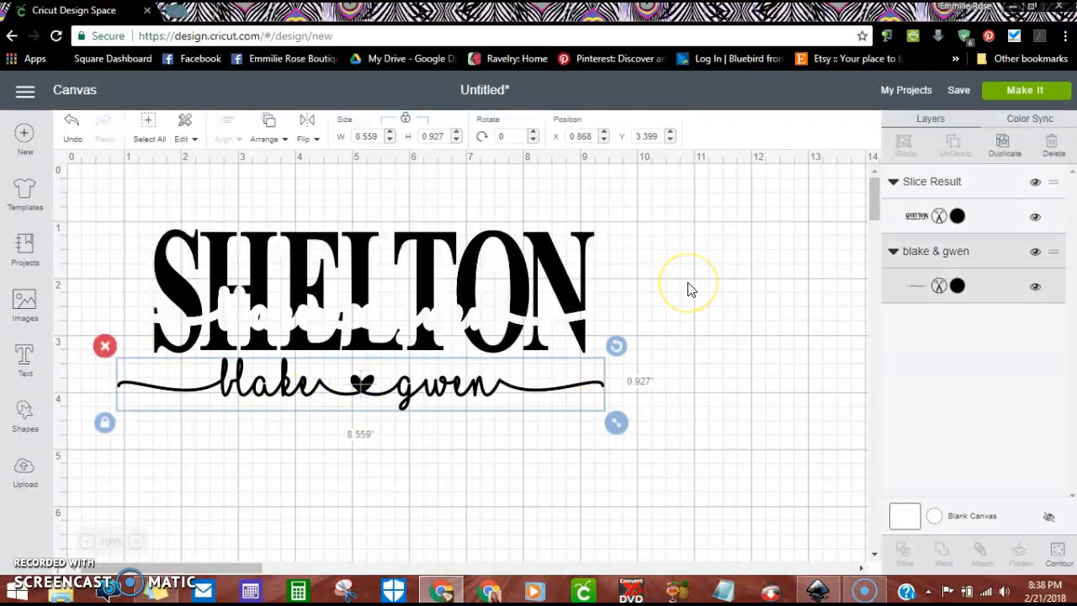
left_click_drag(362, 385, 362, 352)
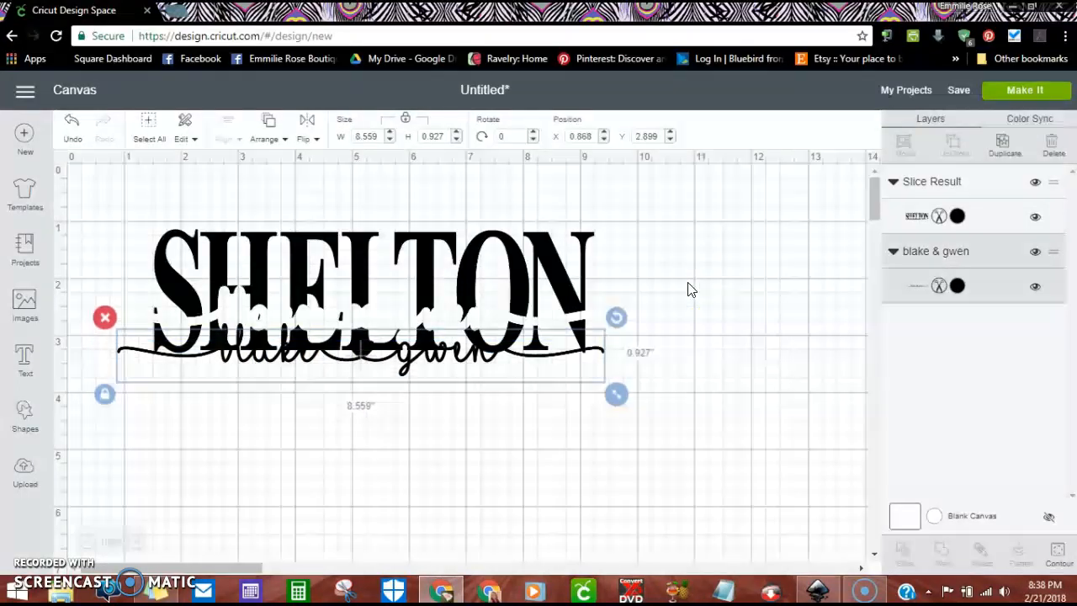
left_click_drag(362, 353, 362, 316)
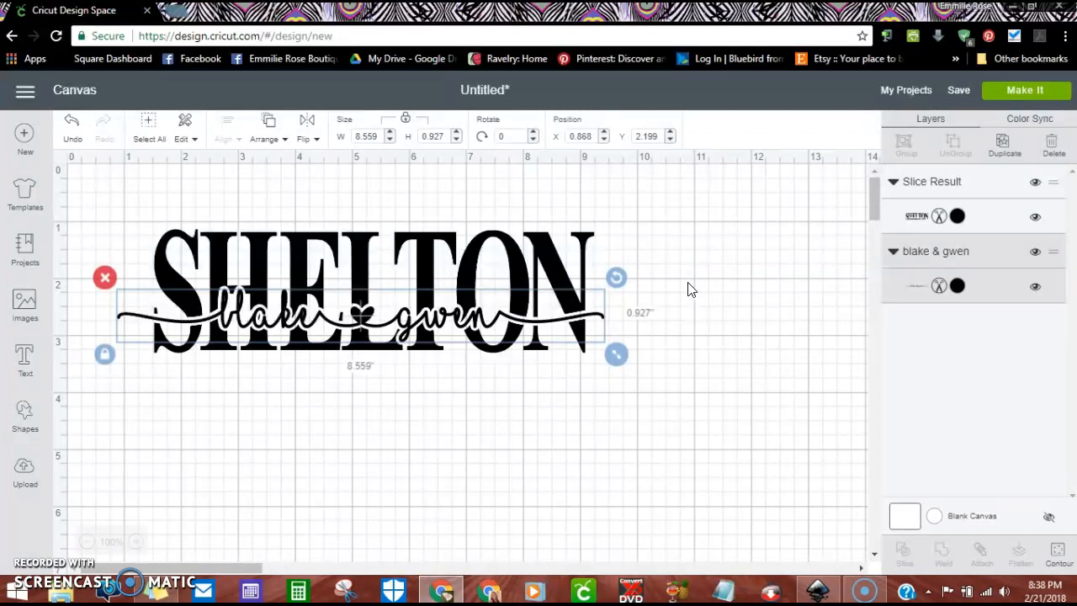
left_click(710, 256)
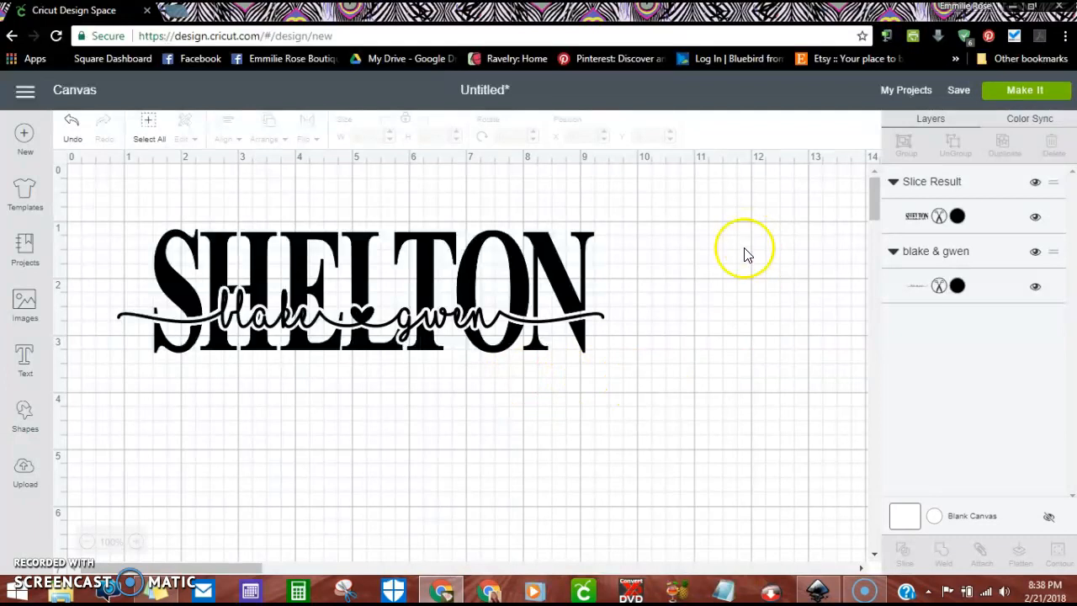
mouse_move(185, 435)
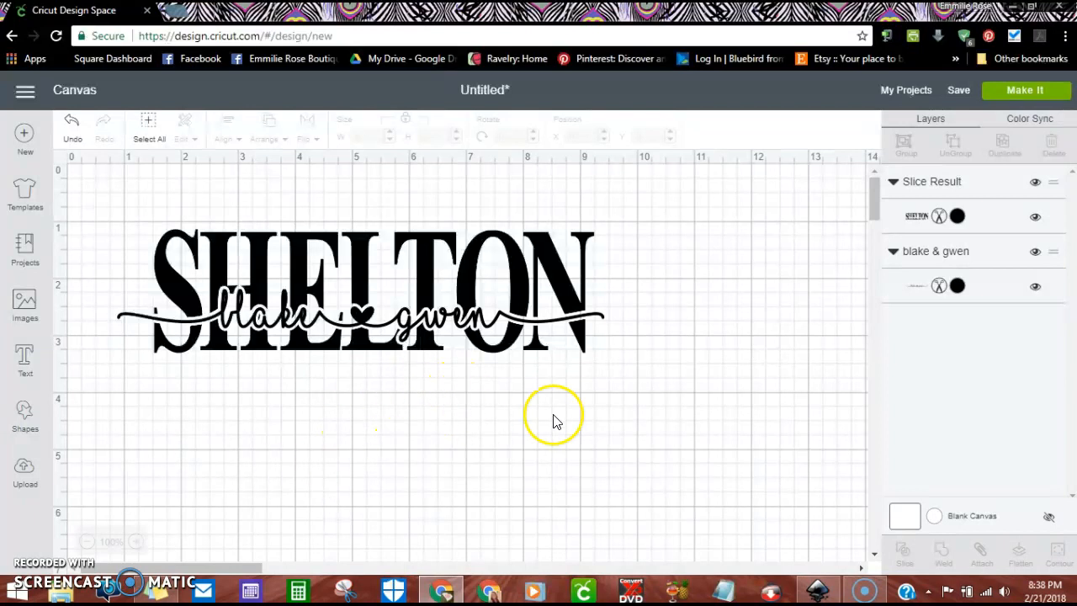
mouse_move(266, 414)
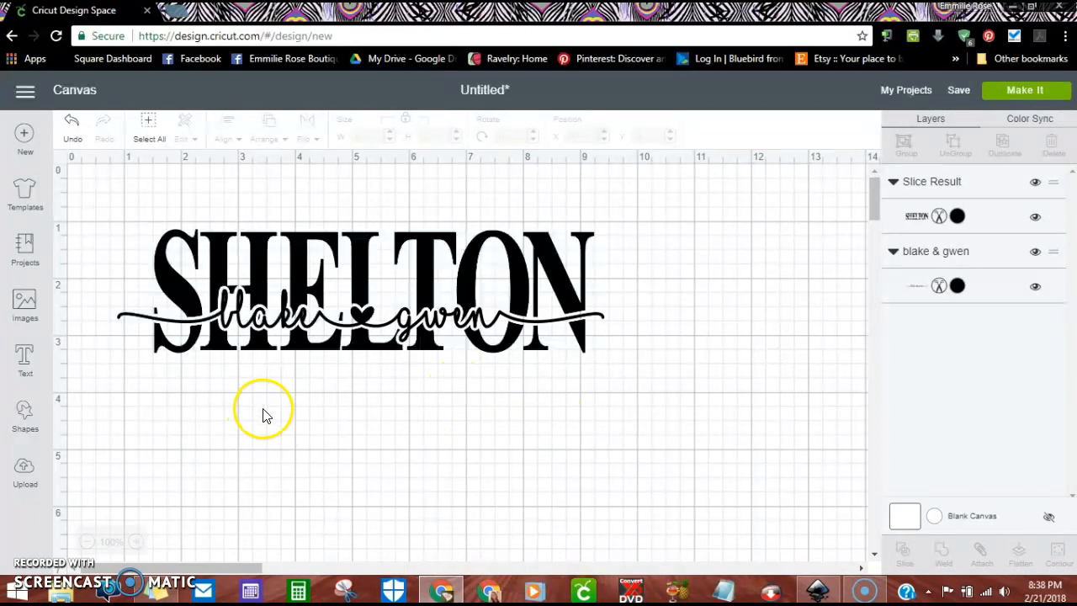
mouse_move(303, 411)
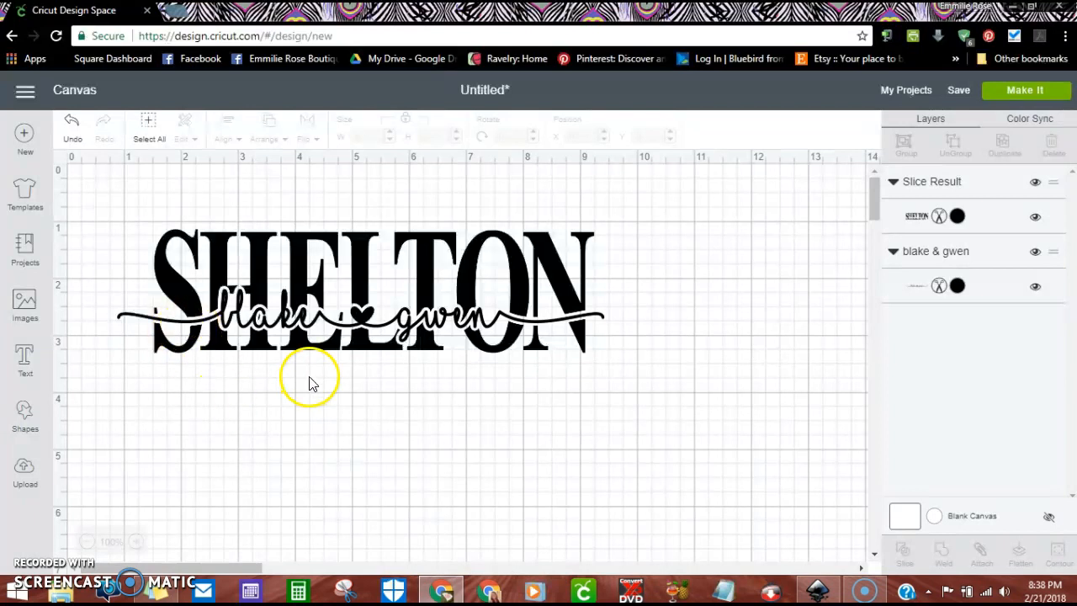
mouse_move(202, 454)
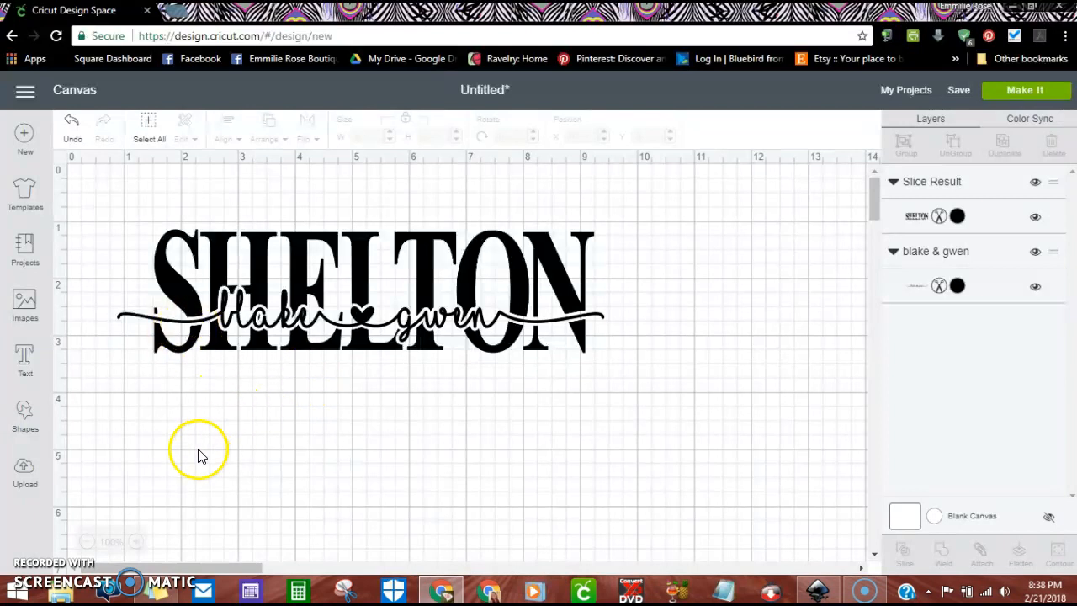
mouse_move(138, 446)
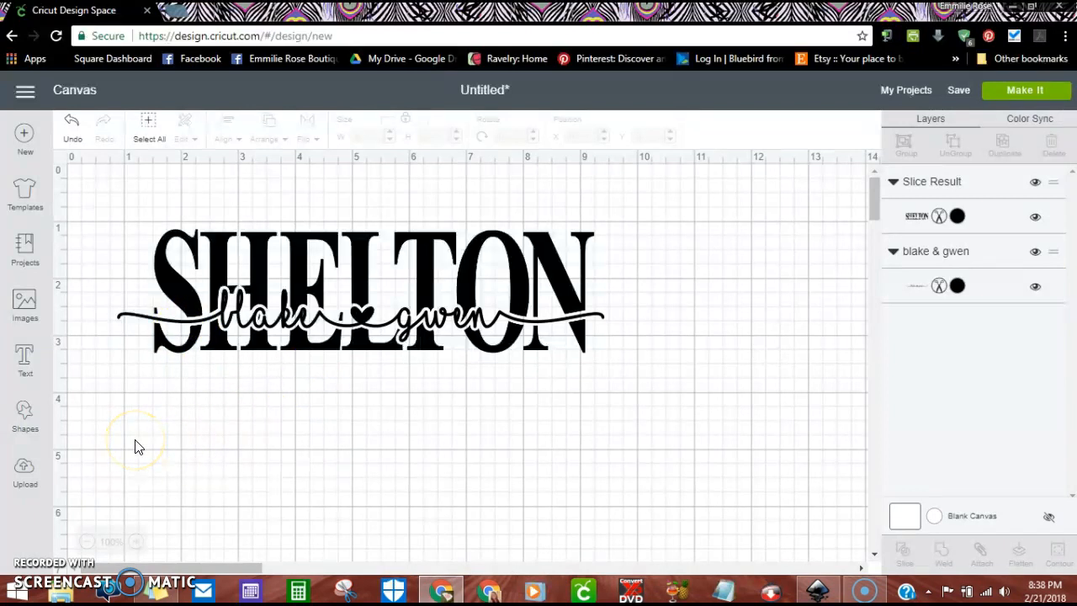